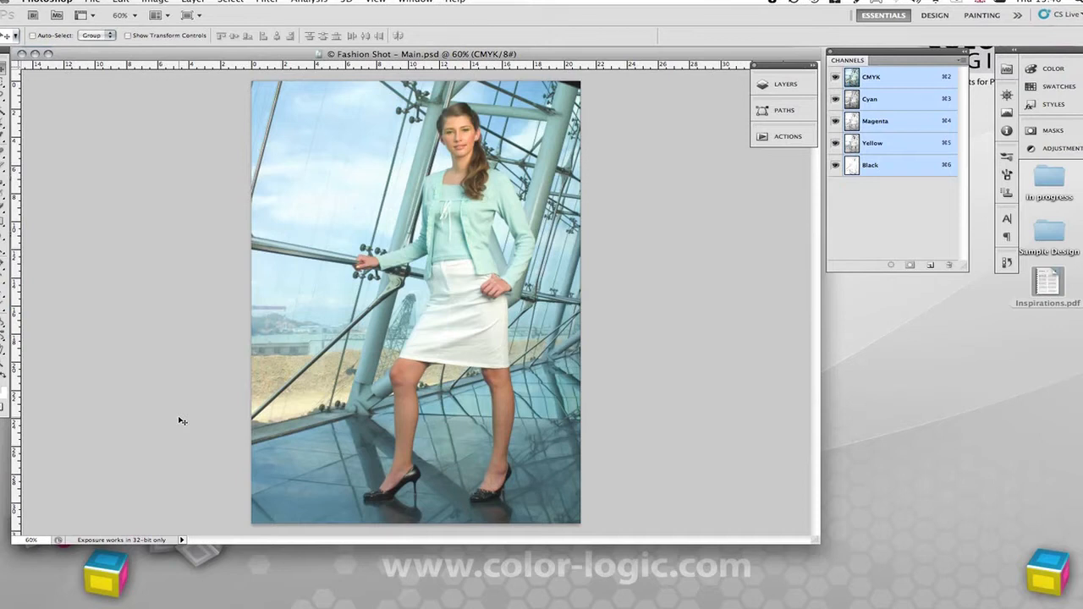
mouse_move(181, 399)
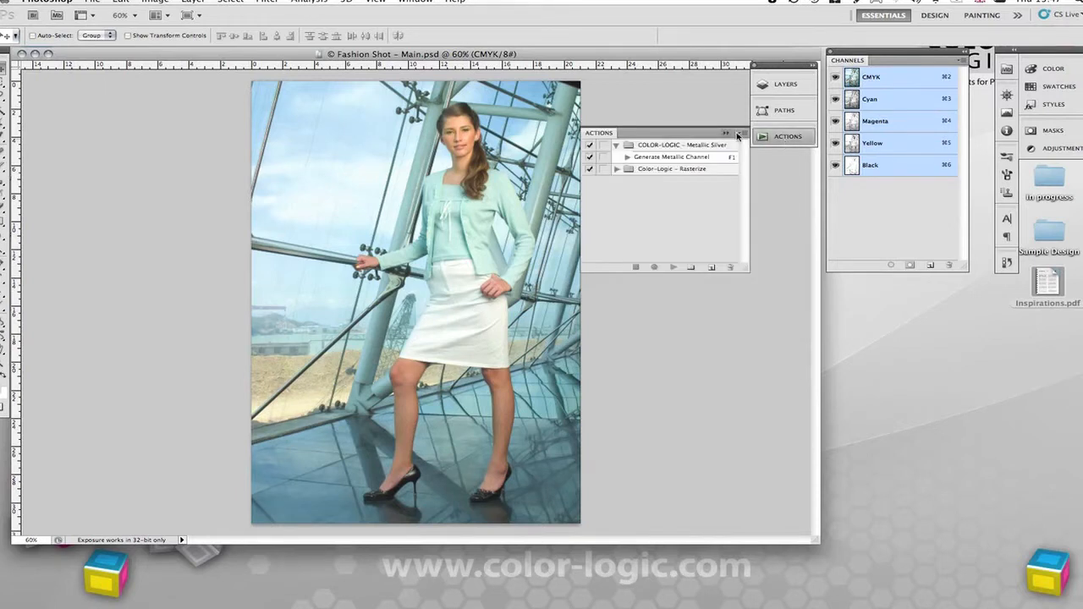
- Run the Color-Logic 'Generate Metallic Channel' action, then bring up the saved paths list
left_click(674, 158)
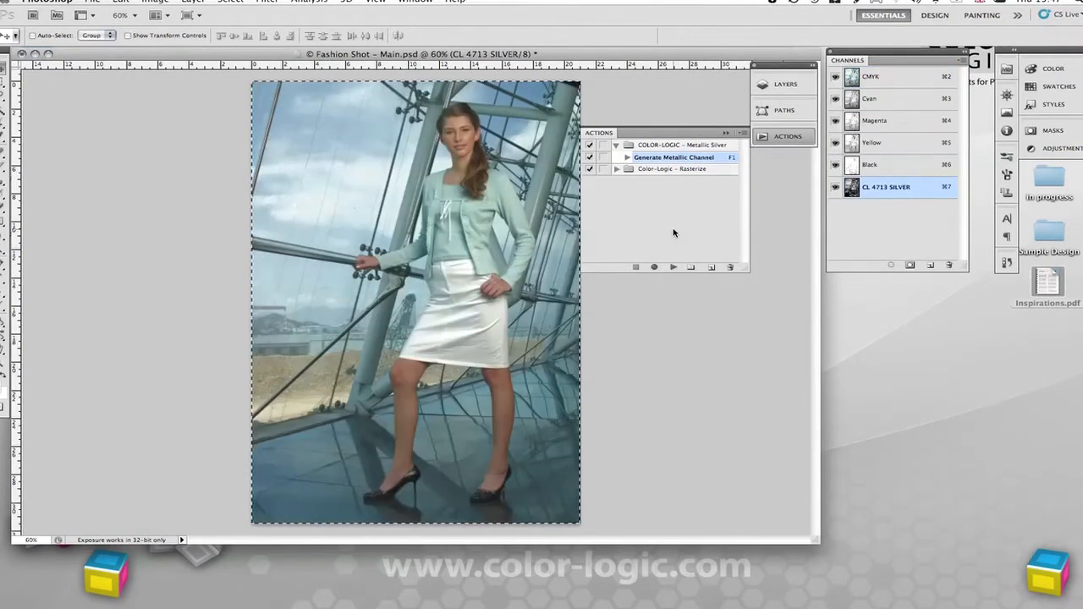
left_click(782, 110)
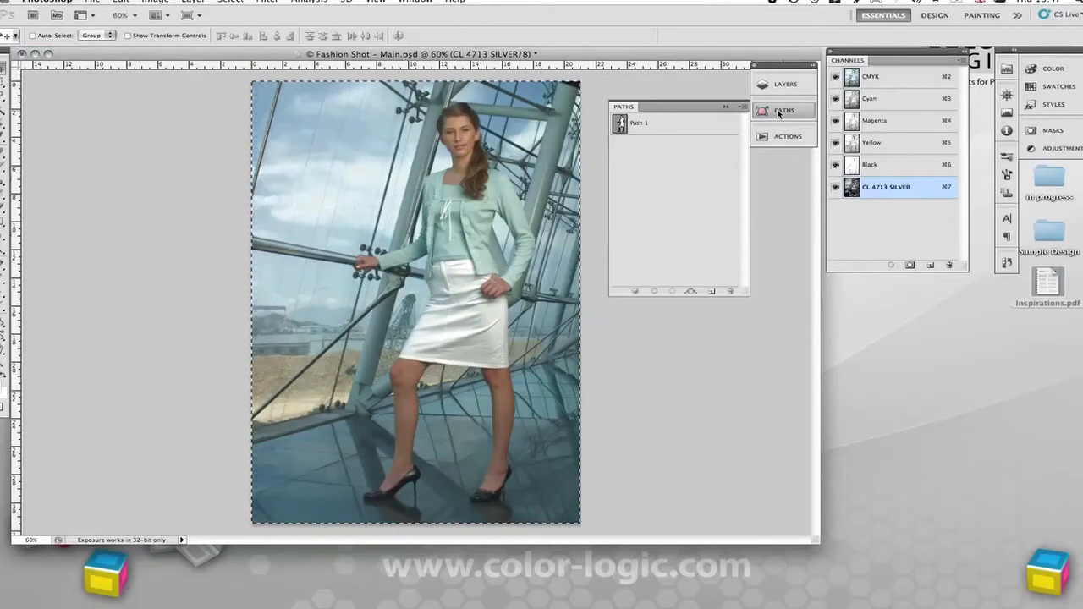
- Load Path 1 to clear the model from the CL 4713 SILVER channel and view it with the composite
left_click(640, 122)
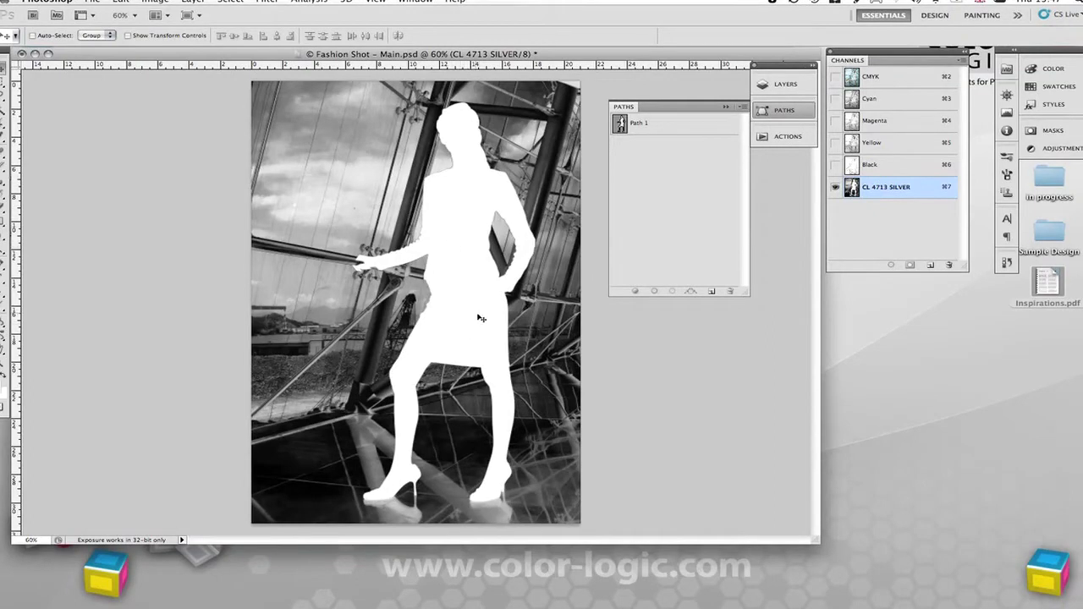
mouse_move(274, 440)
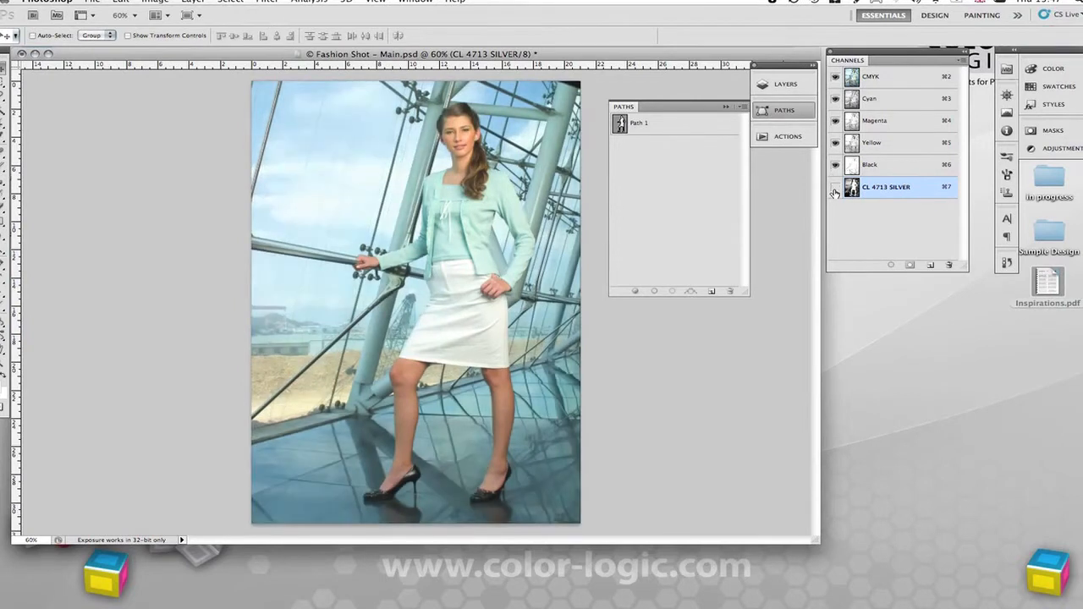
left_click(836, 186)
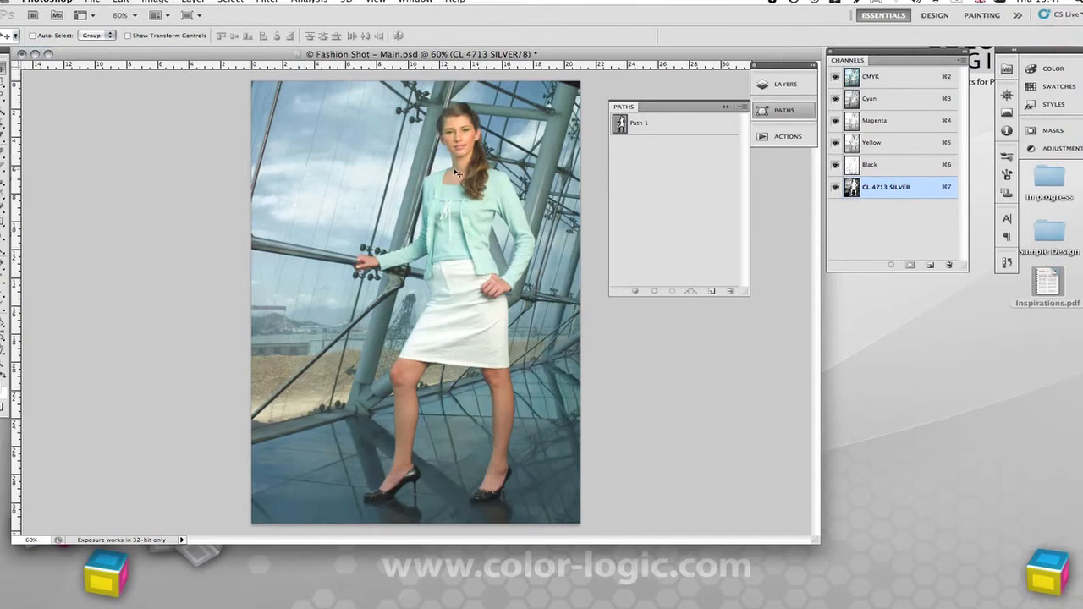
mouse_move(335, 474)
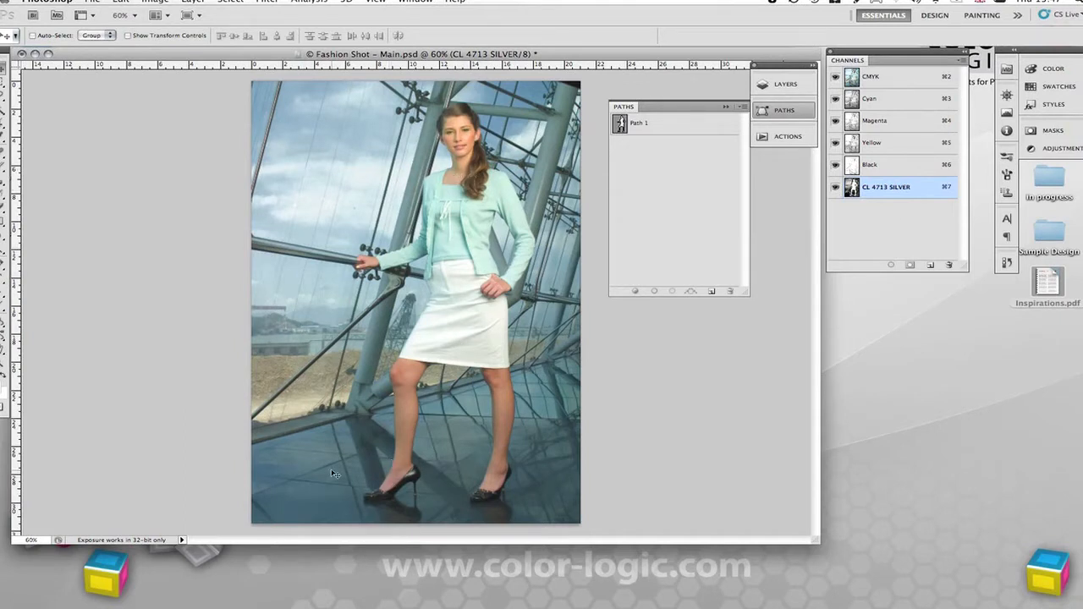
mouse_move(328, 190)
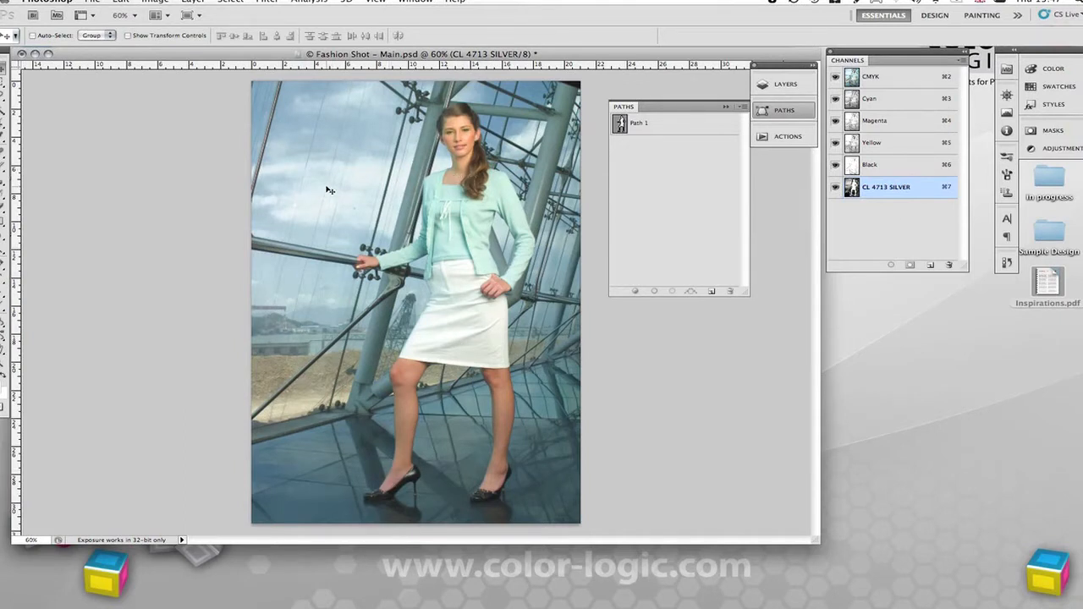
mouse_move(285, 305)
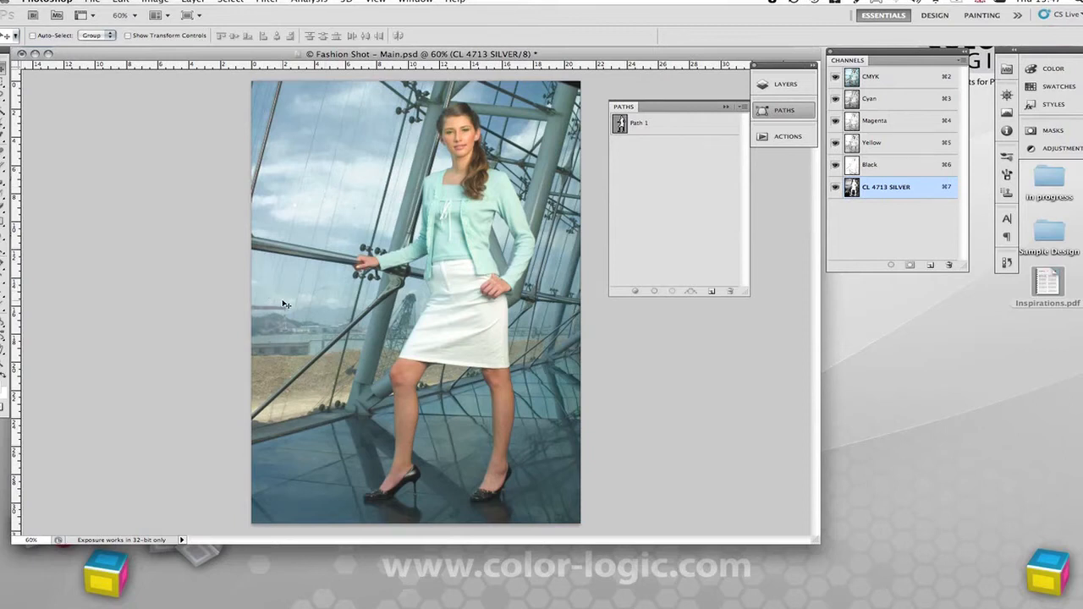
mouse_move(296, 426)
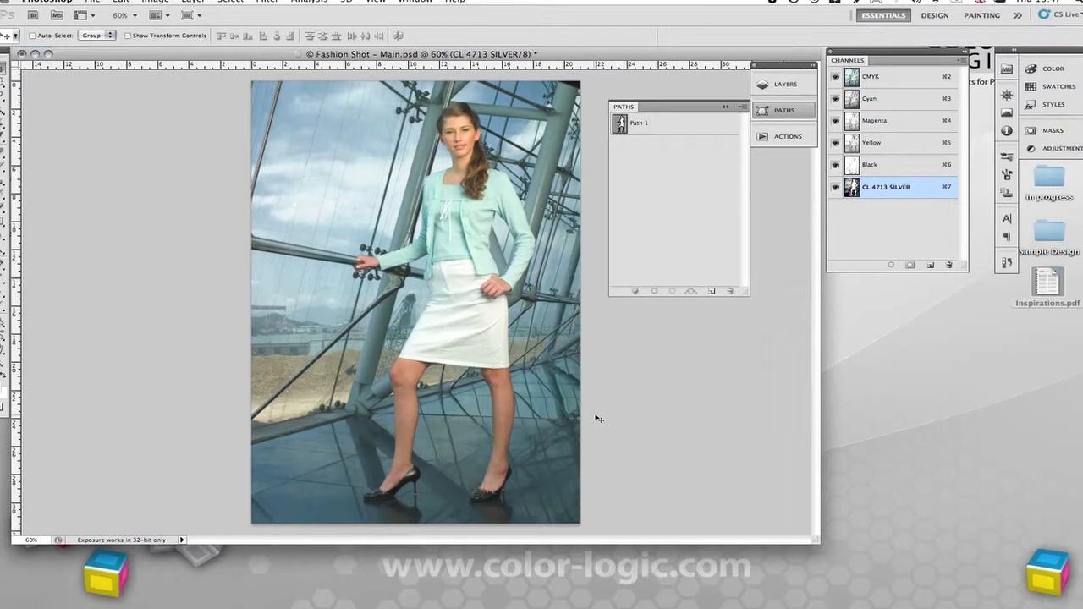
- Save the fashion shot with its silver channel via File > Save As
left_click(91, 2)
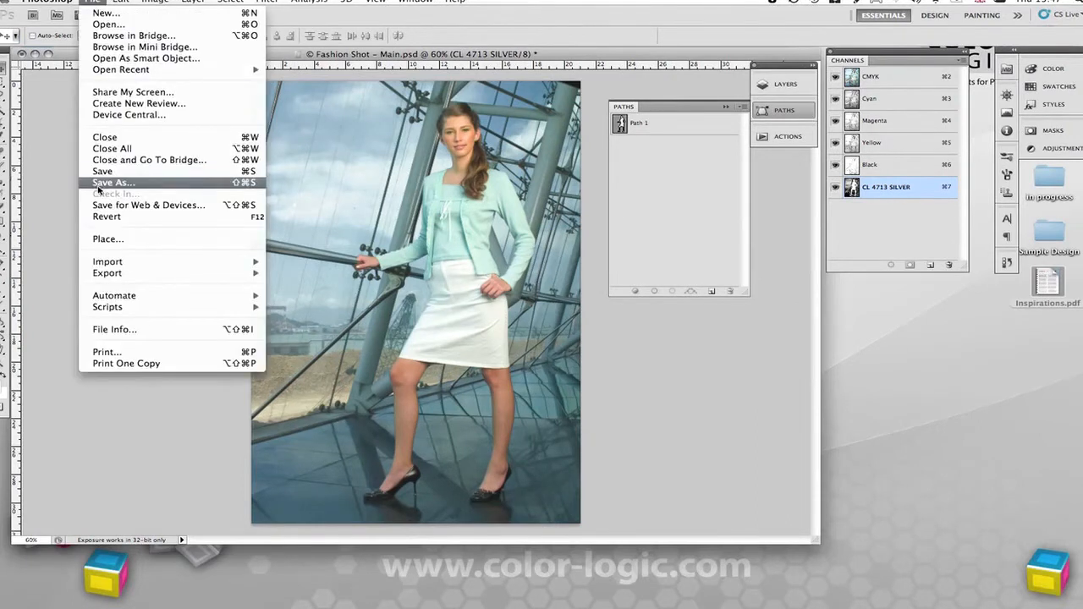
left_click(590, 319)
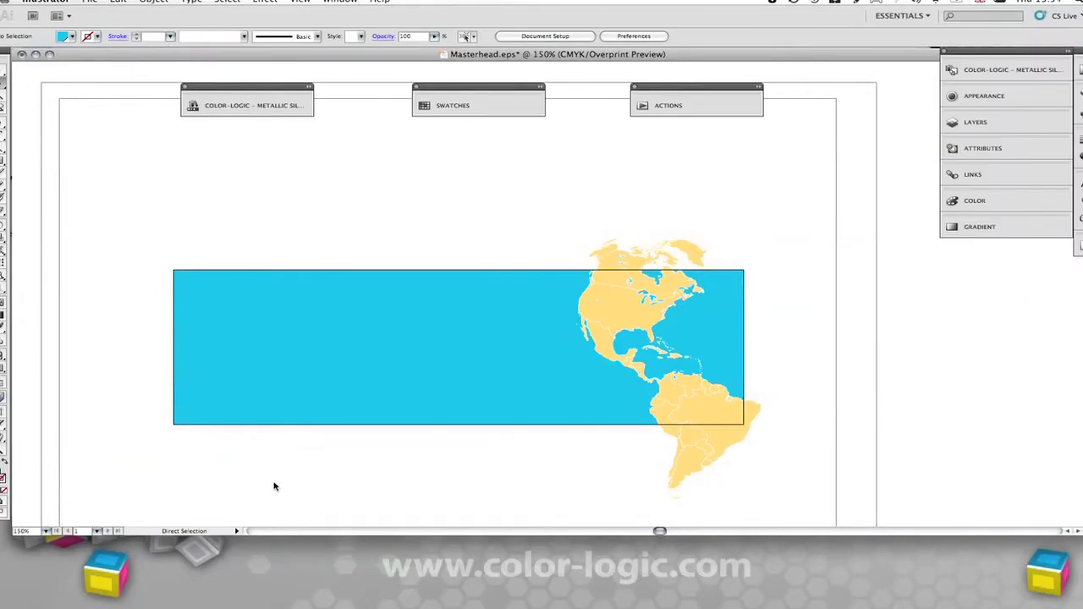
mouse_move(286, 147)
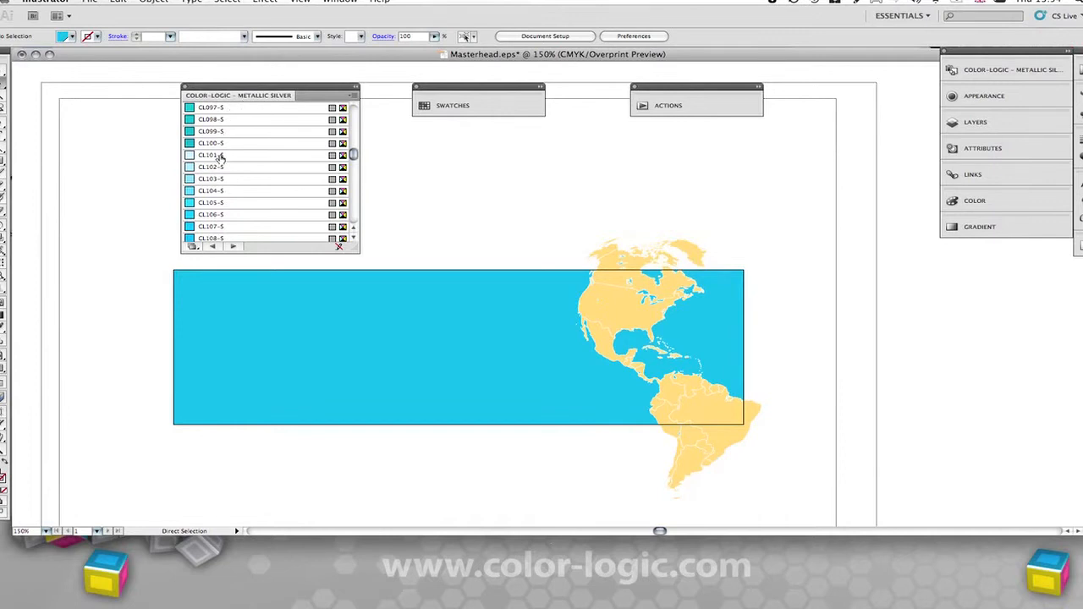
mouse_move(420, 337)
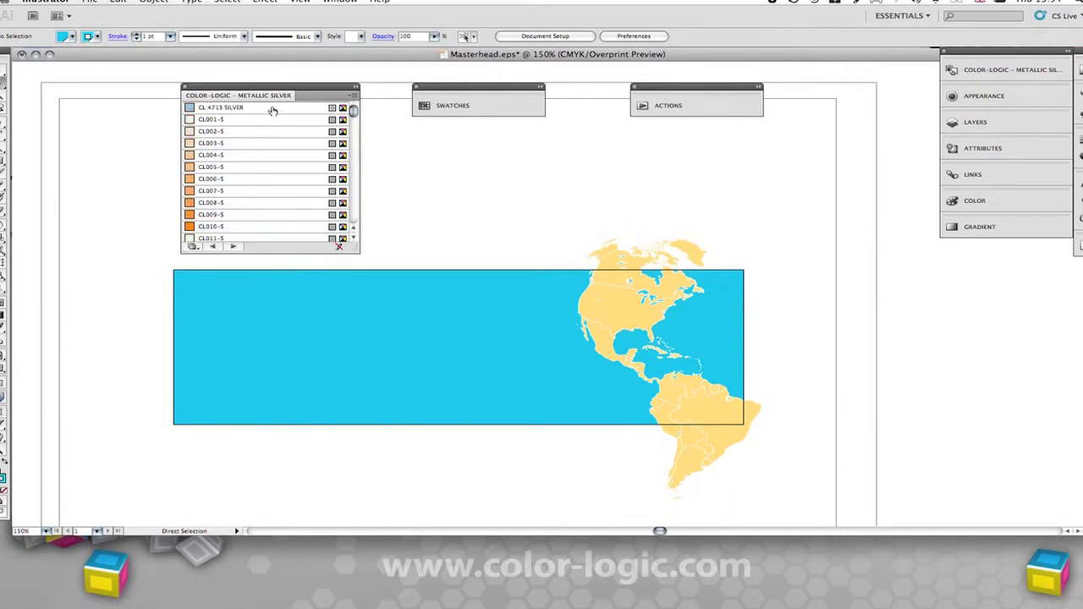
- Add the CL 4713 SILVER library swatch to the masthead document and show the Swatches panel
left_click(220, 108)
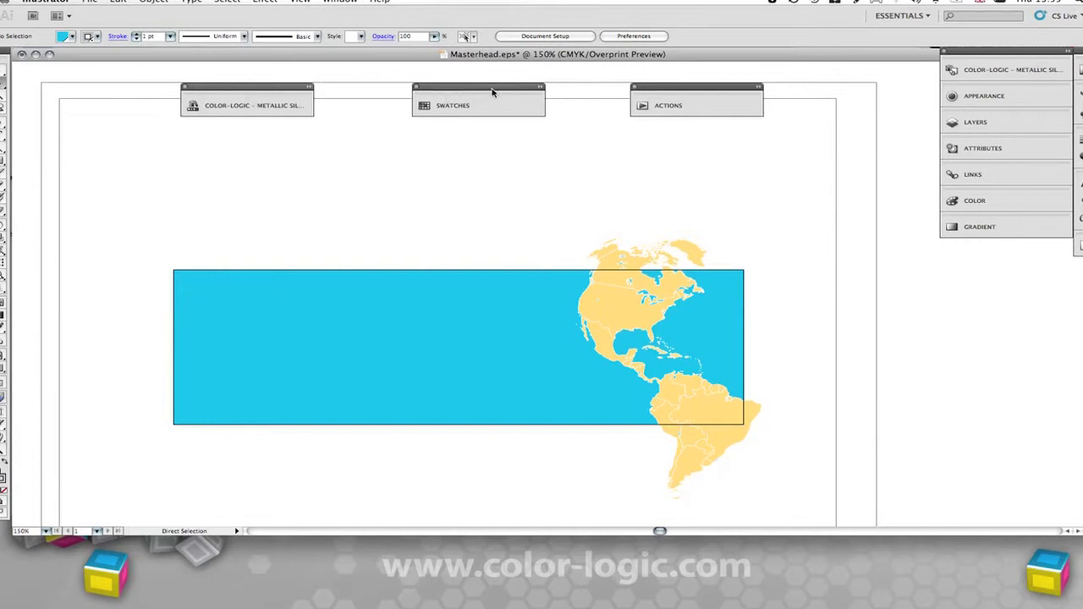
left_click(452, 105)
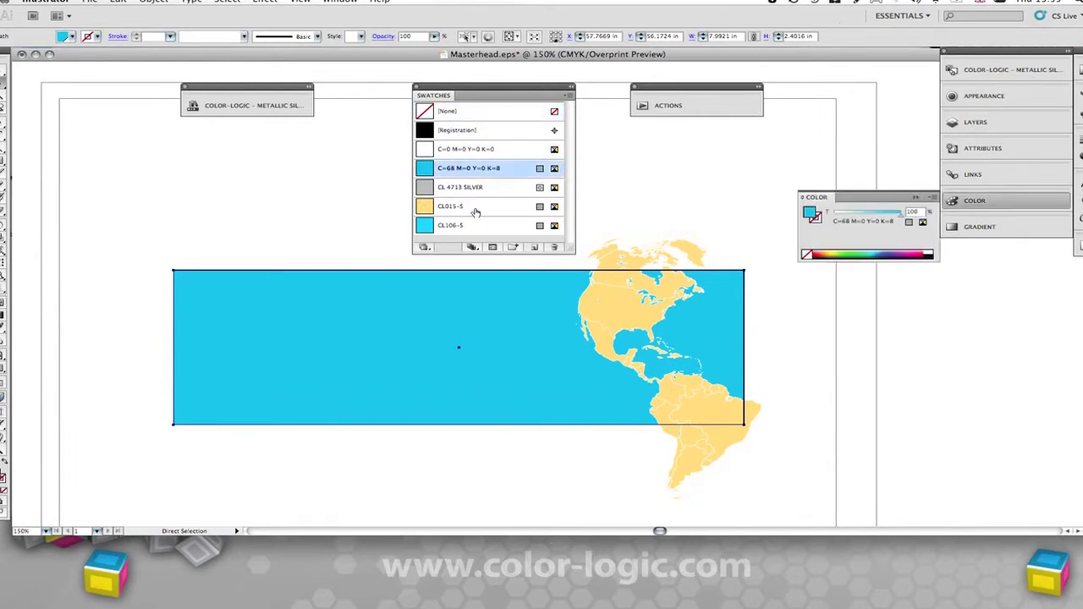
- Fill the masthead background and the Great Lakes with CL spot cyan and make both fills metallic
left_click(450, 223)
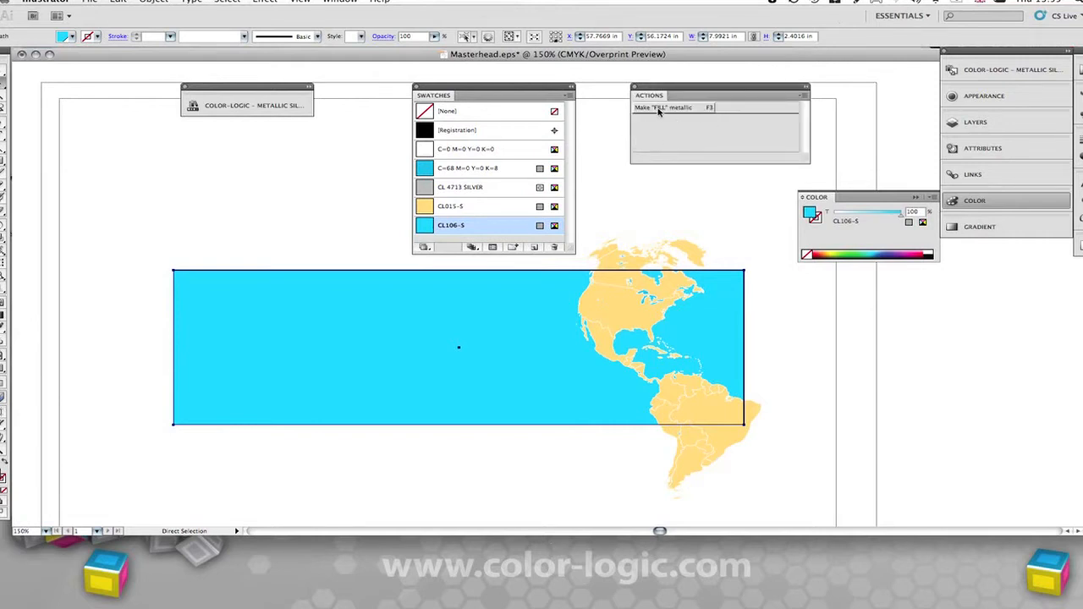
left_click(460, 186)
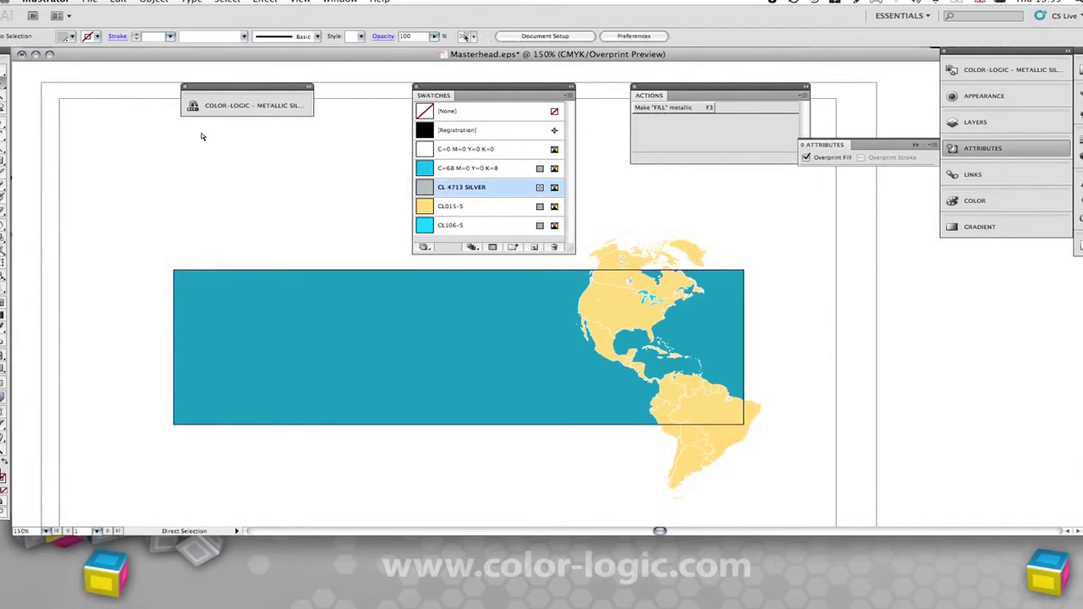
mouse_move(618, 356)
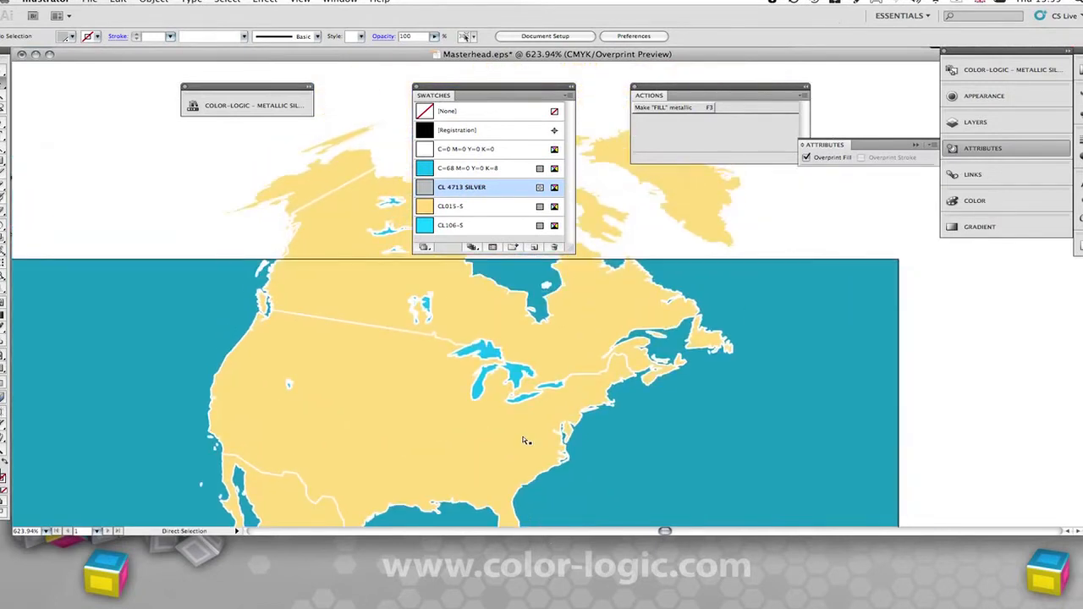
mouse_move(509, 317)
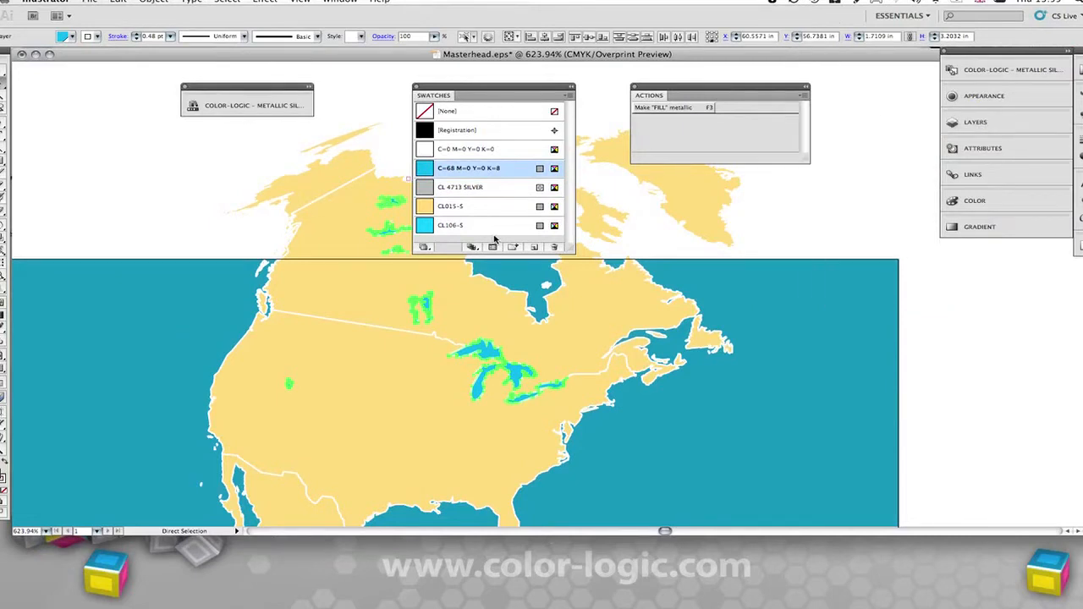
left_click(450, 225)
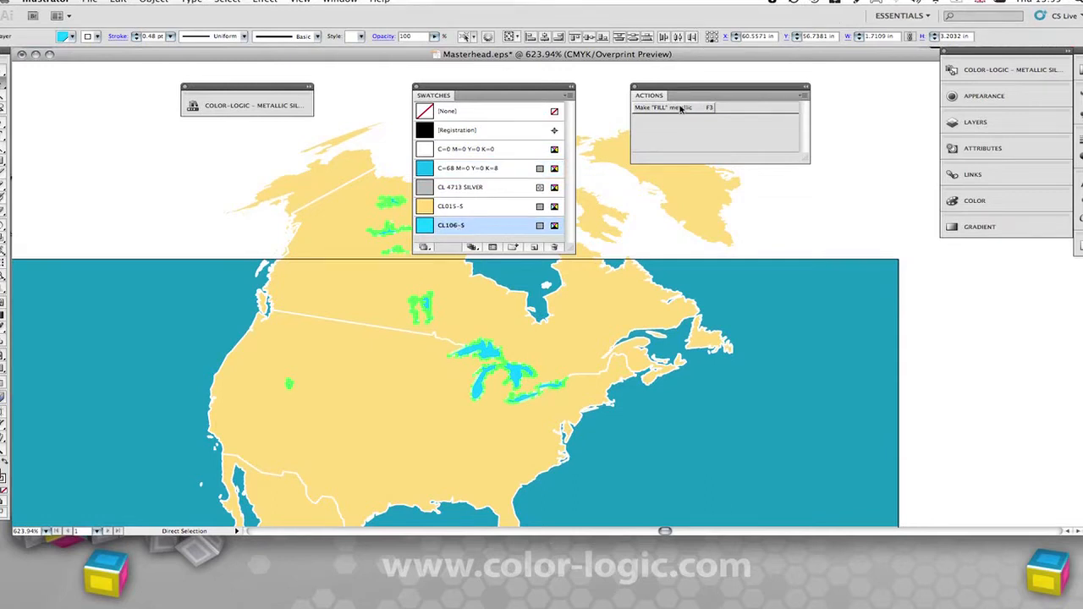
left_click(460, 186)
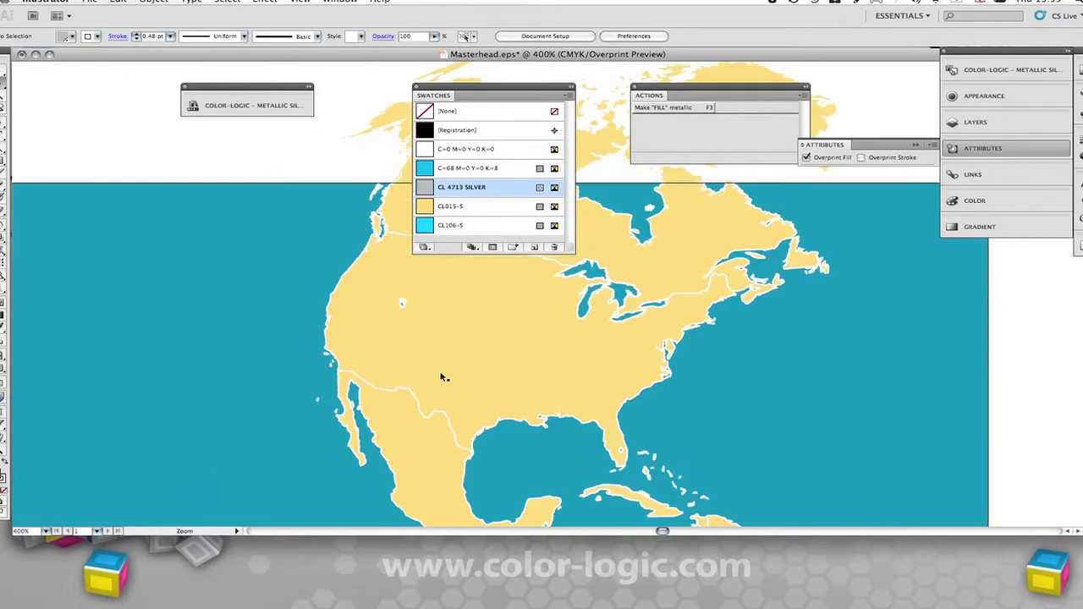
- Zoom out to the whole masthead before saving it as an Illustrator EPS
left_click(443, 375)
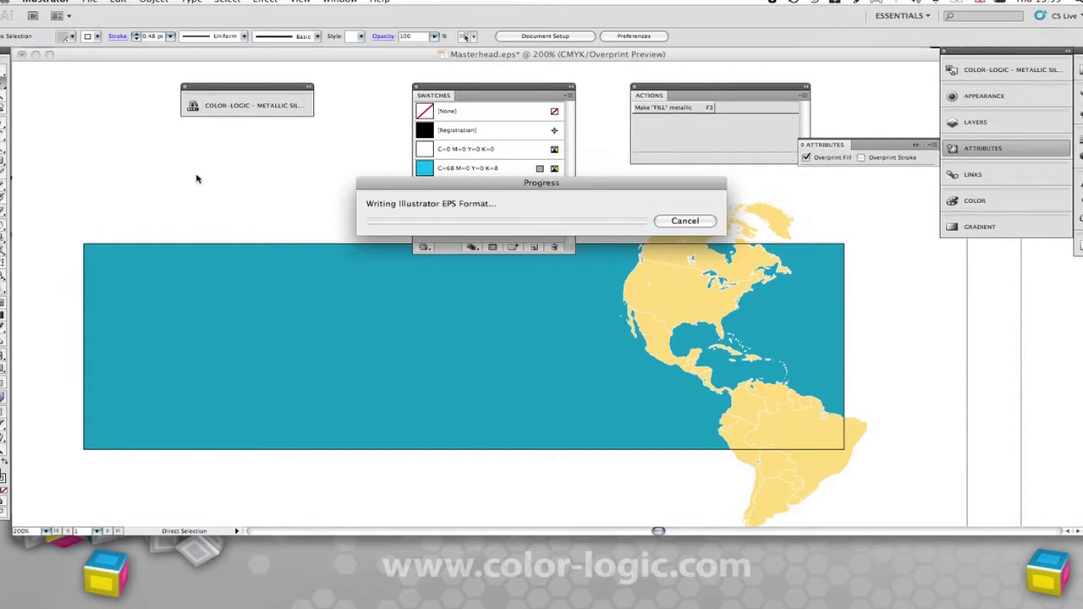
mouse_move(249, 178)
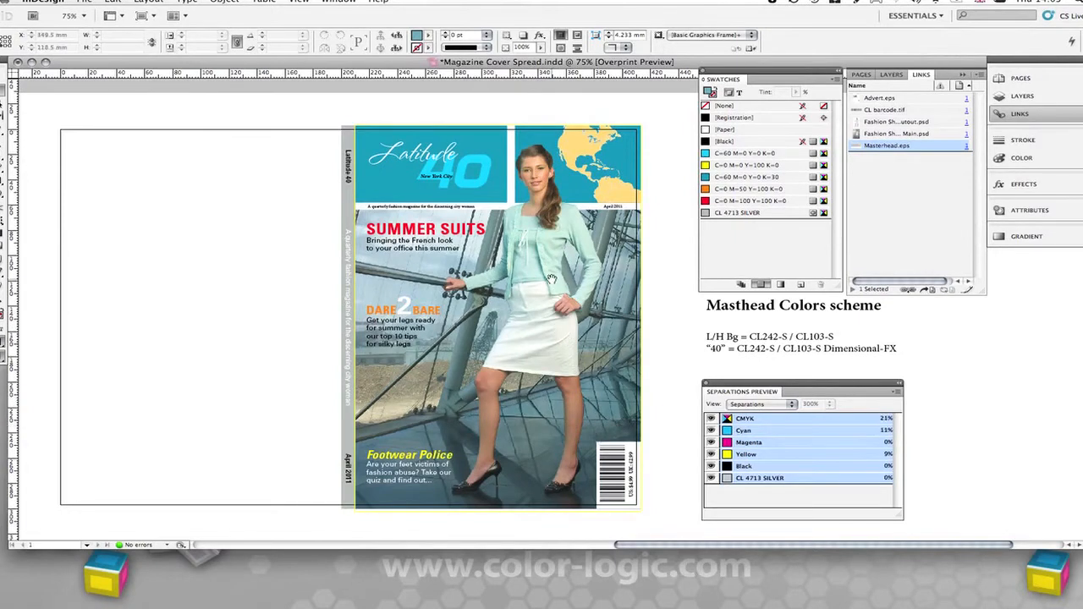
- Update the Masthead.eps link to the saved version and select the masthead frame on the cover
left_click(623, 178)
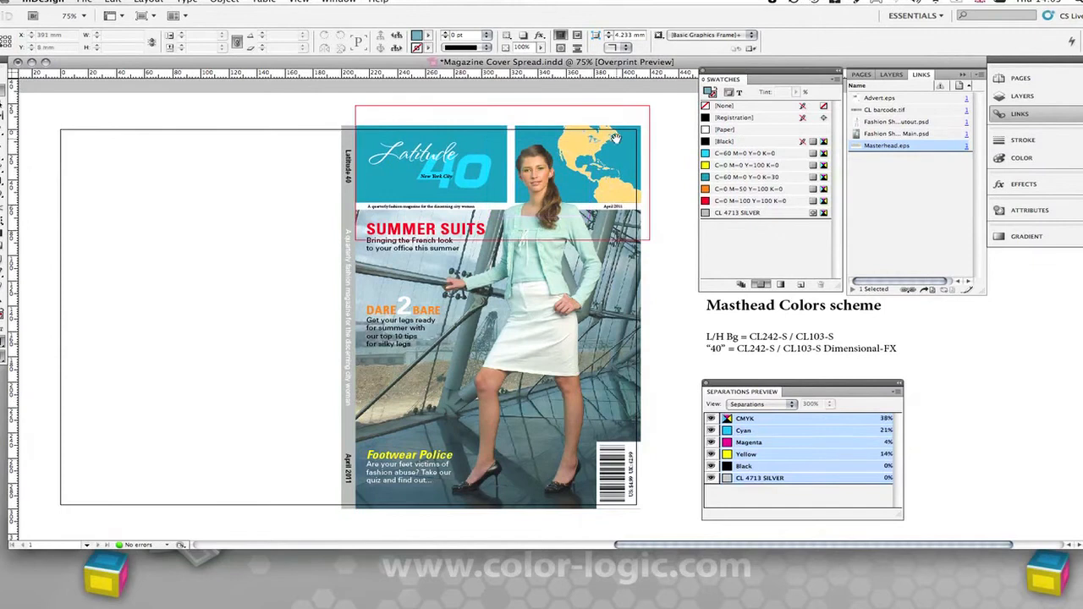
left_click(415, 161)
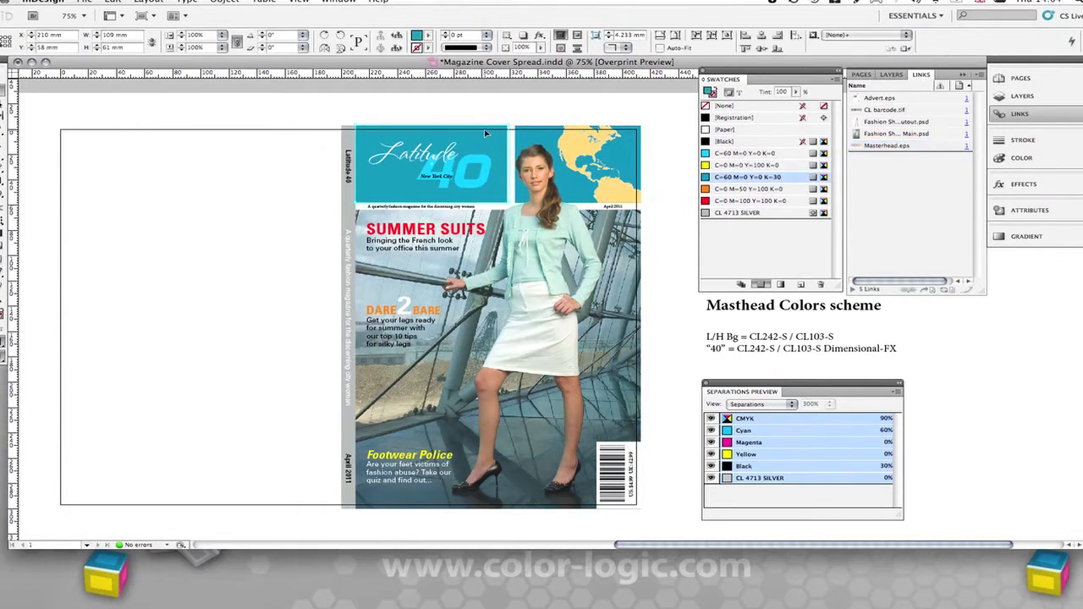
- Confirm the teal swatch settings, then add CL103-S, CL242-S and Dimensional-FX metallic mixed inks
left_click(833, 81)
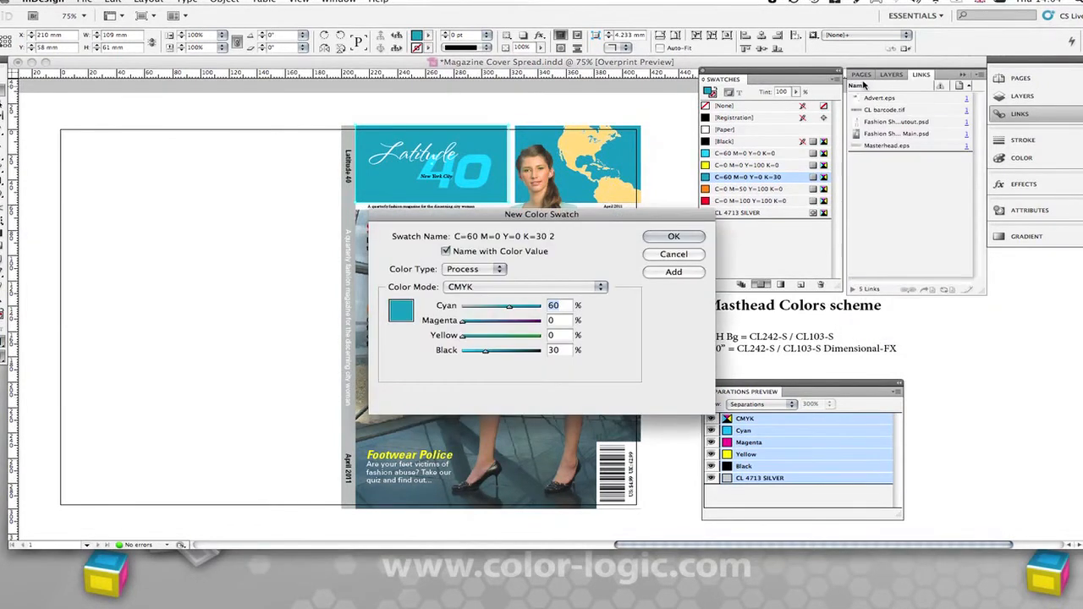
mouse_move(559, 291)
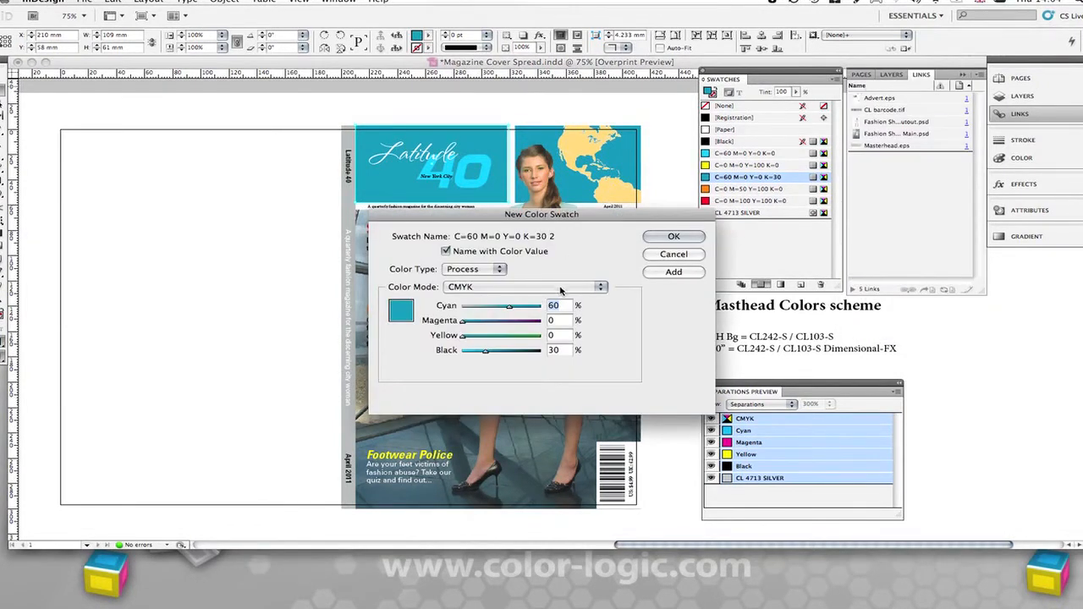
left_click(601, 286)
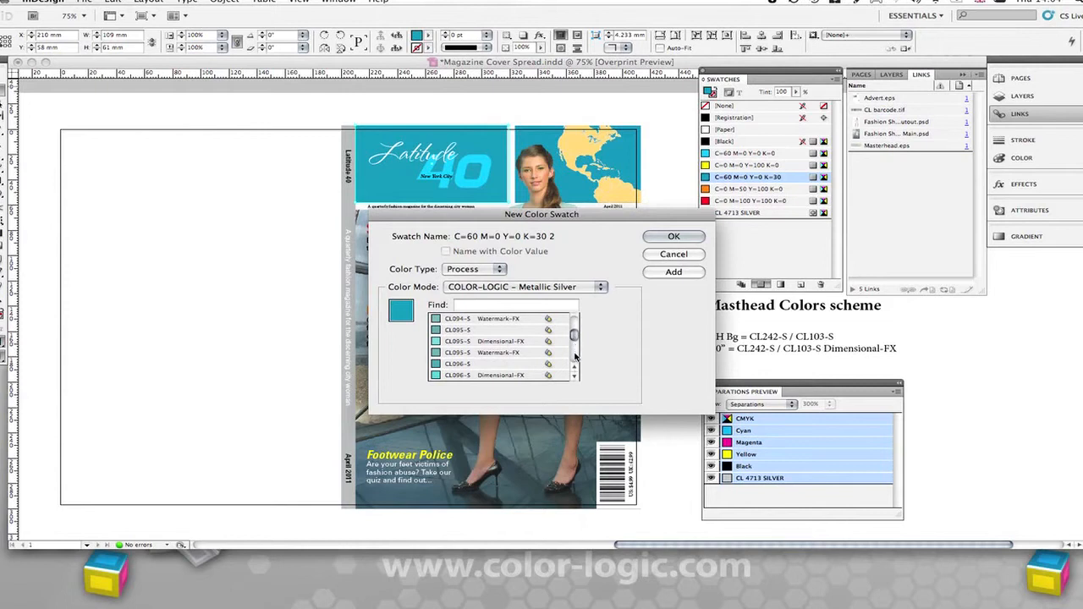
scroll("down", 3)
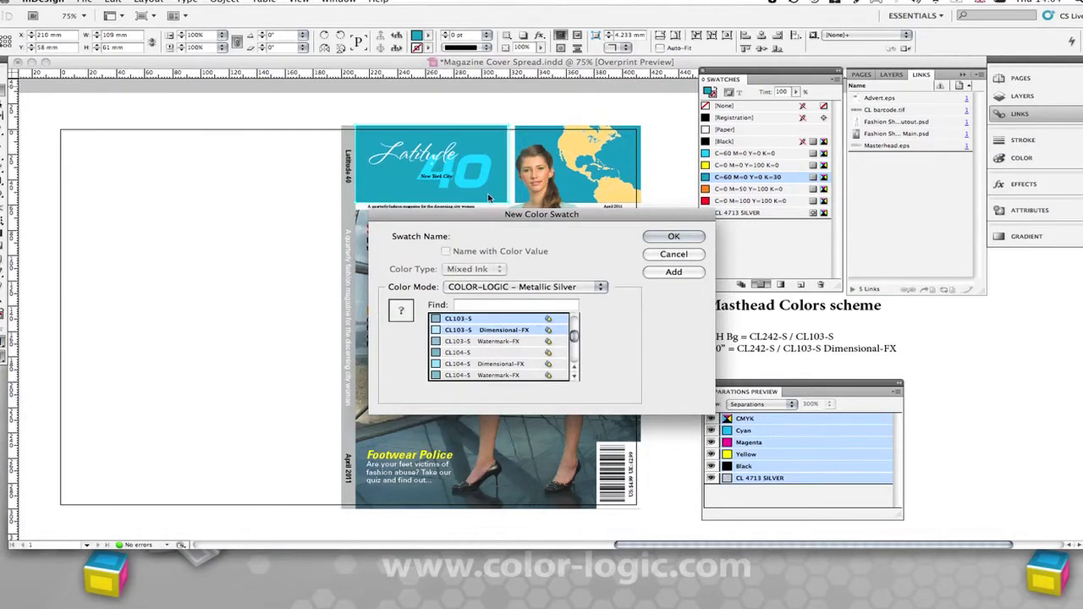
mouse_move(545, 299)
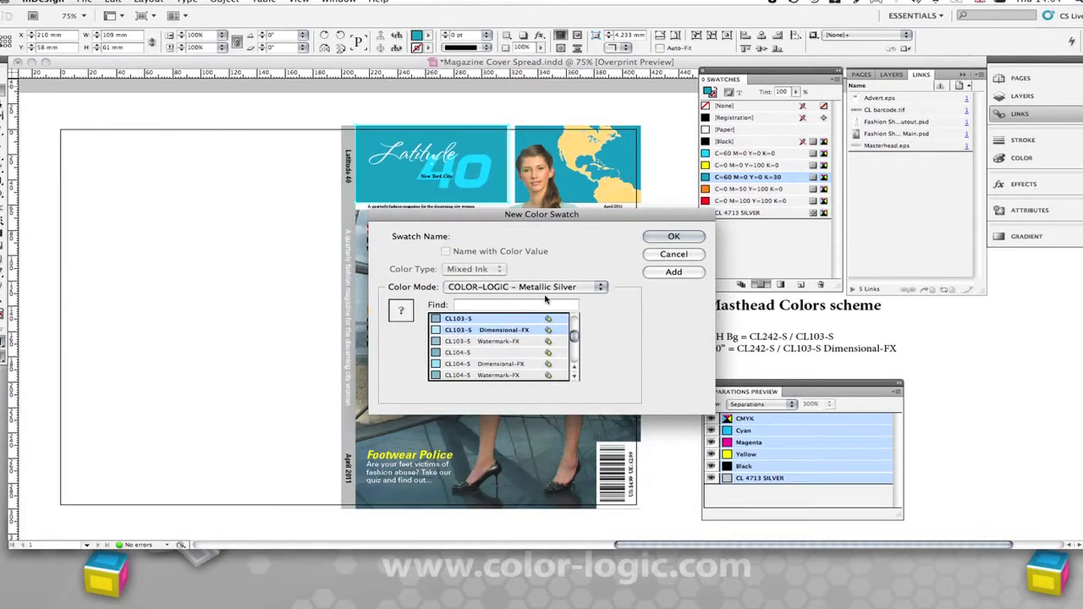
scroll("down", 3)
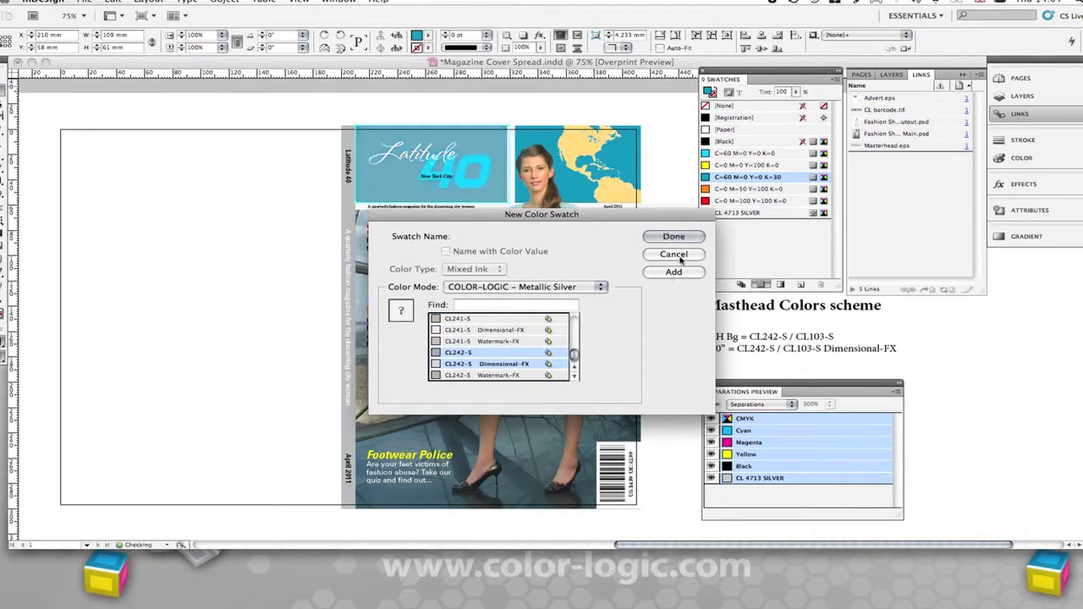
left_click(673, 237)
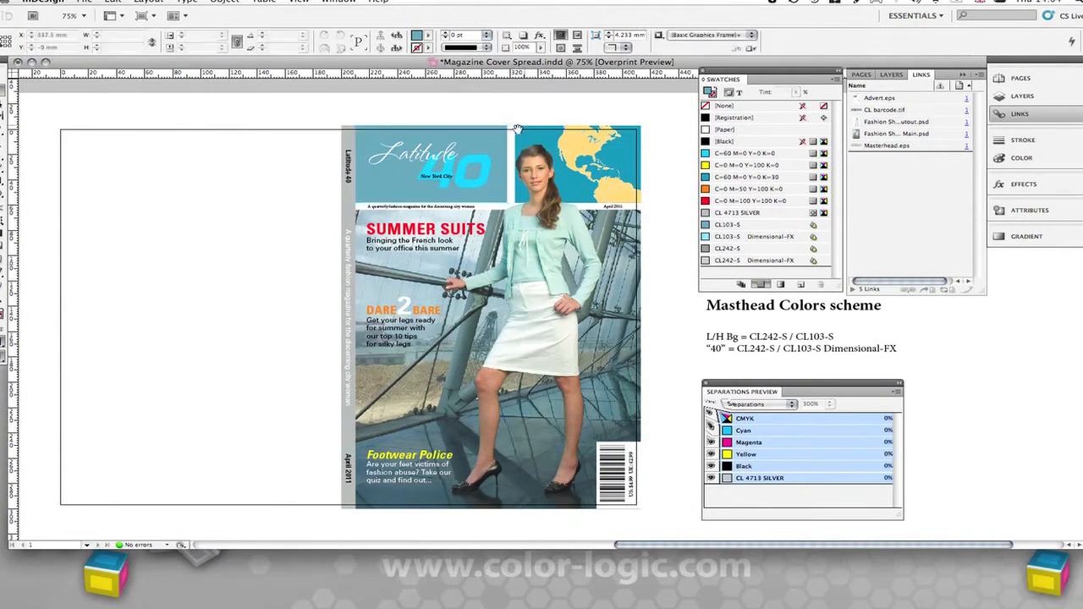
- Fill the Latitude masthead background frame with the CL242-S / CL103-S metallic swatches
left_click(432, 166)
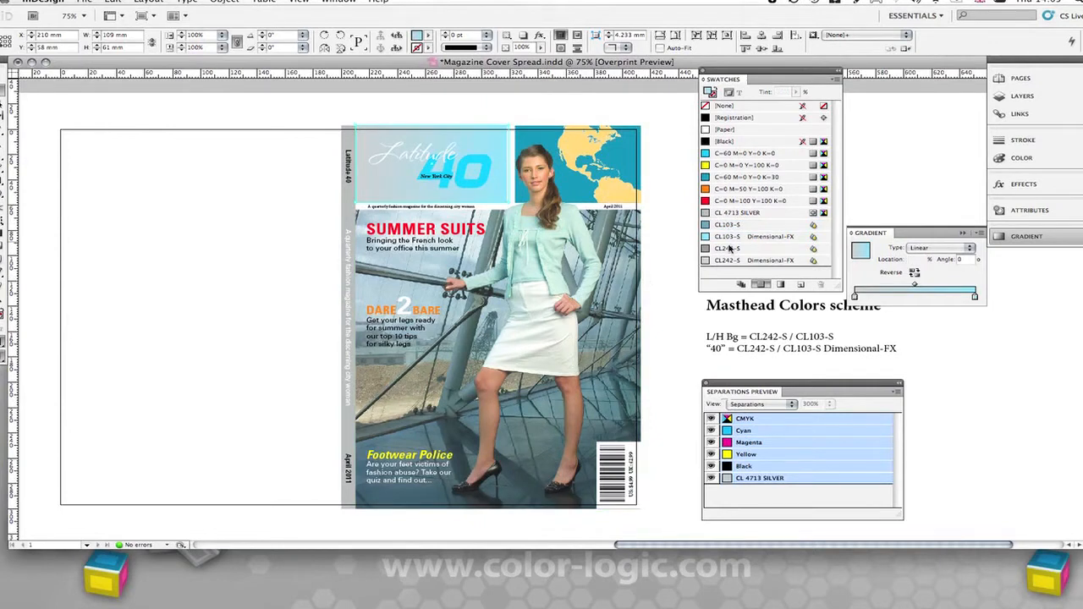
left_click(728, 247)
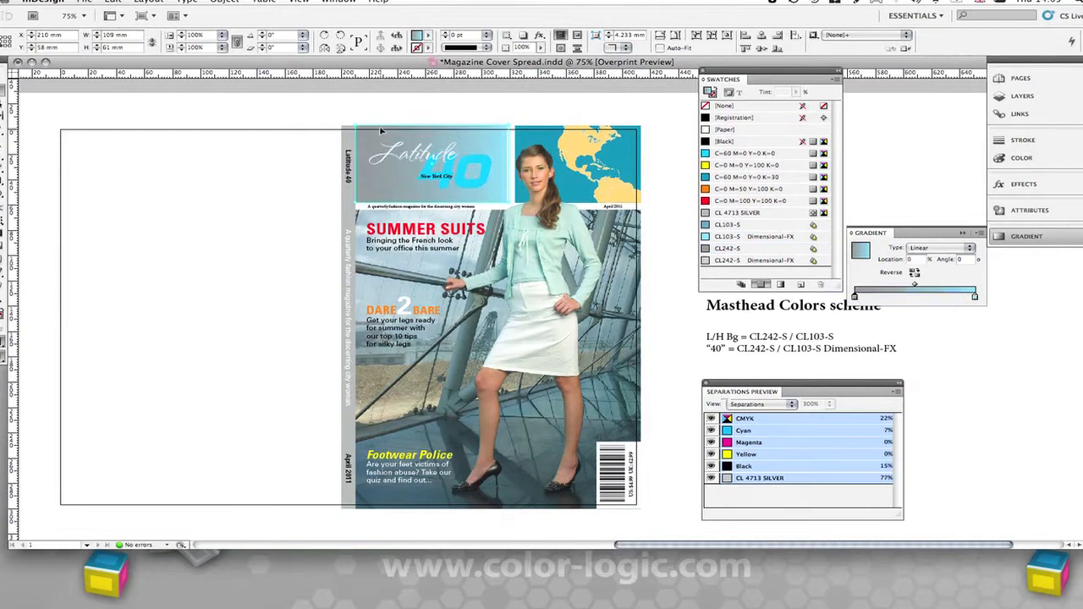
left_click(736, 224)
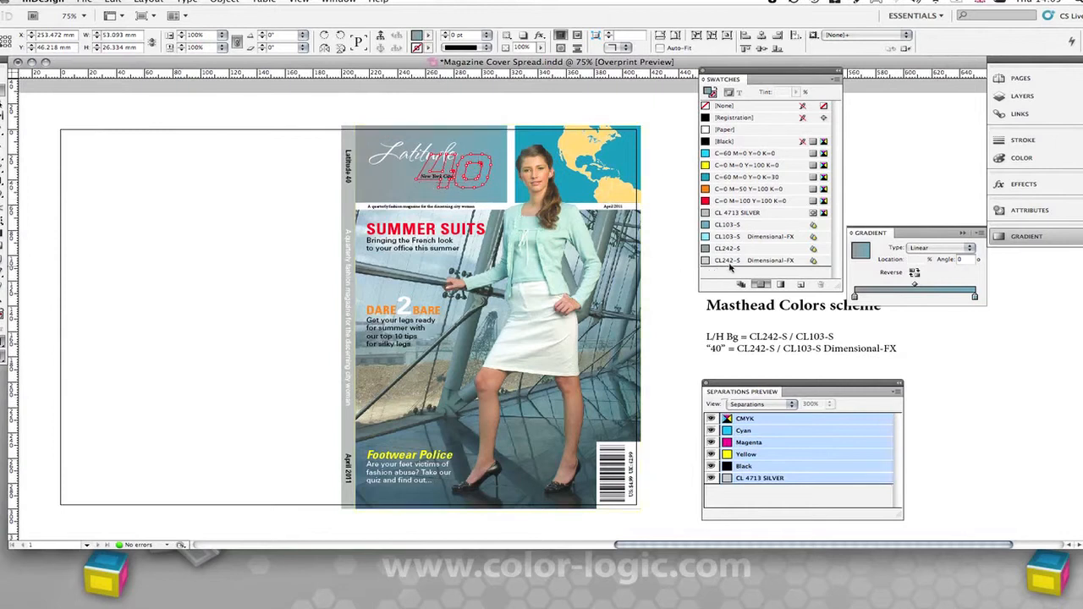
- Colour the large '40' with the CL103-S Dimensional-FX swatch and deselect to view the result
left_click(753, 261)
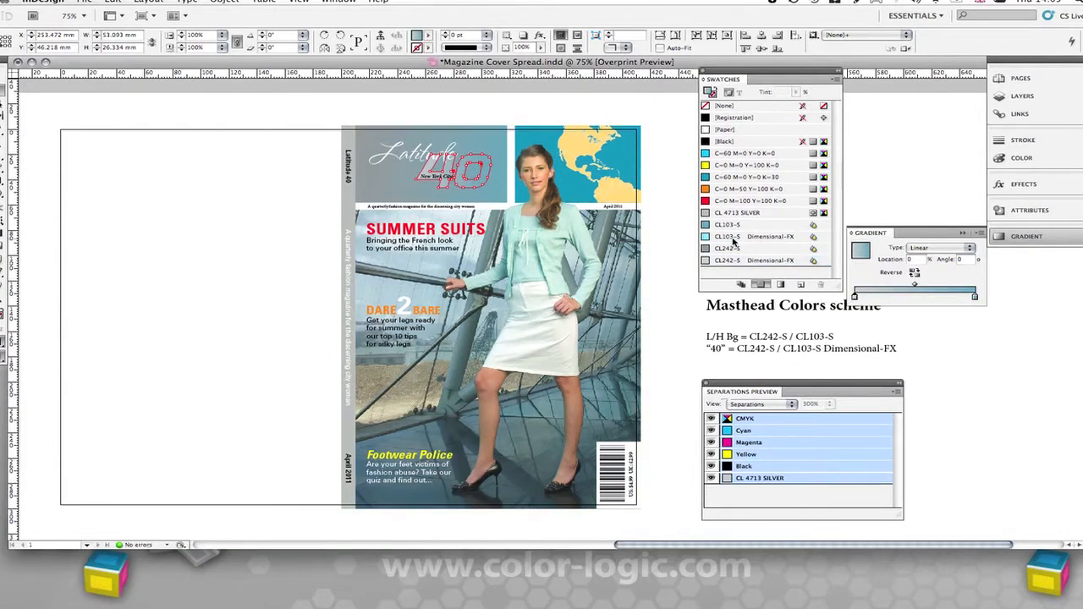
left_click(753, 237)
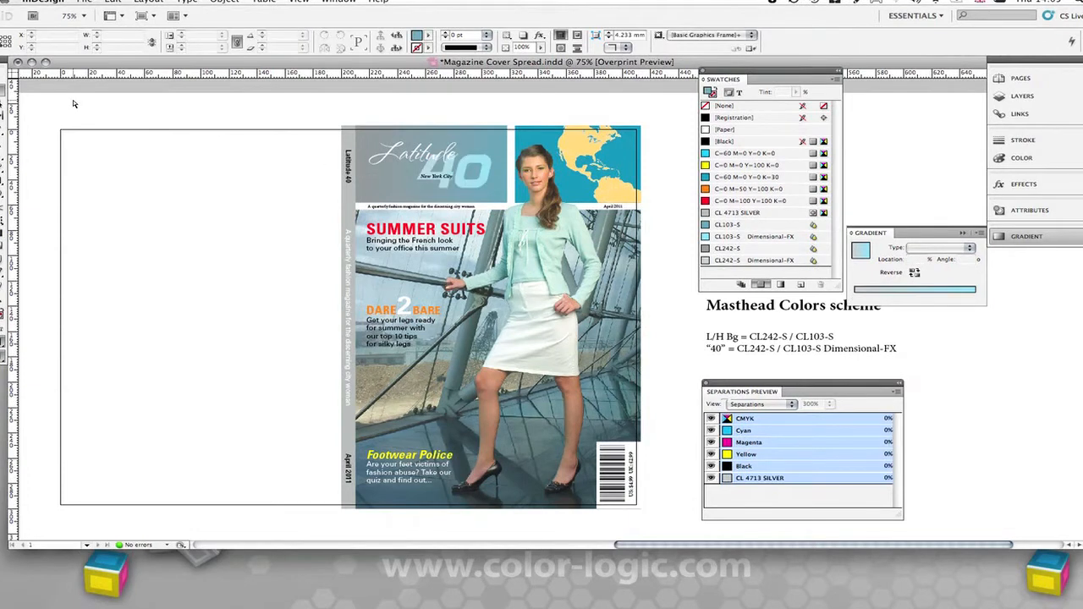
left_click(491, 194)
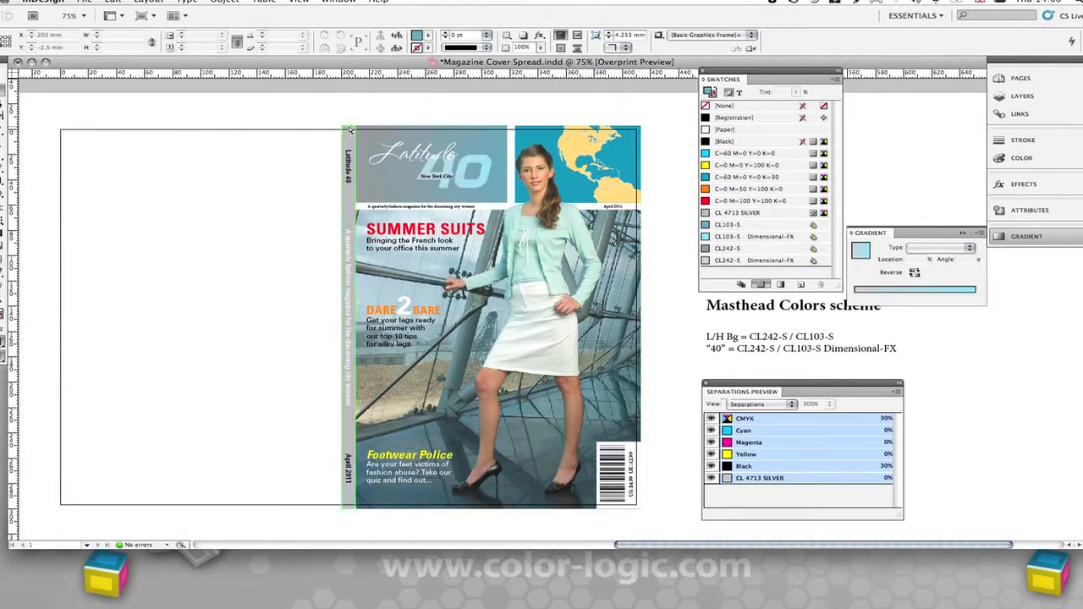
left_click(724, 142)
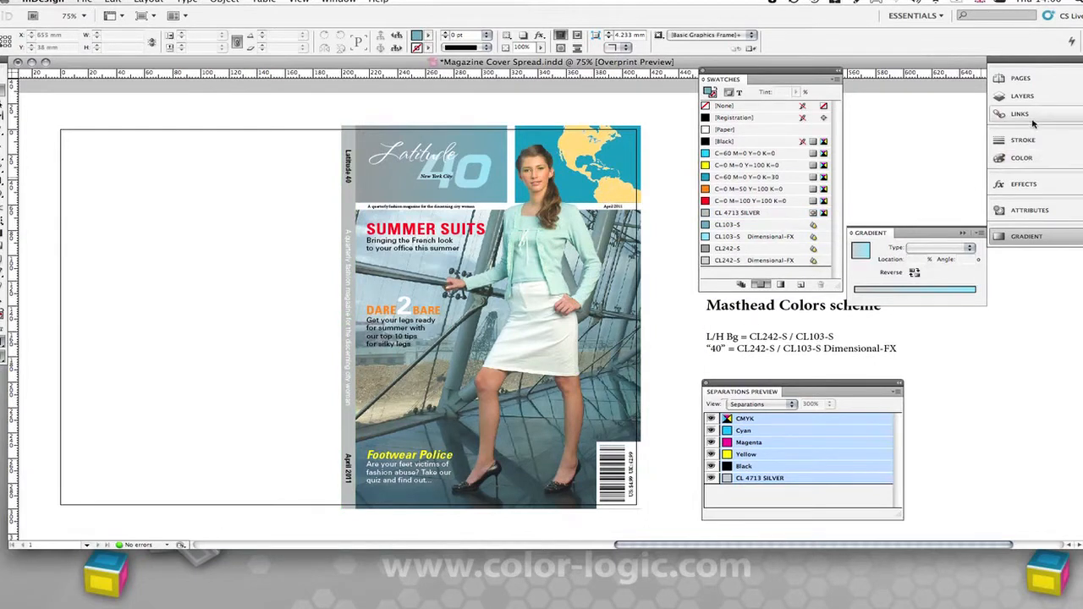
- Show the document's layers list with the Color-Logic brochure layer visible on the spread
left_click(1022, 95)
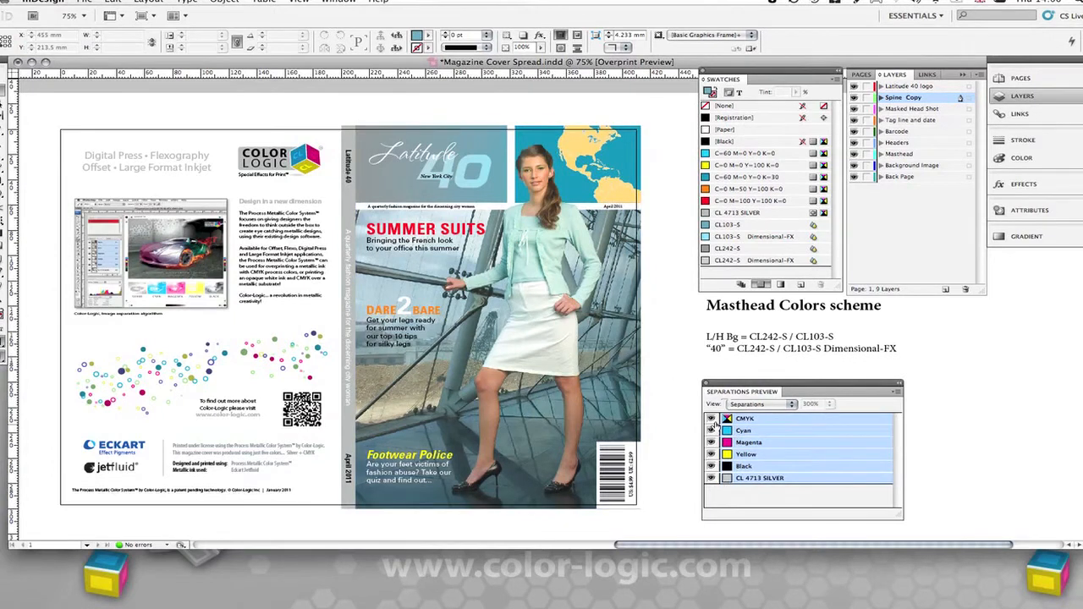
left_click(711, 418)
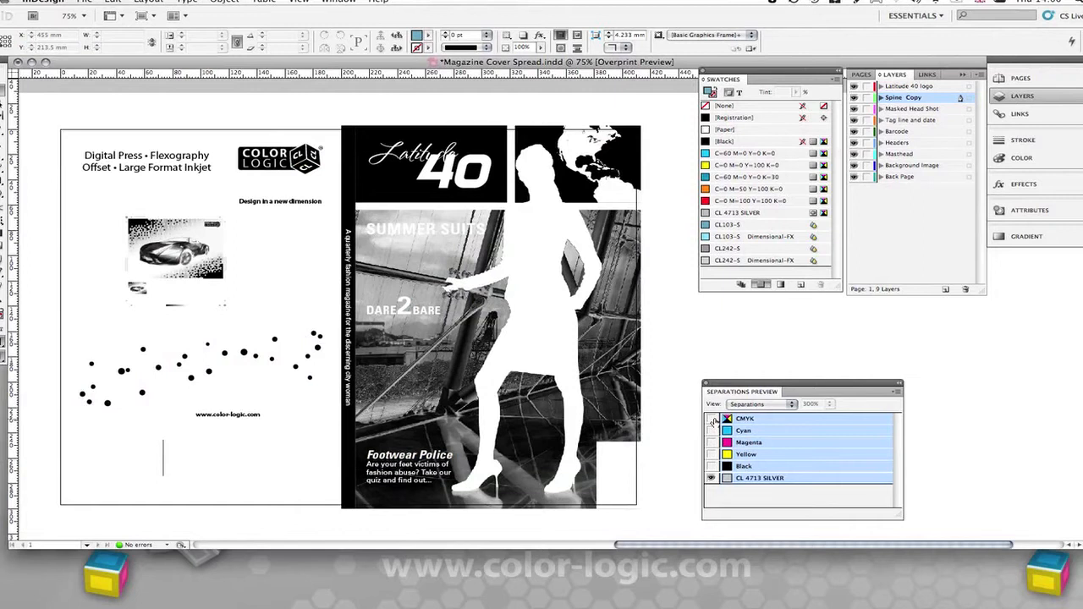
left_click(710, 418)
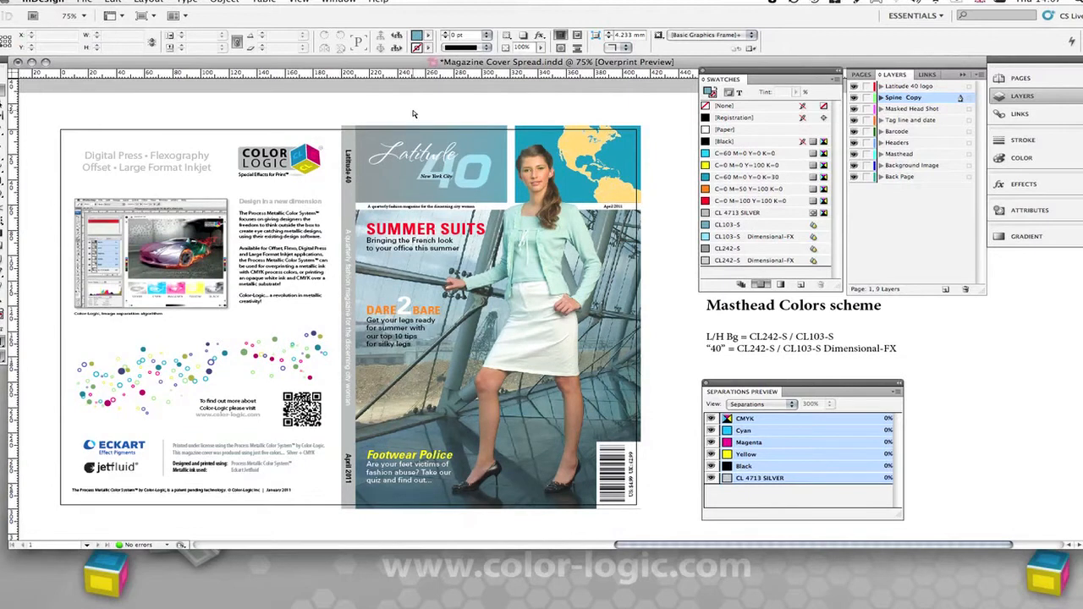
mouse_move(440, 110)
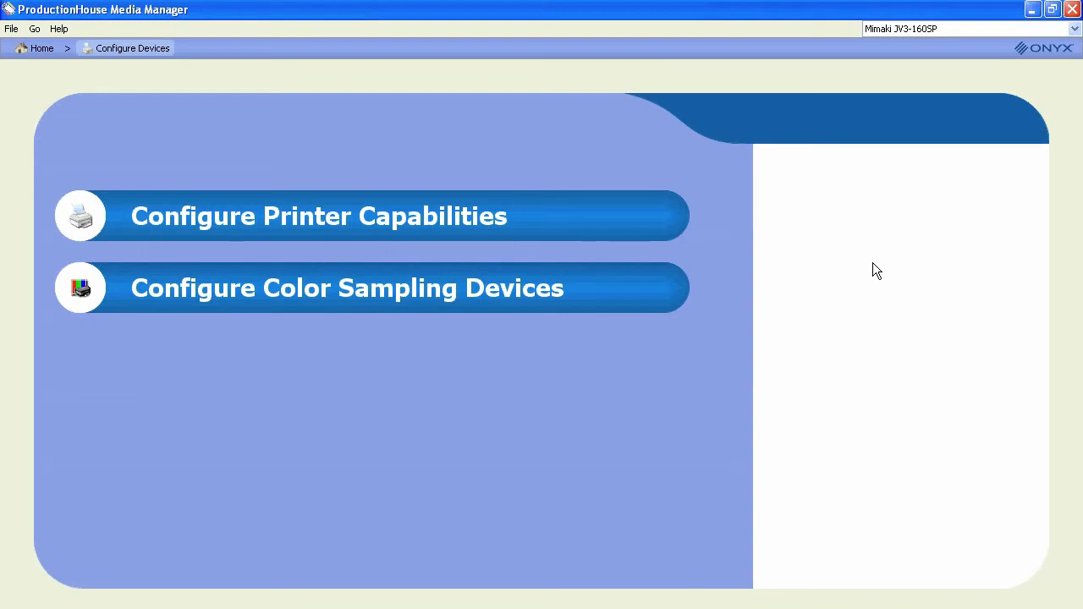
mouse_move(647, 219)
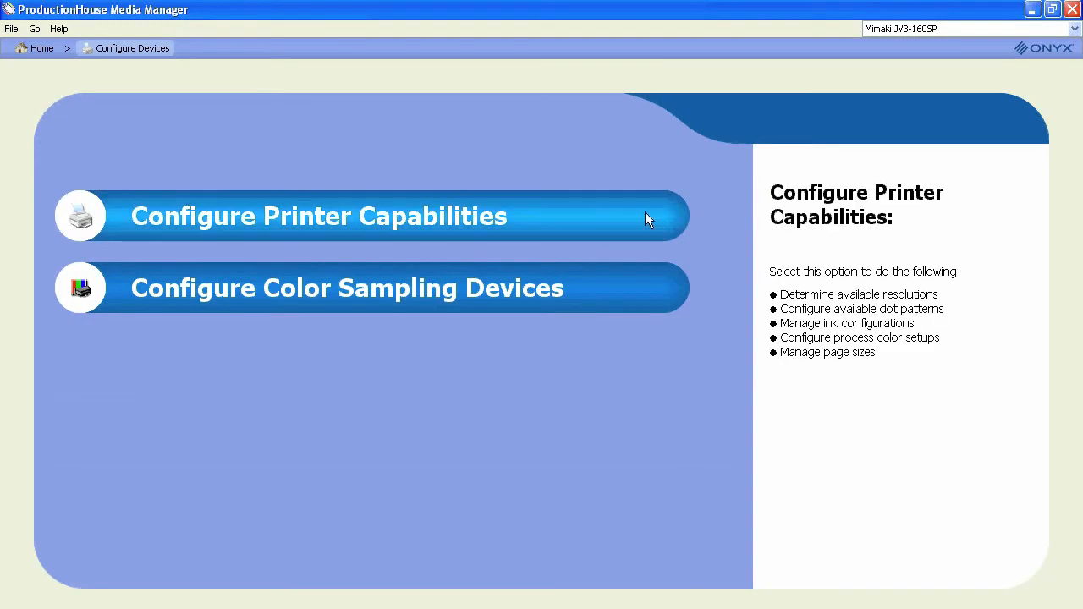
mouse_move(567, 218)
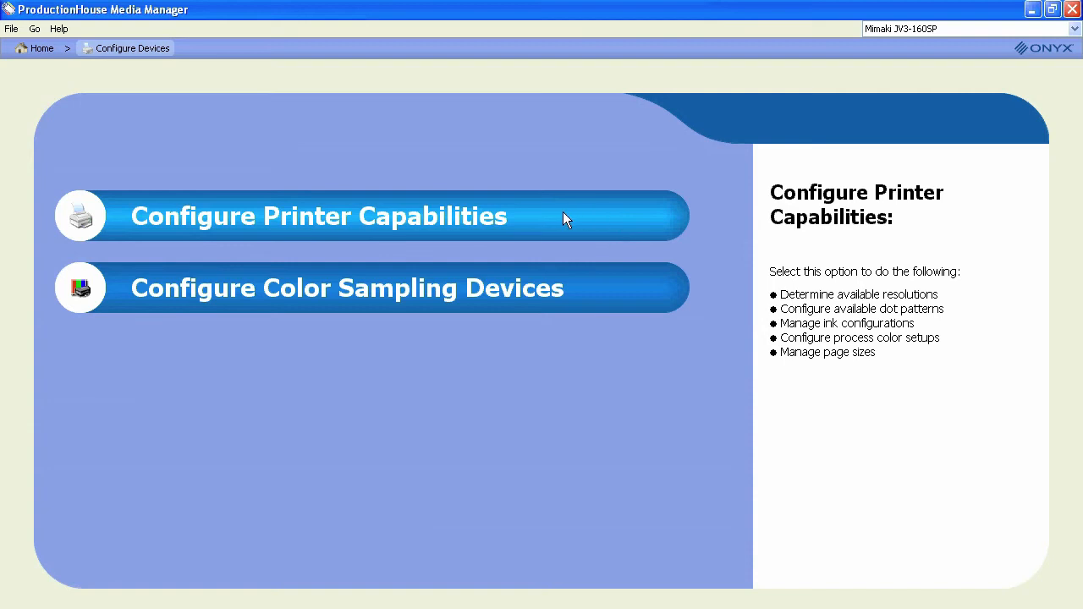
- Bring up the Mimaki JV3-160SP printer capabilities listing its 24 to 63 inch roll sizes
left_click(318, 217)
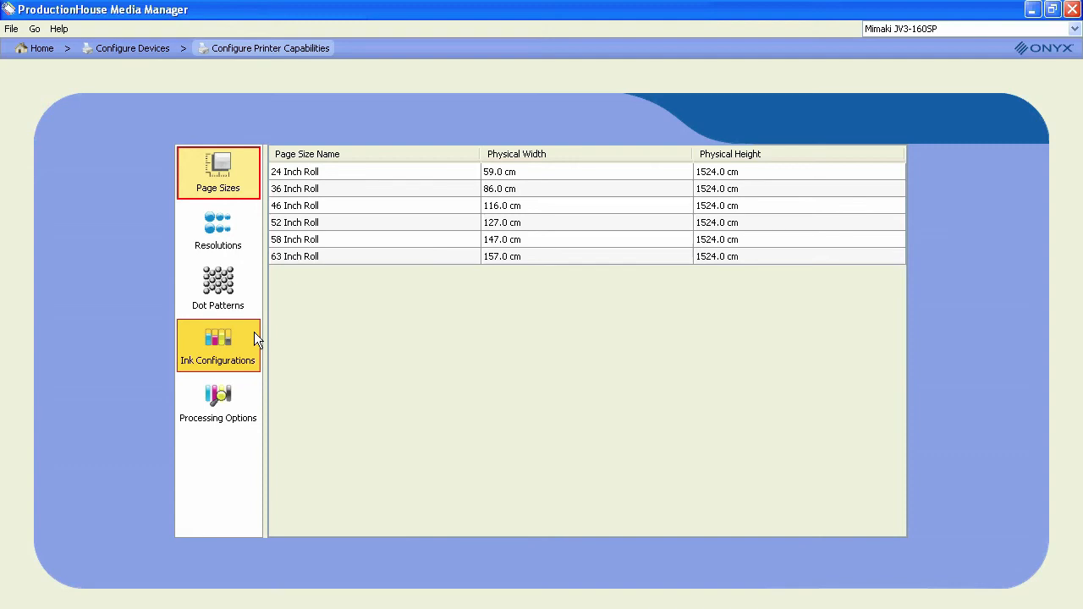
- Enable the CMYKSS, CMYKSS-MD, CMYKcmSS and CMYKcmSS-MD silver ink configurations
left_click(217, 345)
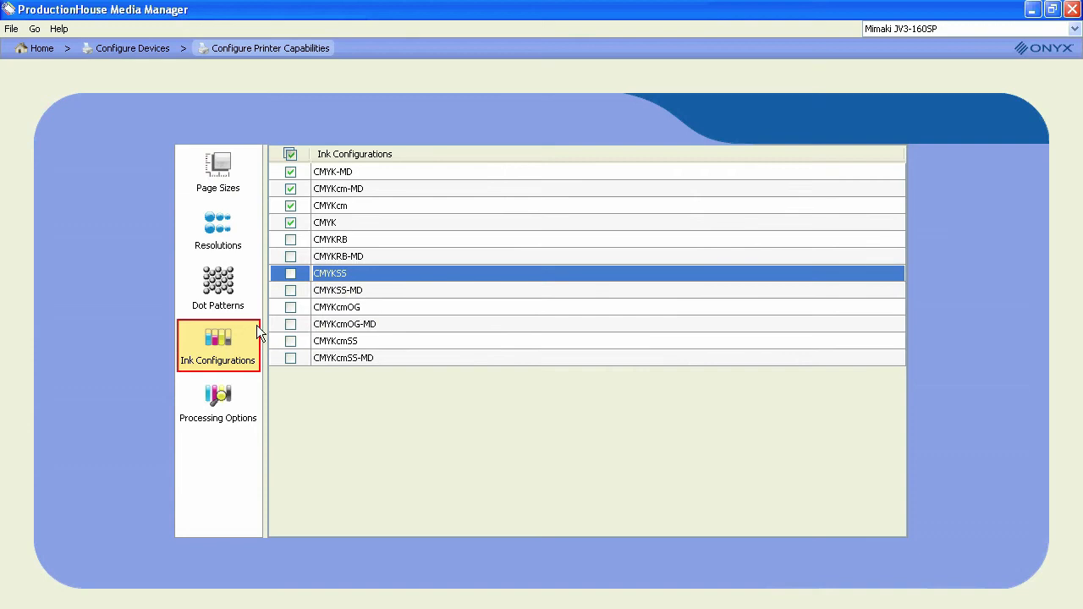
left_click(291, 272)
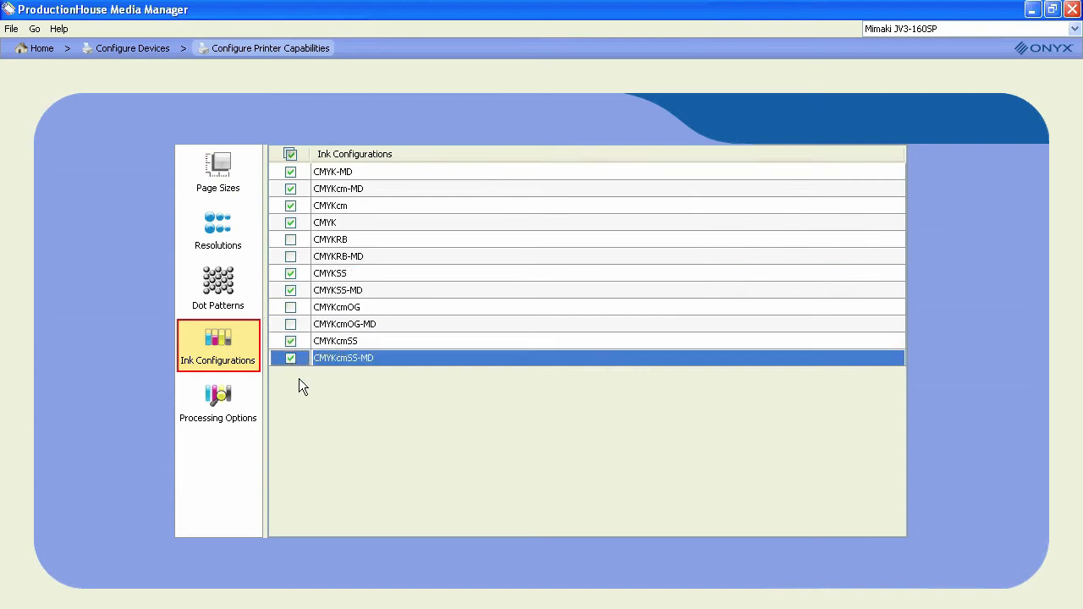
mouse_move(521, 491)
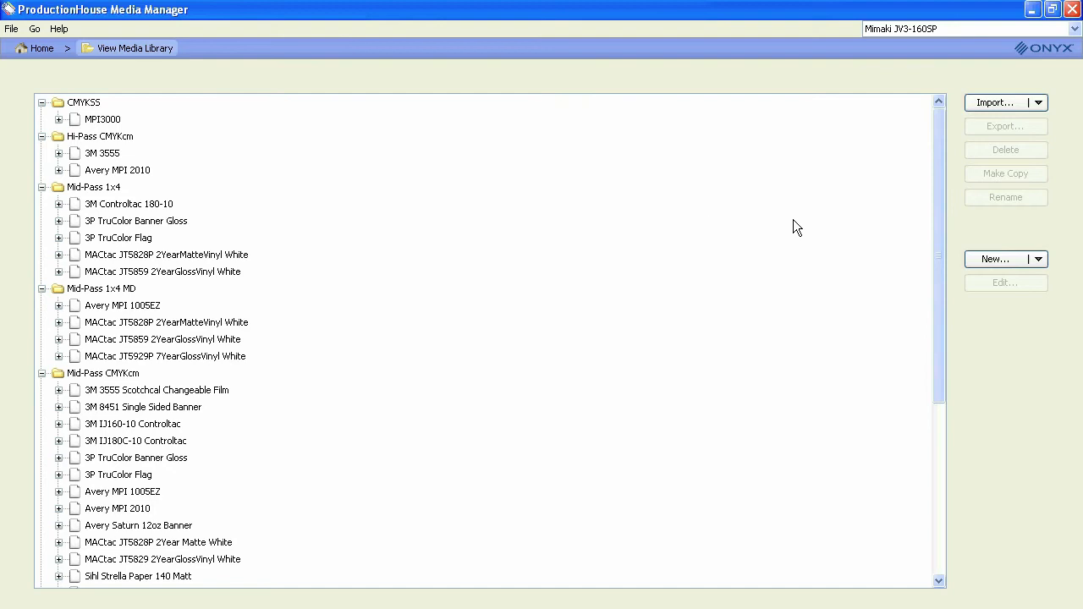
mouse_move(1041, 244)
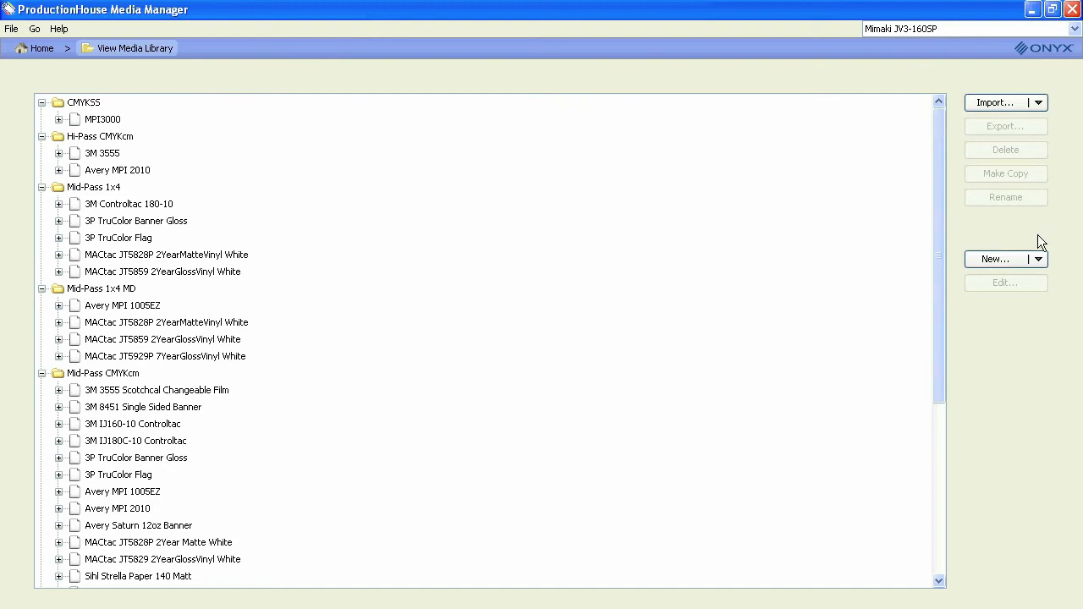
- Create a new media named Vinyl Glossy Metallic in the CMYKSS group and continue to basic settings
left_click(1036, 259)
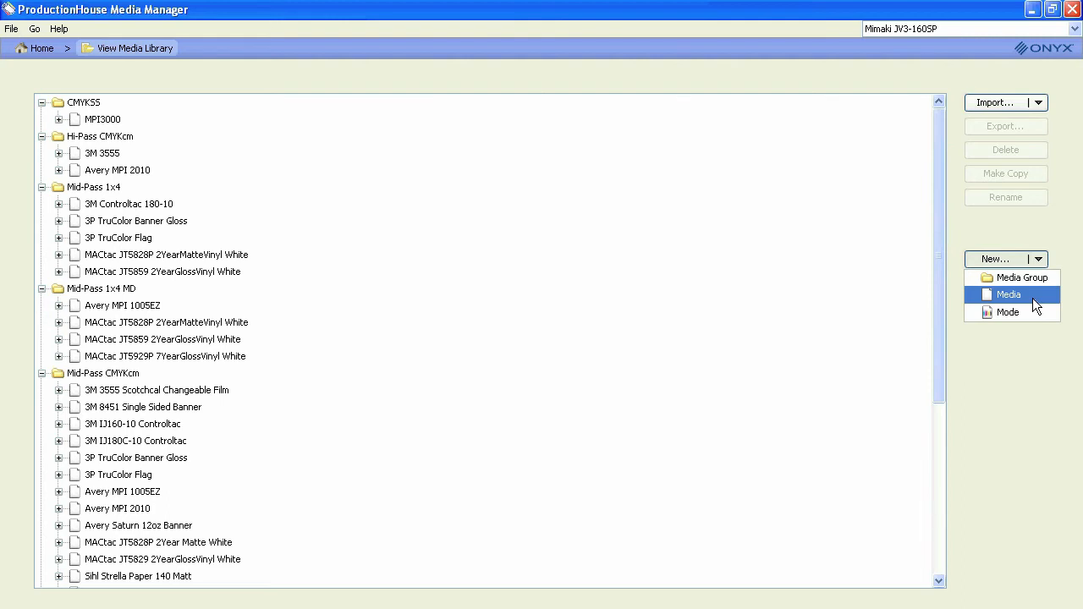
left_click(1009, 294)
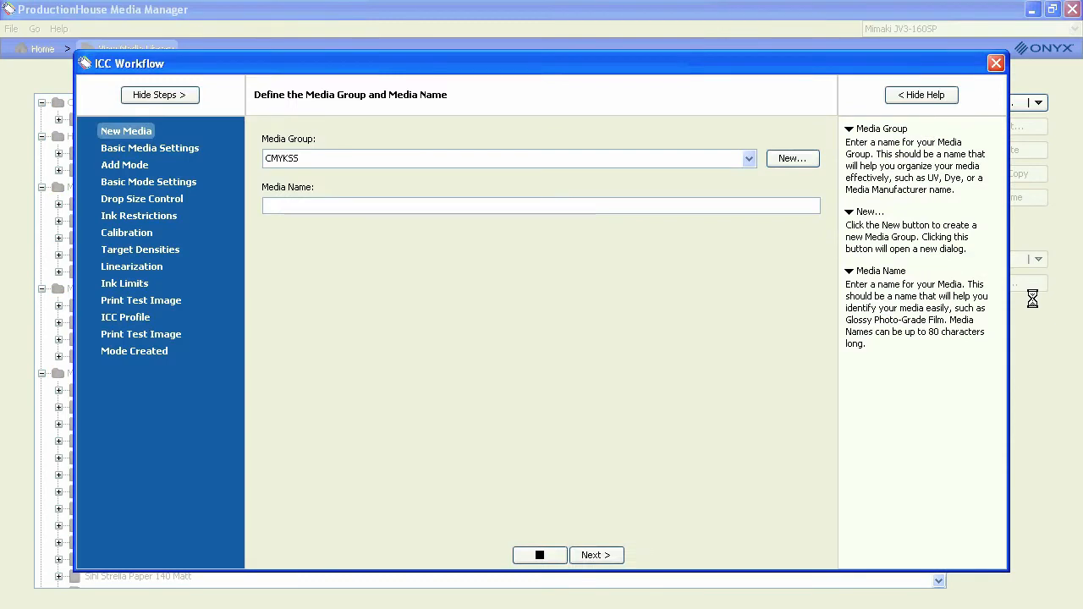
mouse_move(379, 316)
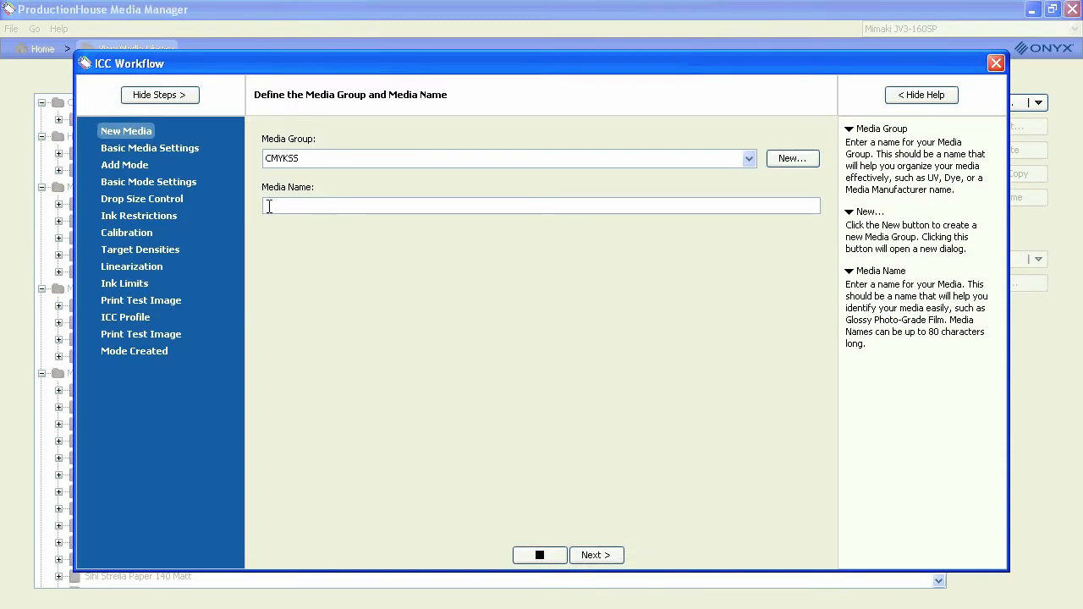
type("y")
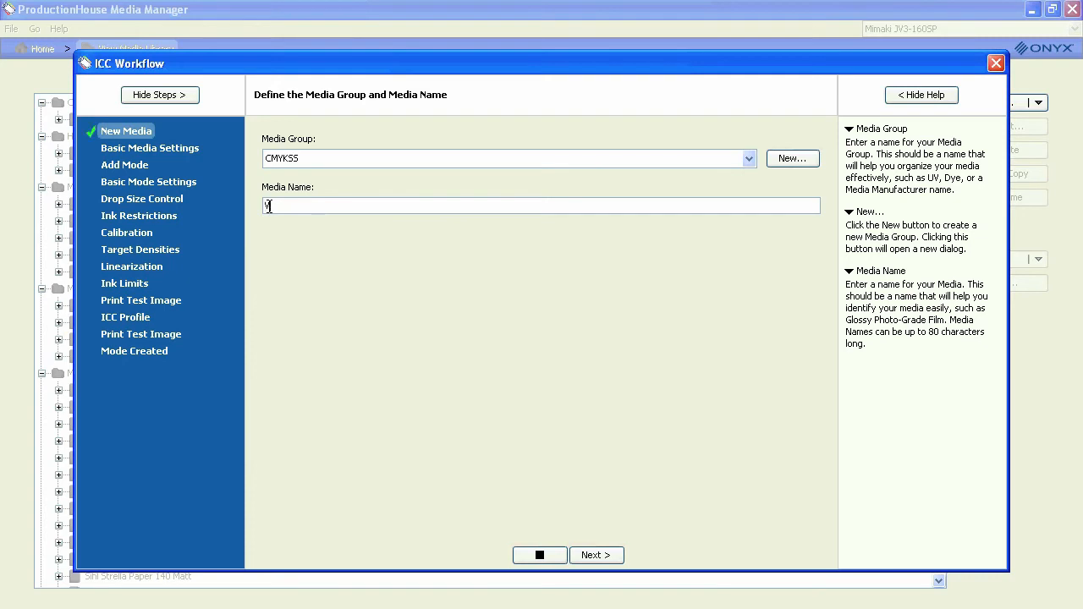
type("inyl G")
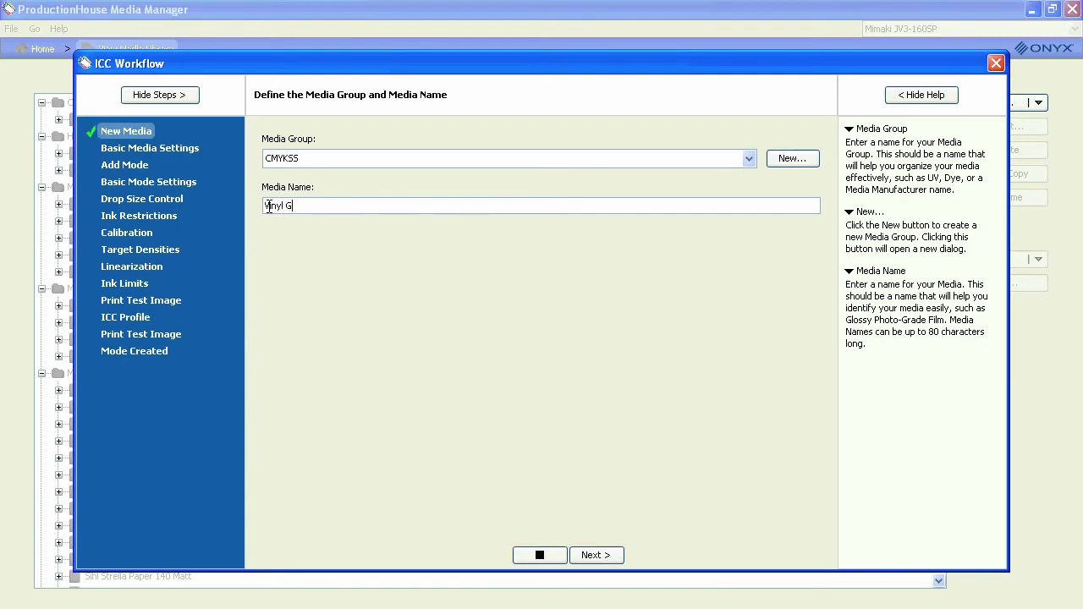
type("lossy")
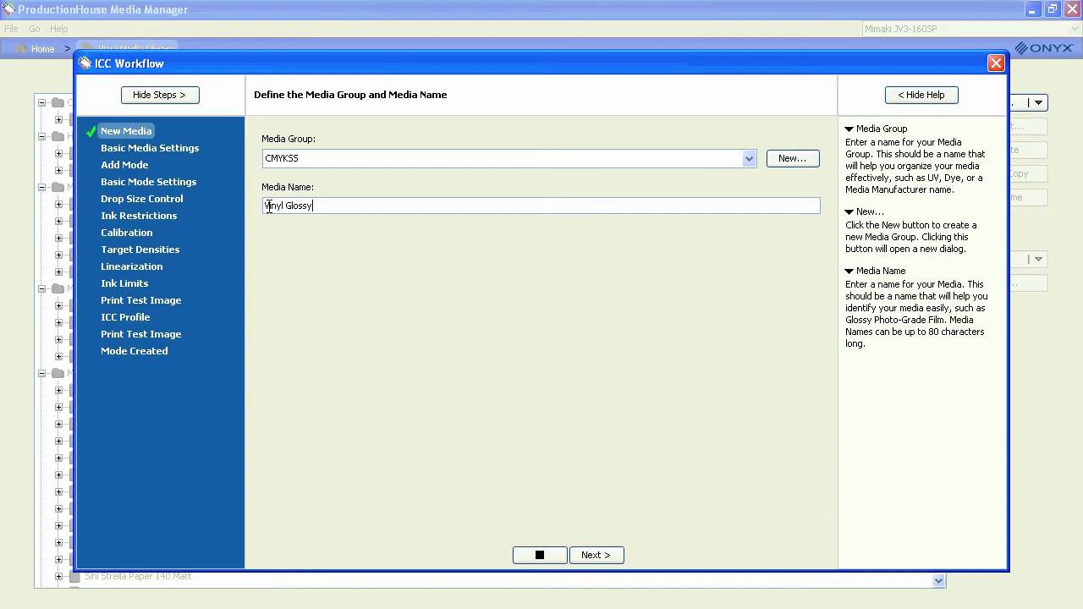
type("Met")
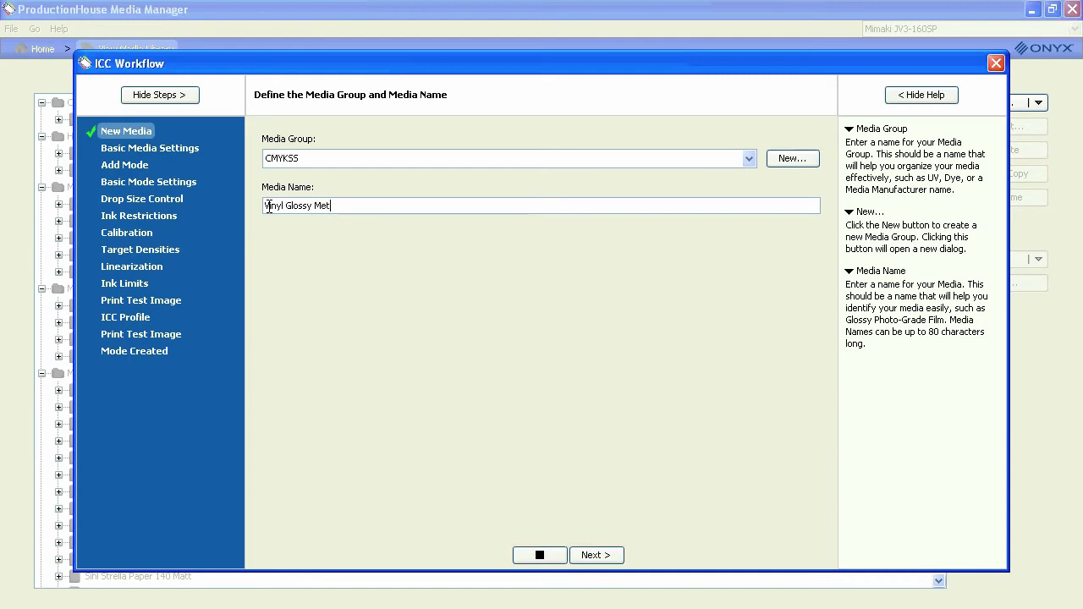
type("allic")
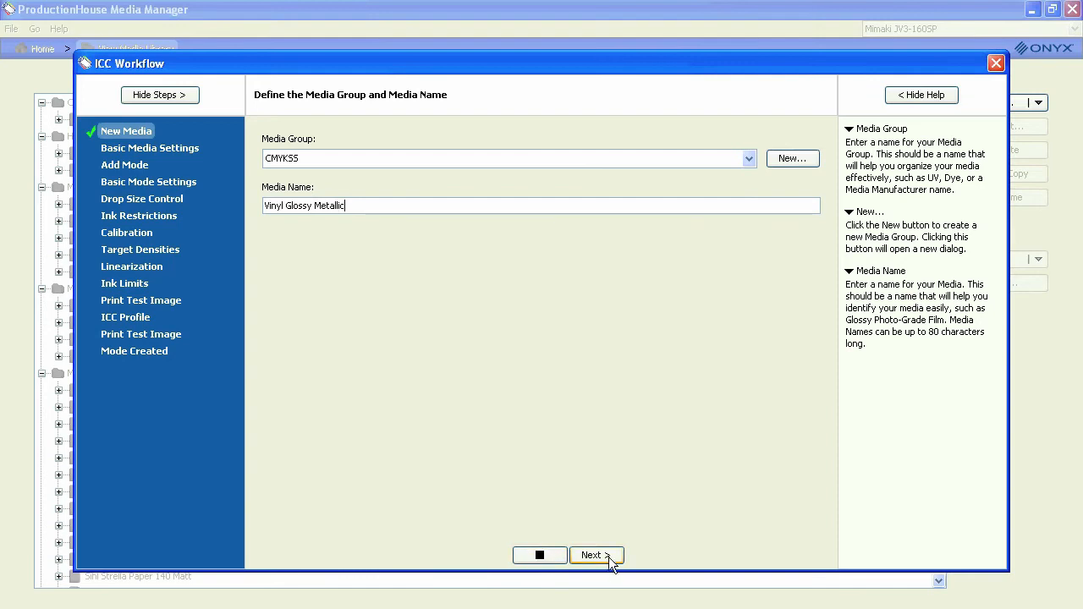
left_click(595, 556)
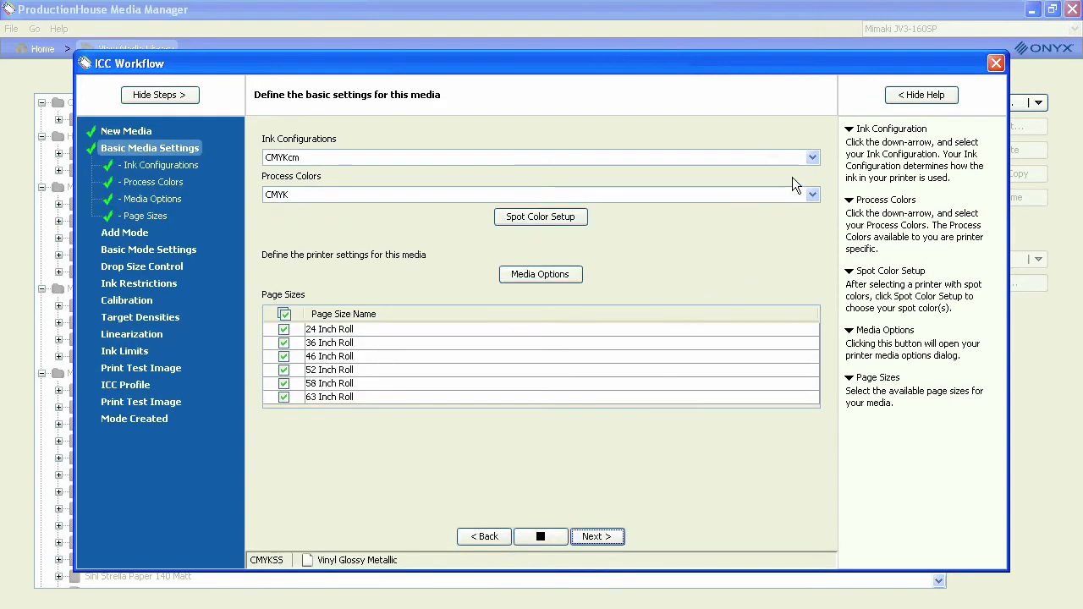
mouse_move(812, 158)
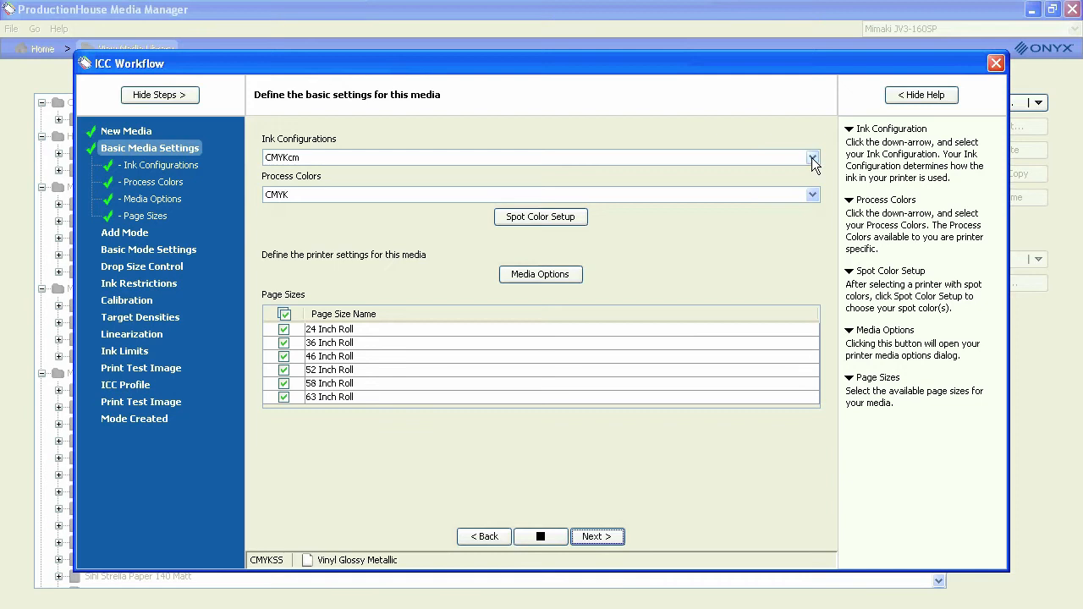
- Choose the CMYKcmSS ink configuration for the media and bring up Spot Color Setup
left_click(812, 157)
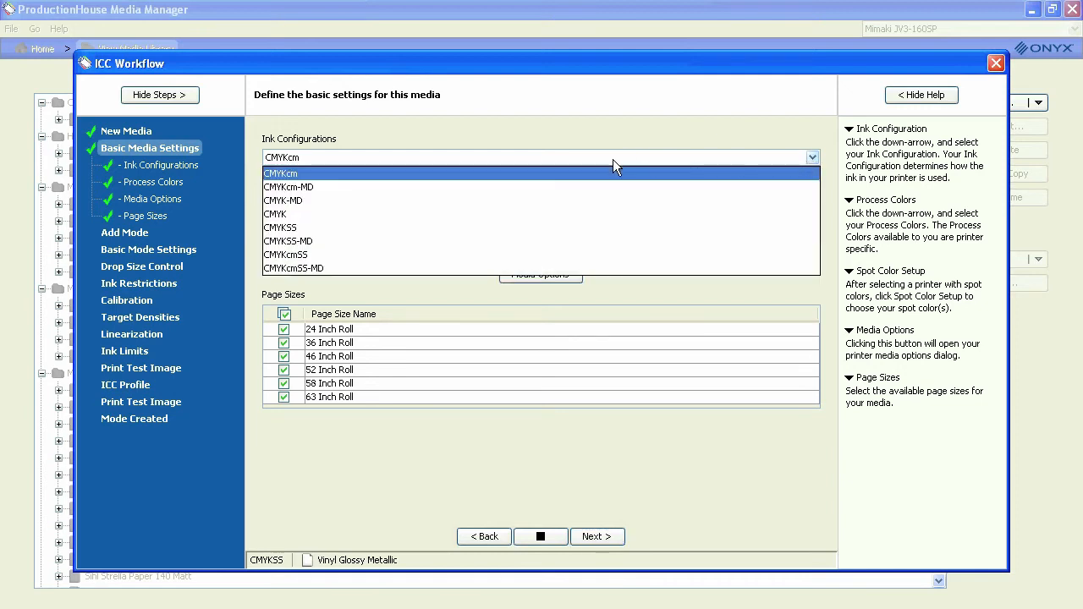
mouse_move(318, 186)
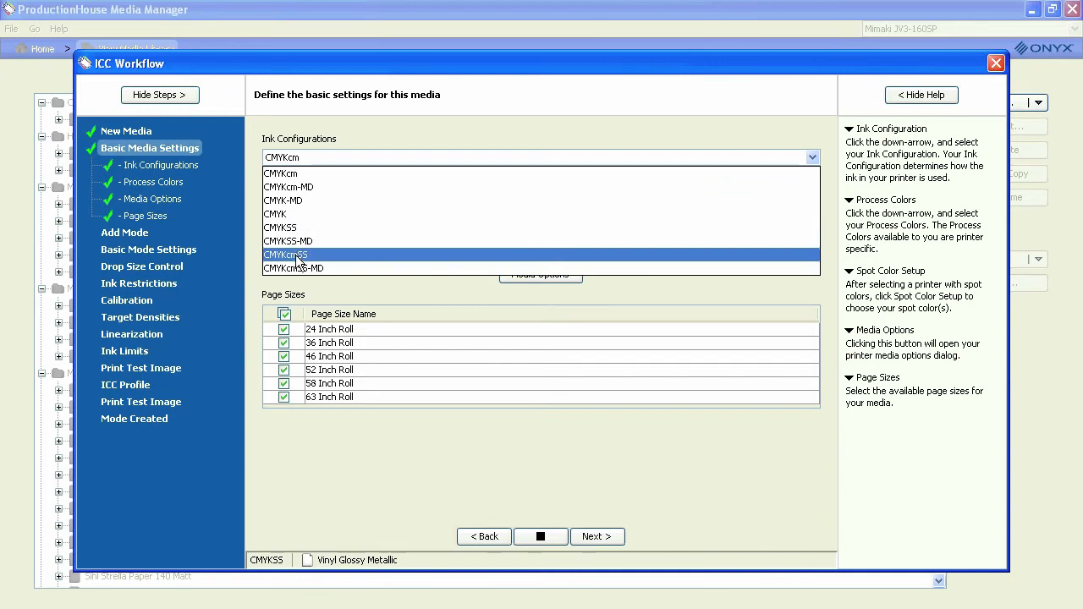
left_click(284, 254)
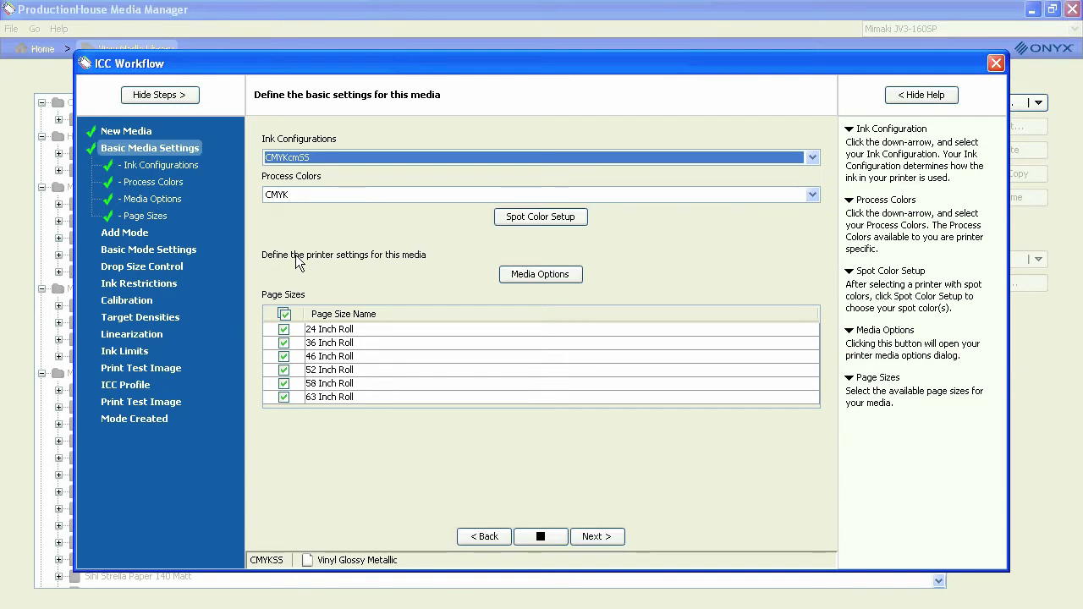
mouse_move(500, 248)
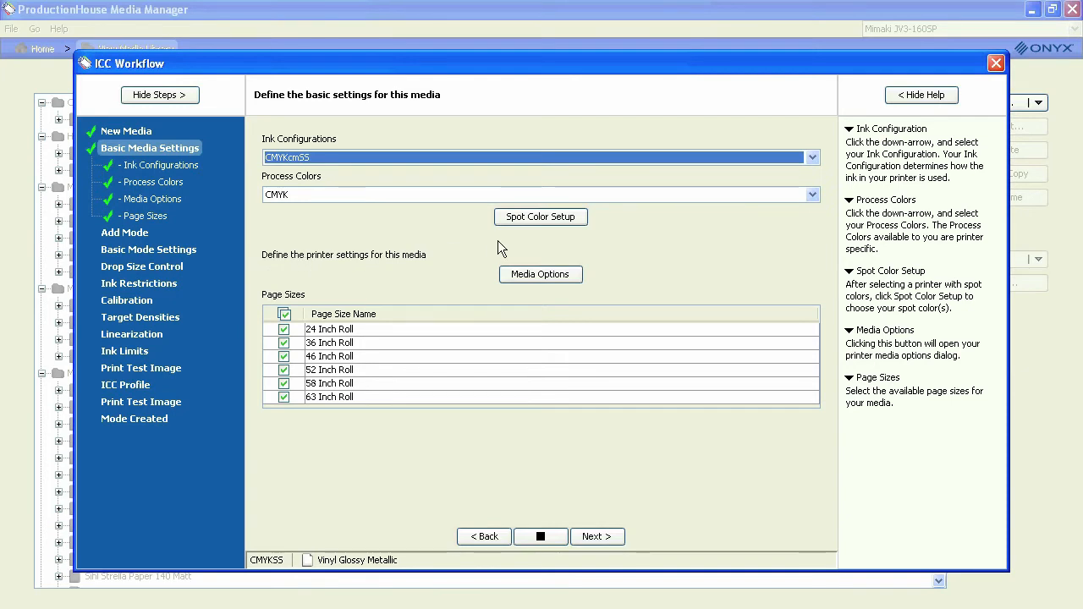
mouse_move(540, 216)
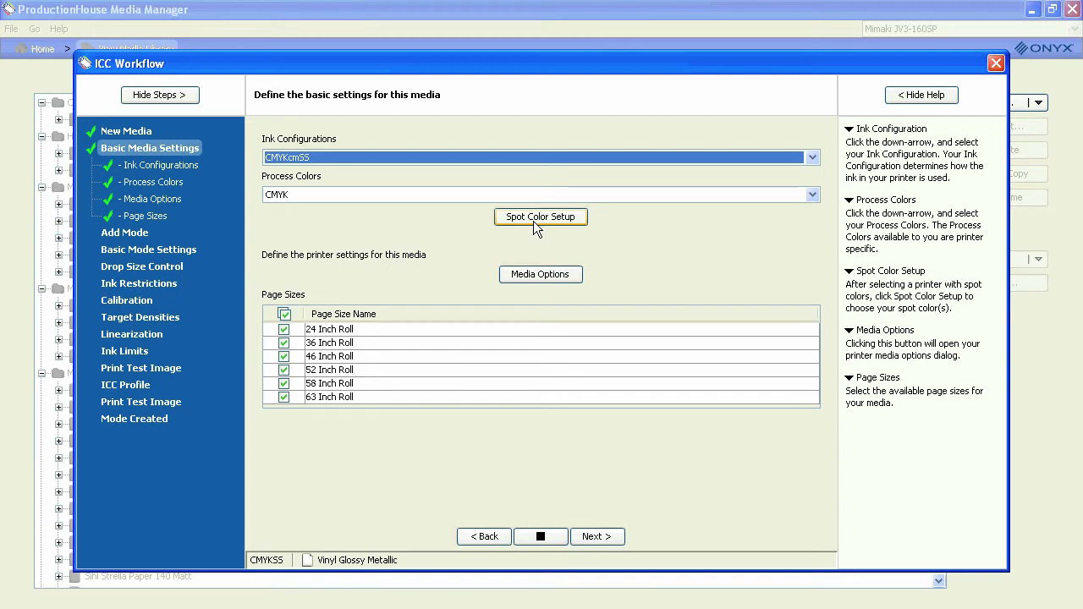
left_click(540, 217)
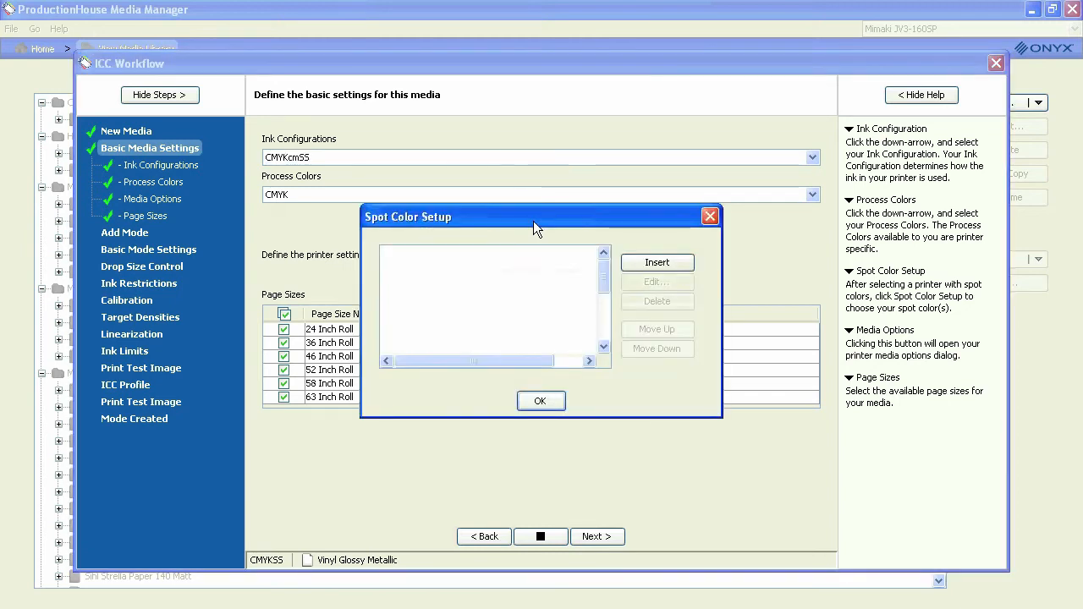
- Insert the spot channels and give Spot 1 a yellow-green display colour
left_click(657, 262)
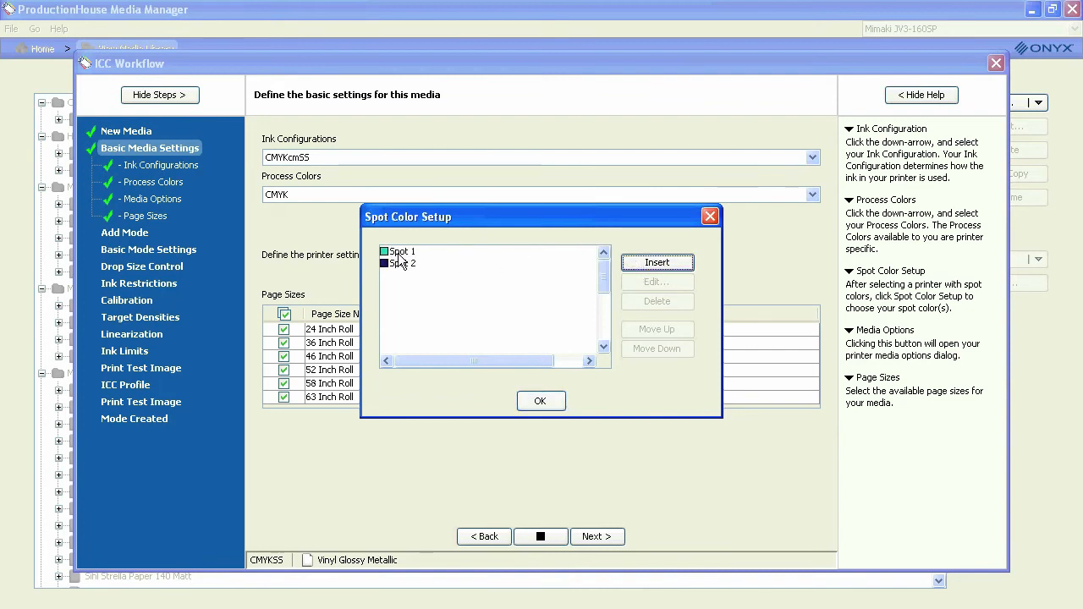
left_click(403, 251)
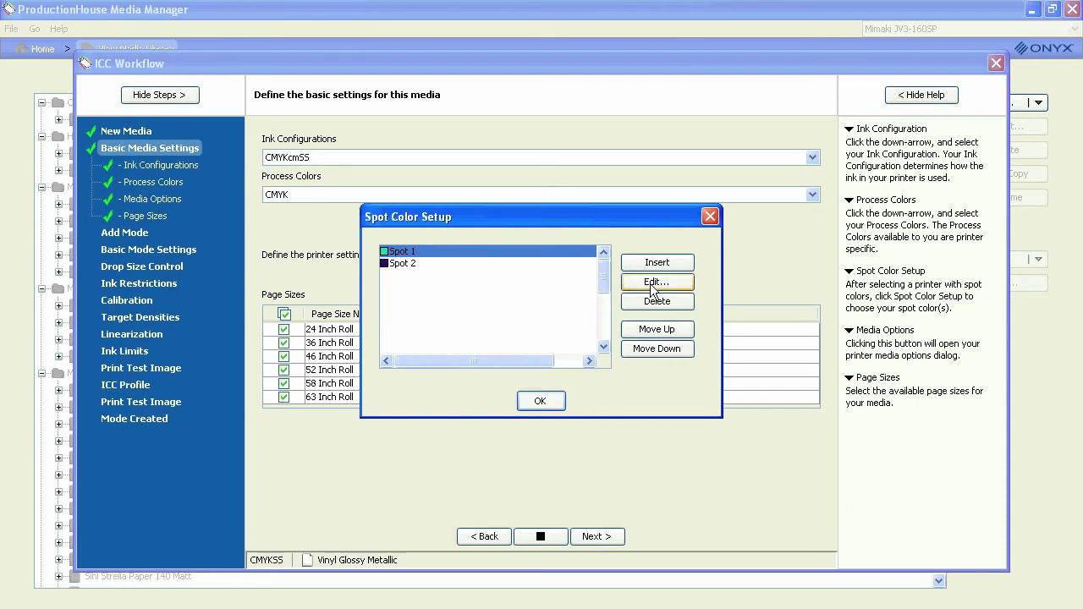
left_click(656, 281)
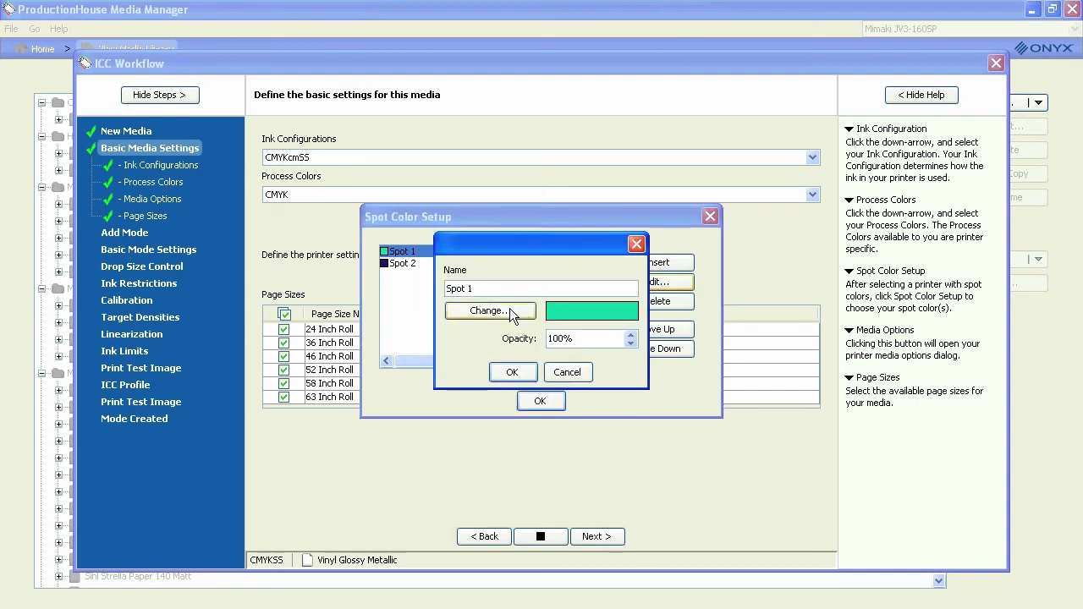
left_click(487, 311)
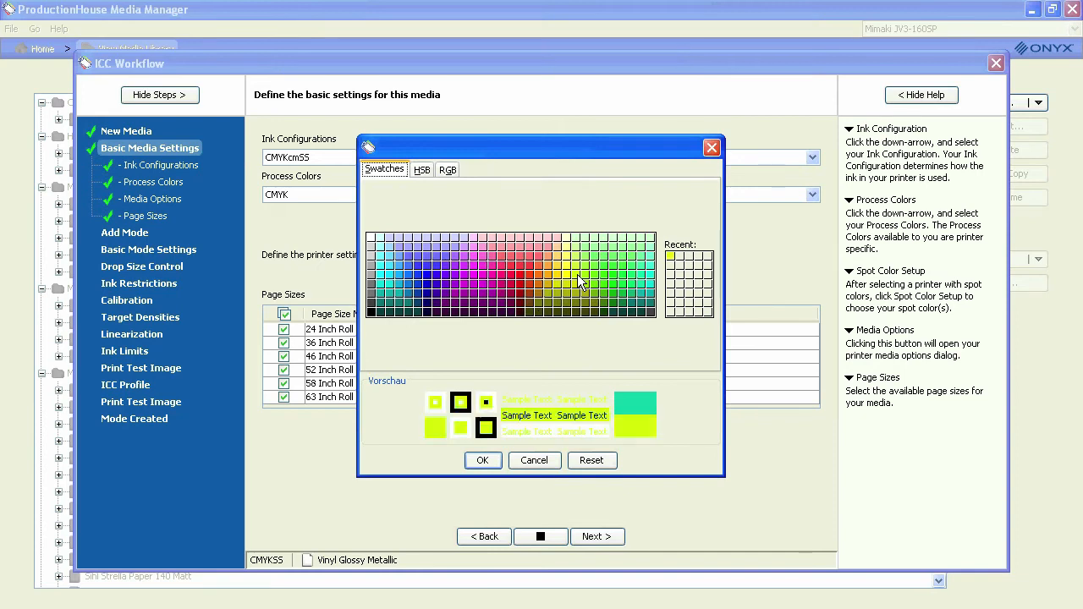
left_click(483, 460)
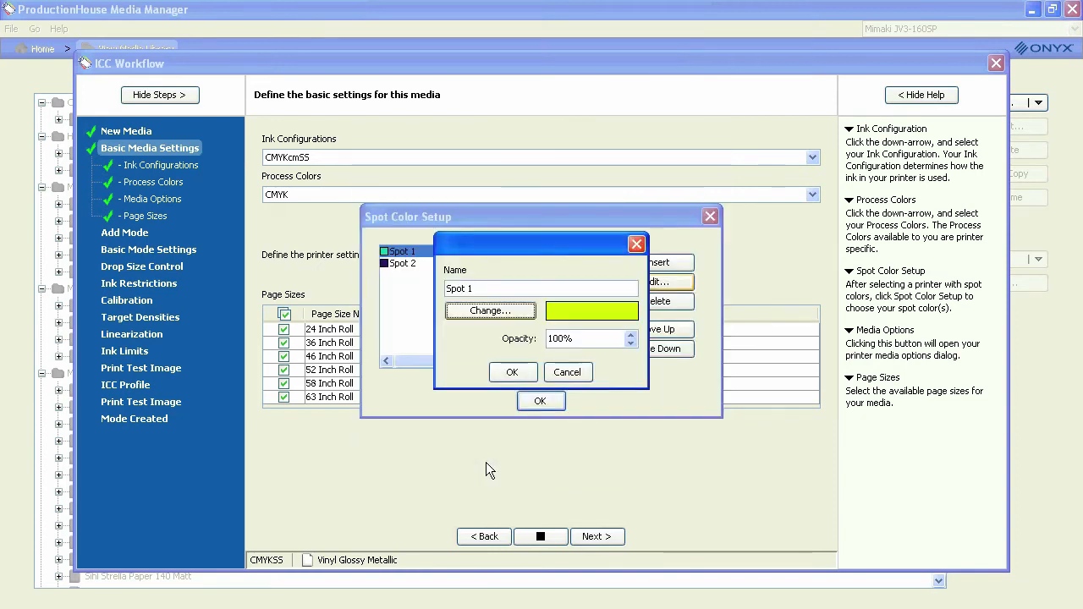
left_click(513, 372)
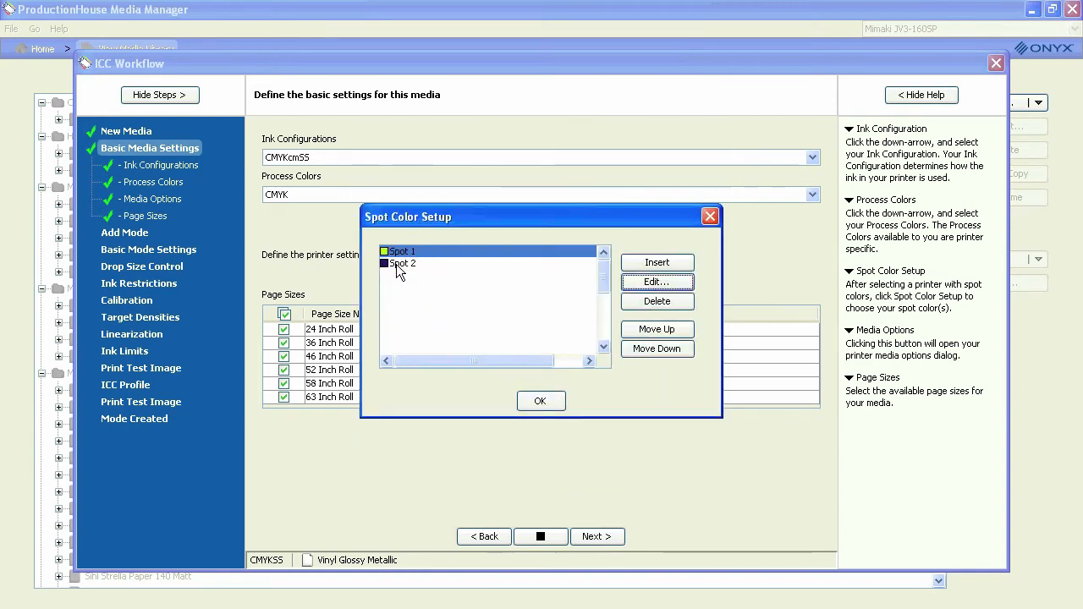
- Give Spot 2 a green display colour and finish the spot colour setup
left_click(656, 281)
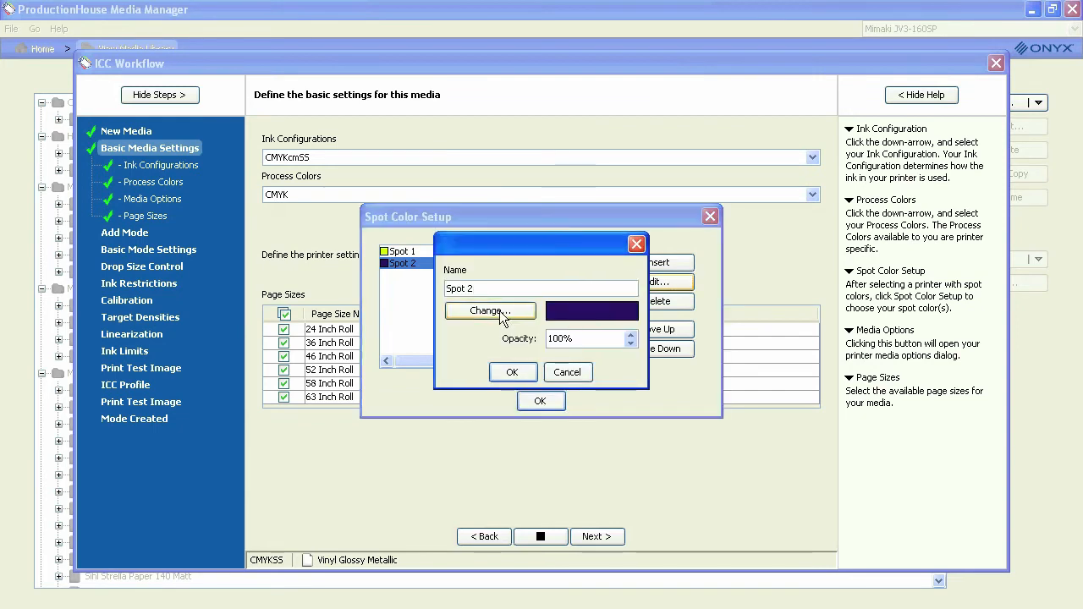
left_click(489, 311)
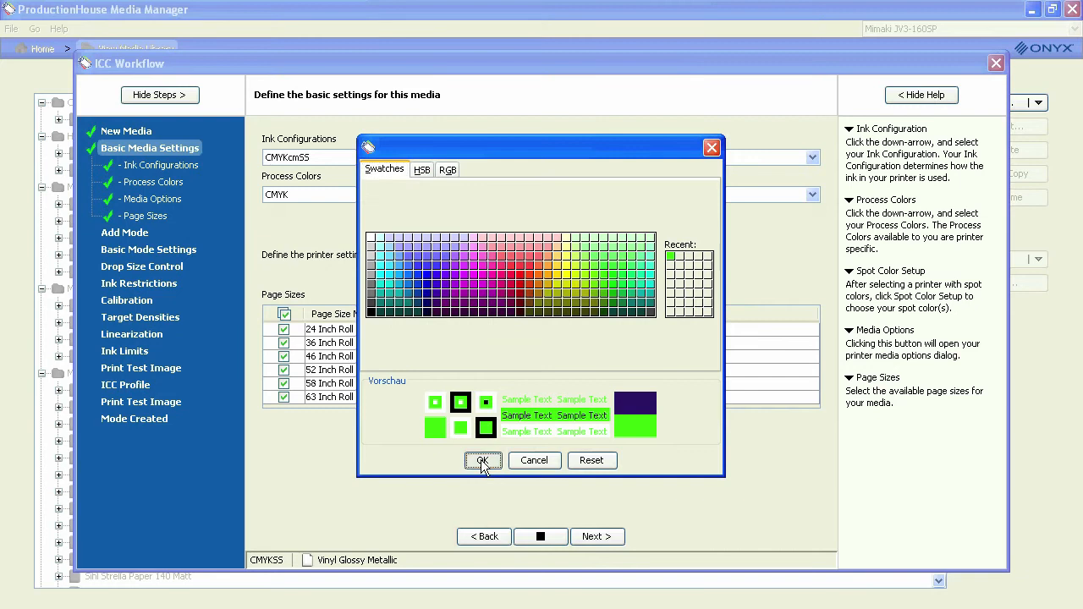
left_click(483, 460)
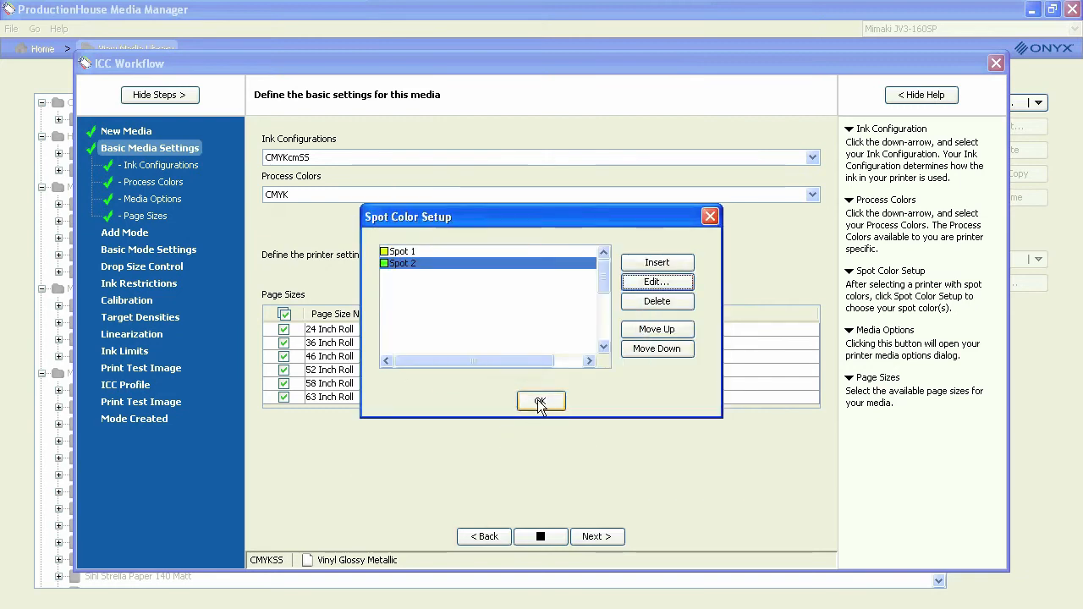
left_click(540, 401)
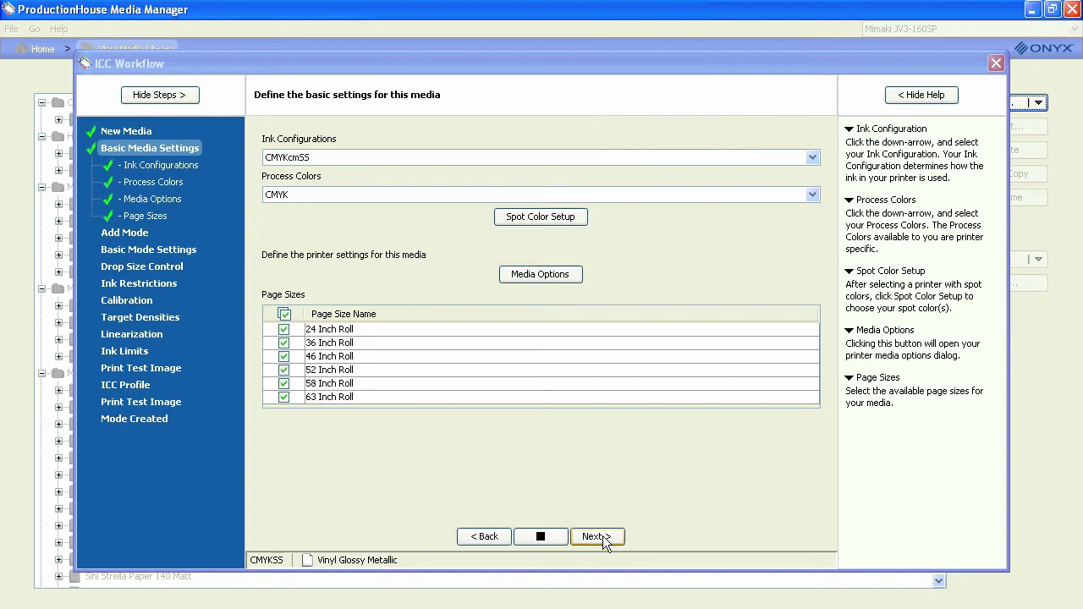
- Add a print mode named 720 2 Spots with resolution 720 and continue
left_click(596, 536)
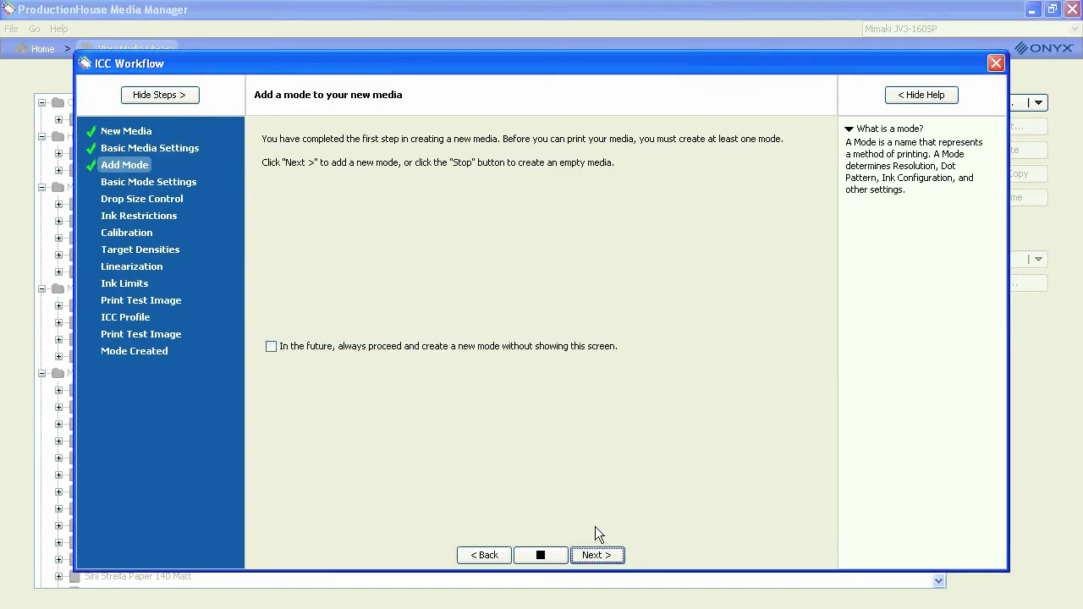
mouse_move(617, 528)
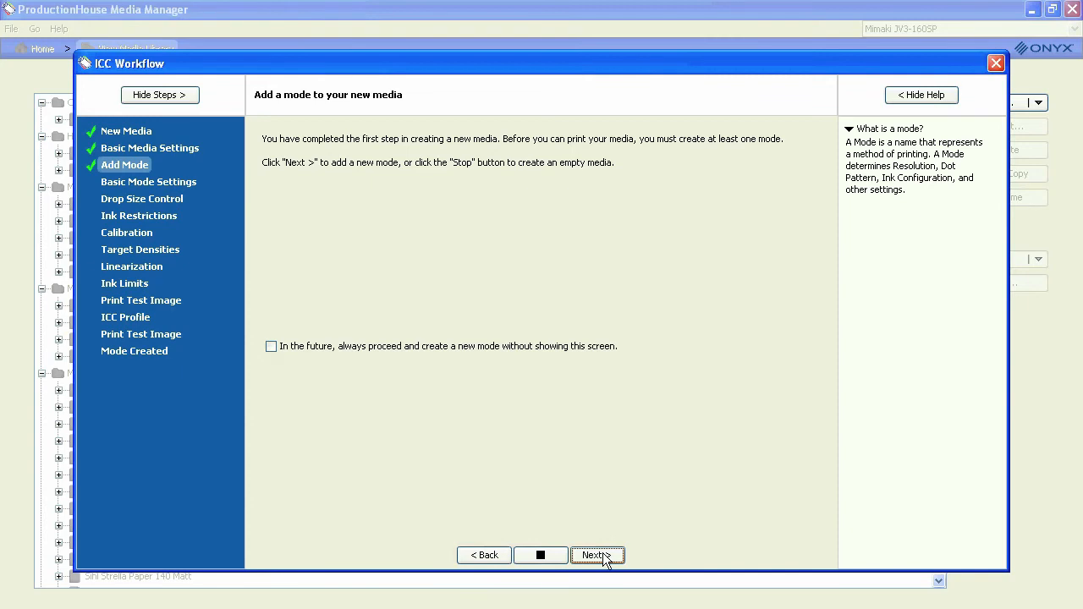
left_click(596, 555)
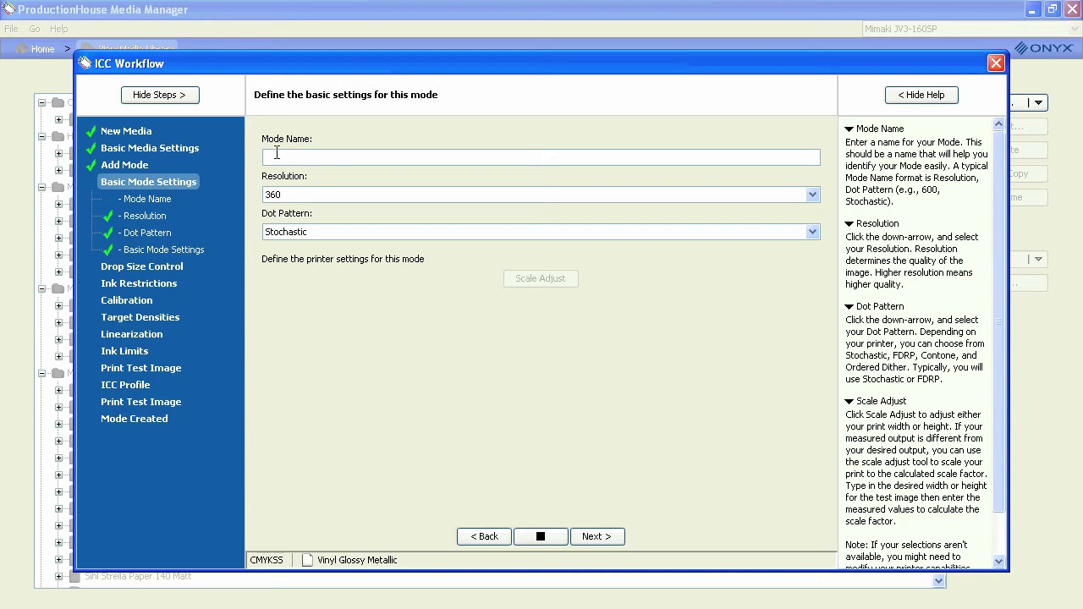
type("720 2")
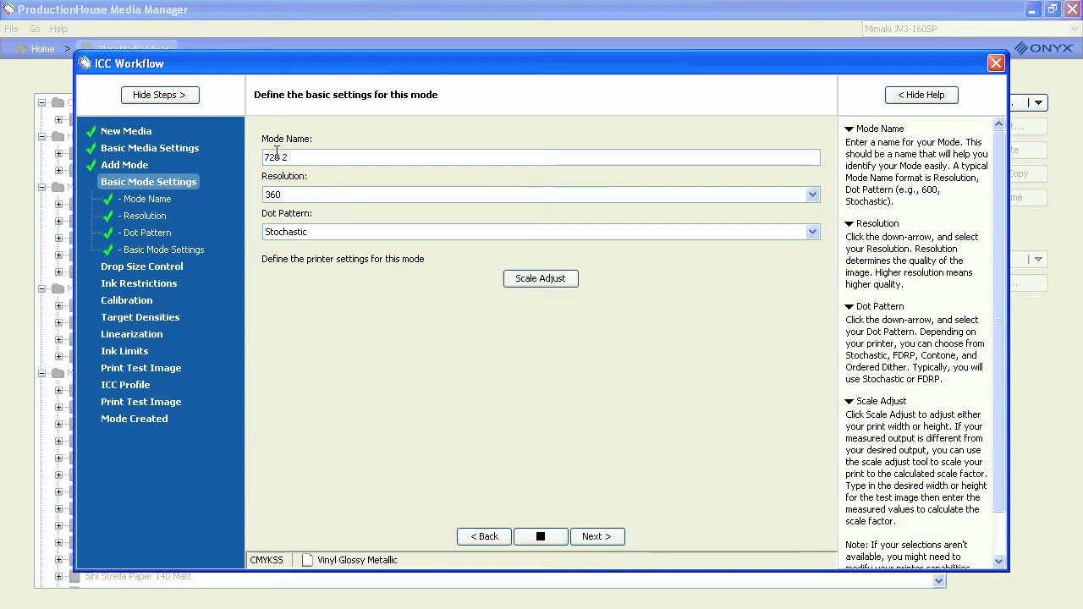
type("Spots")
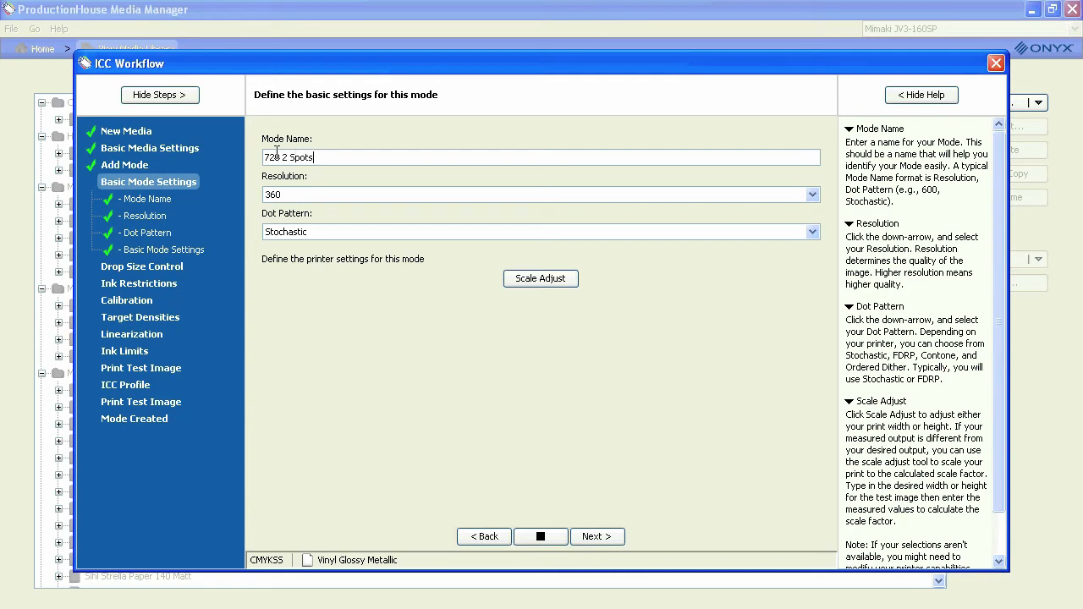
left_click(811, 195)
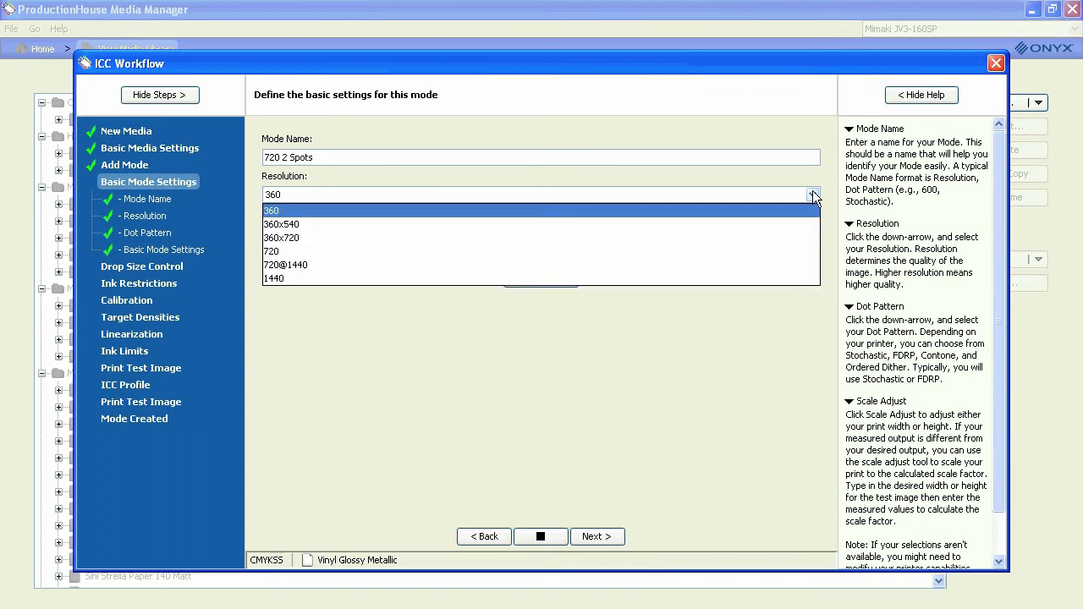
left_click(271, 251)
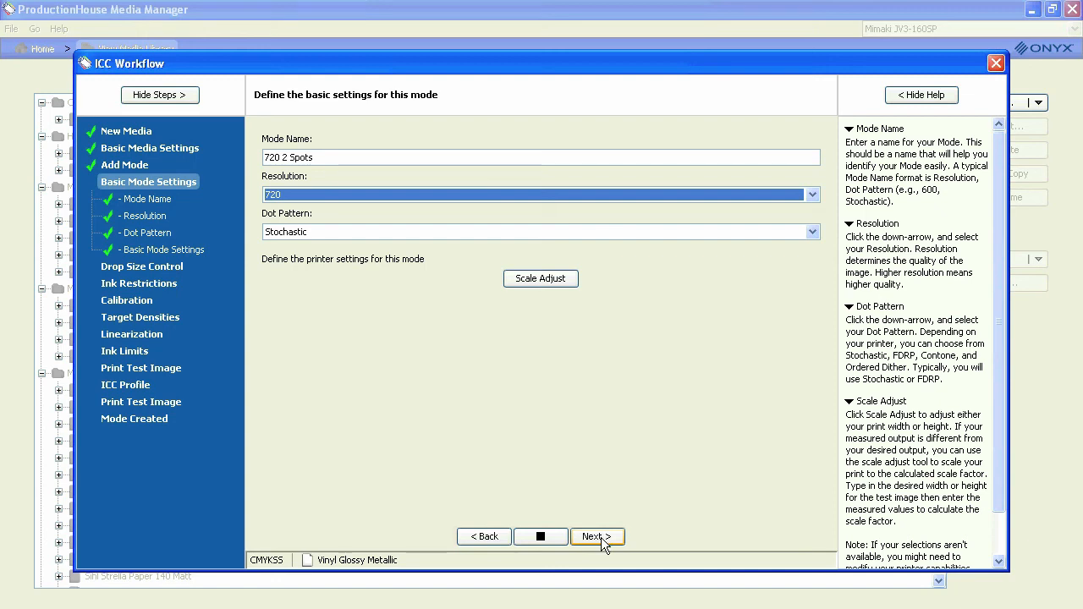
left_click(596, 537)
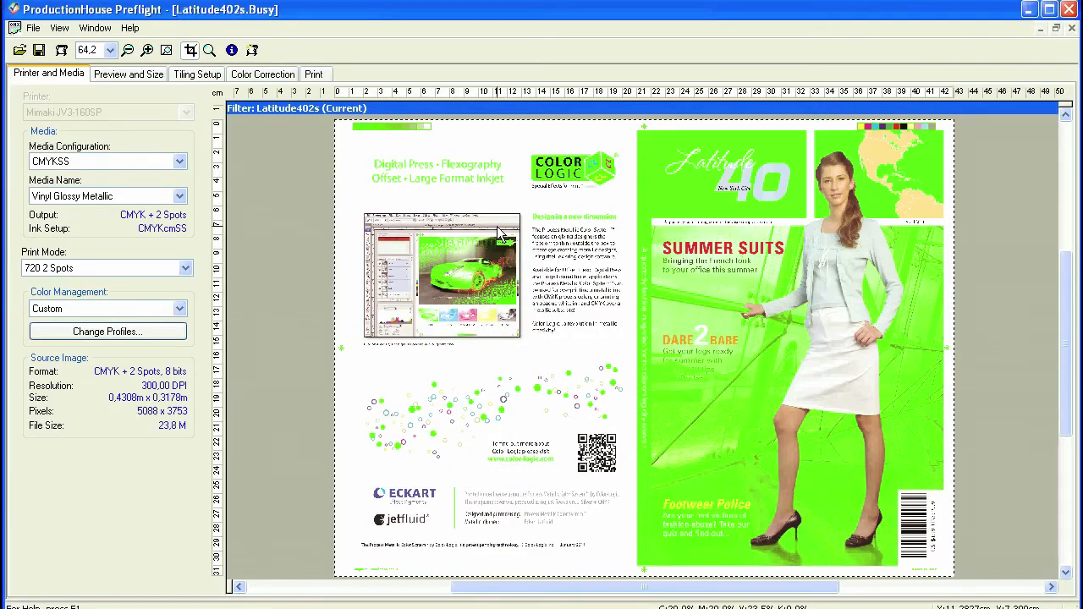
mouse_move(375, 237)
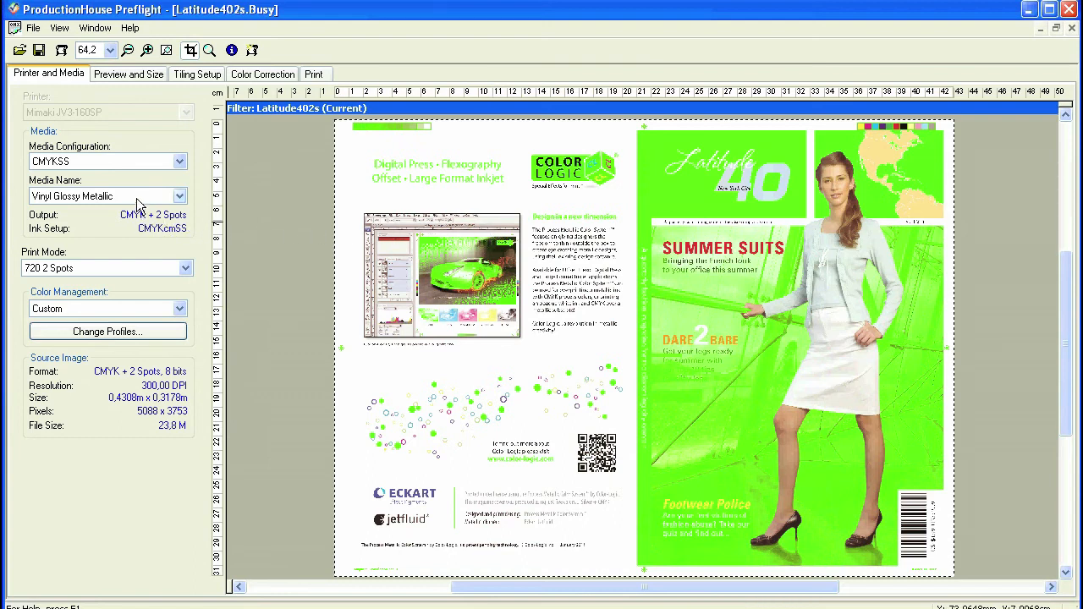
mouse_move(163, 227)
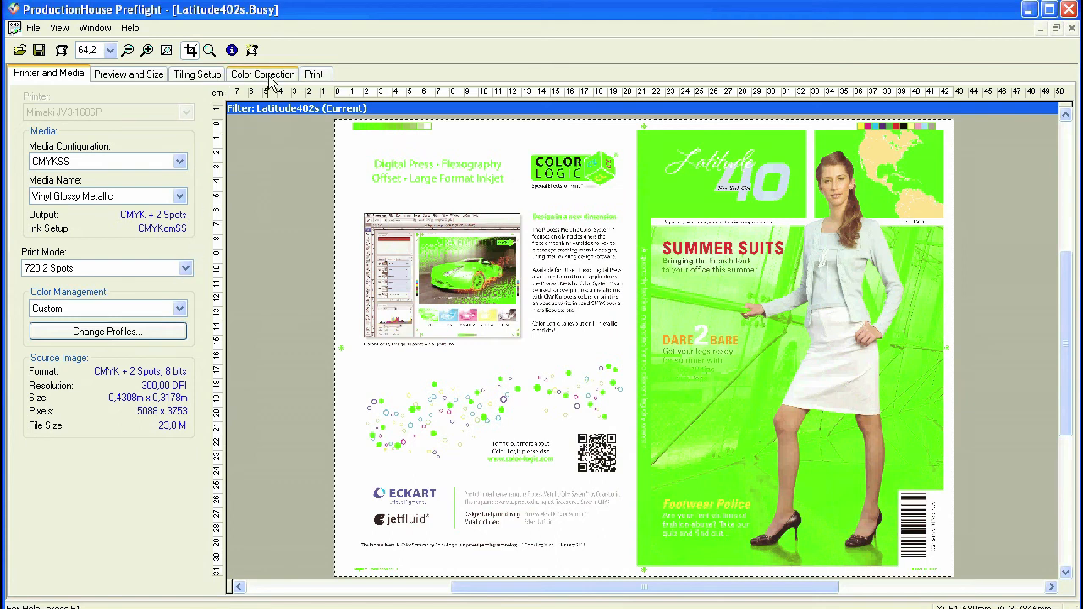
- Preview Spot 1 and Spot 2 saturation dragged to -100, then settle both back at -20
left_click(262, 75)
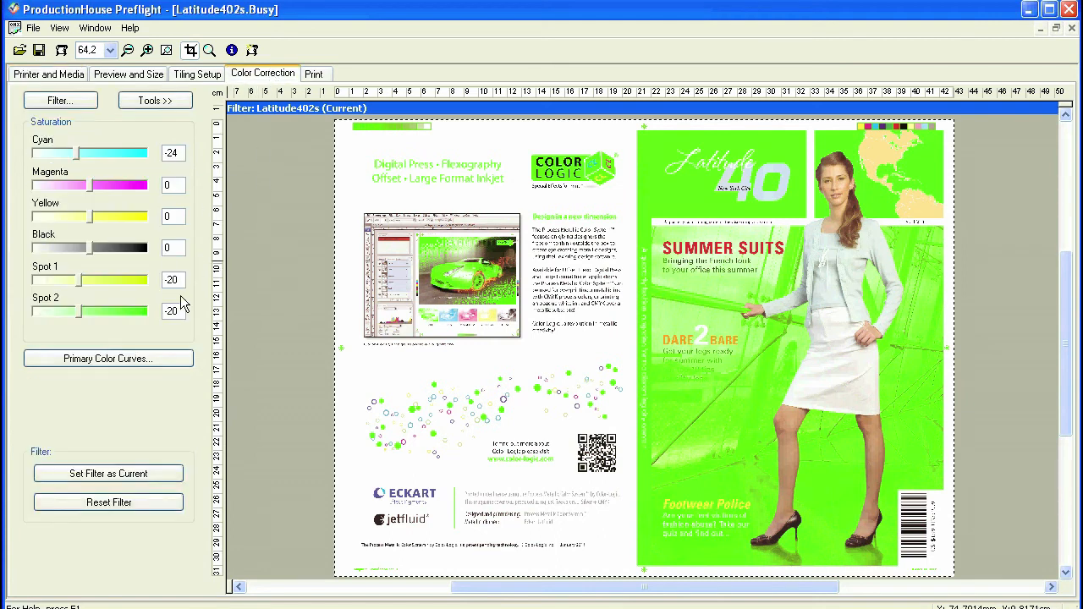
left_click_drag(88, 281, 81, 281)
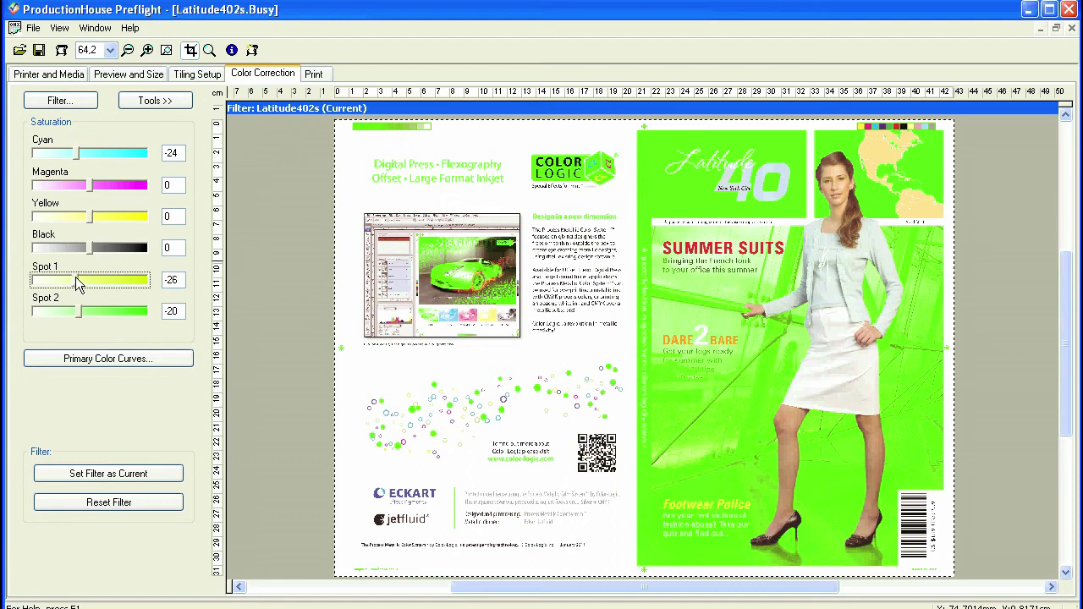
left_click_drag(88, 281, 30, 281)
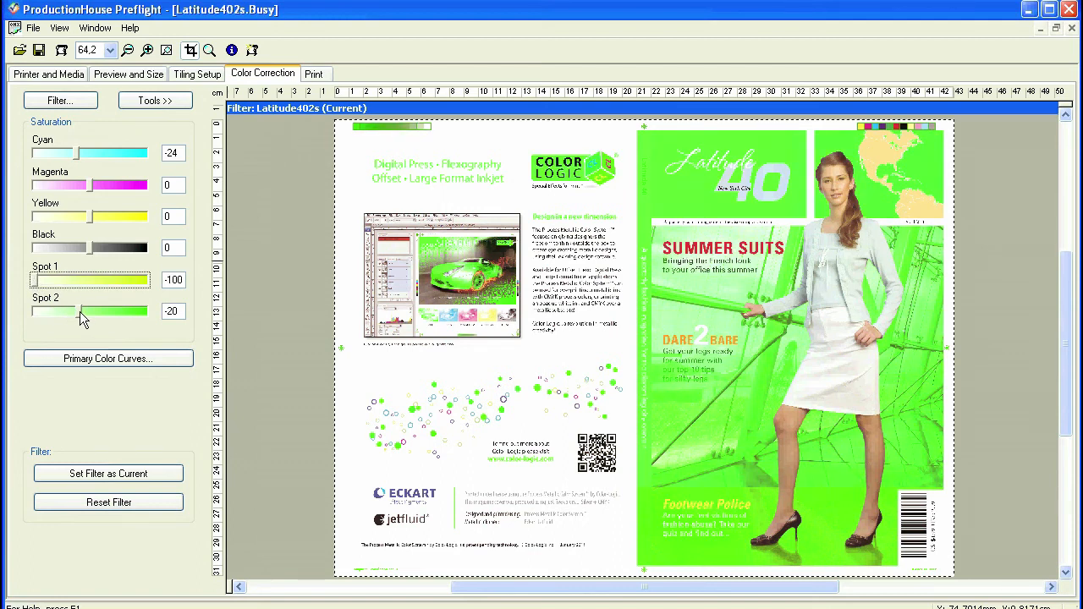
left_click_drag(68, 311, 30, 311)
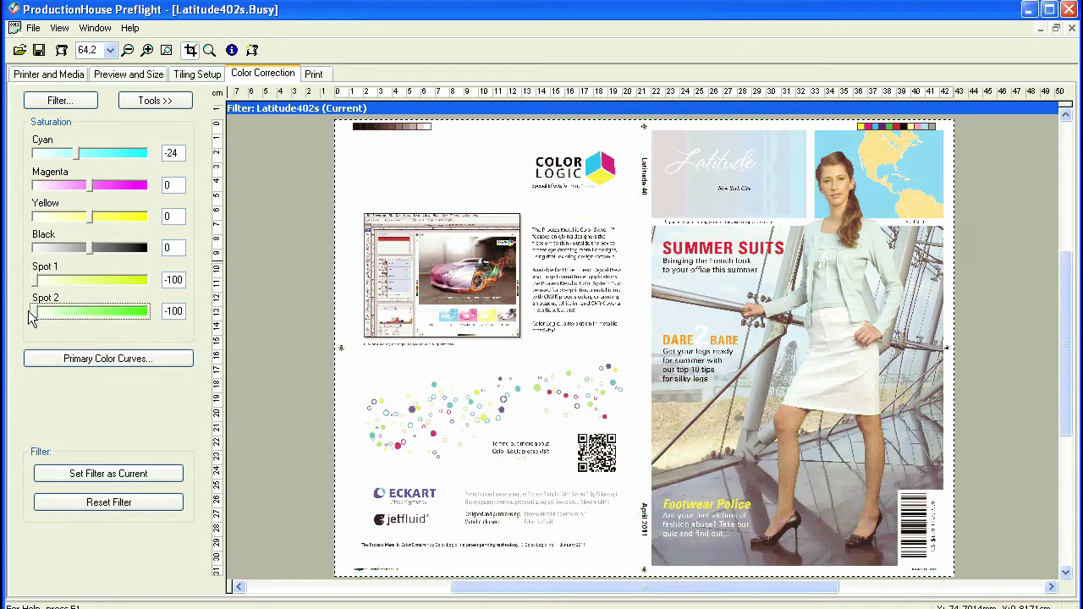
left_click_drag(34, 311, 65, 312)
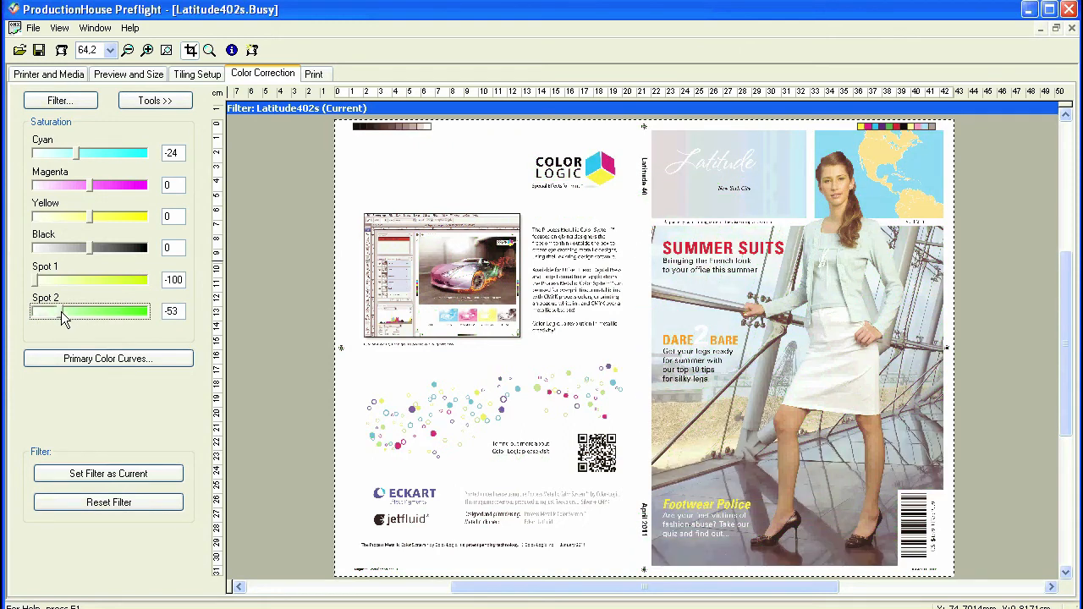
left_click_drag(65, 311, 93, 311)
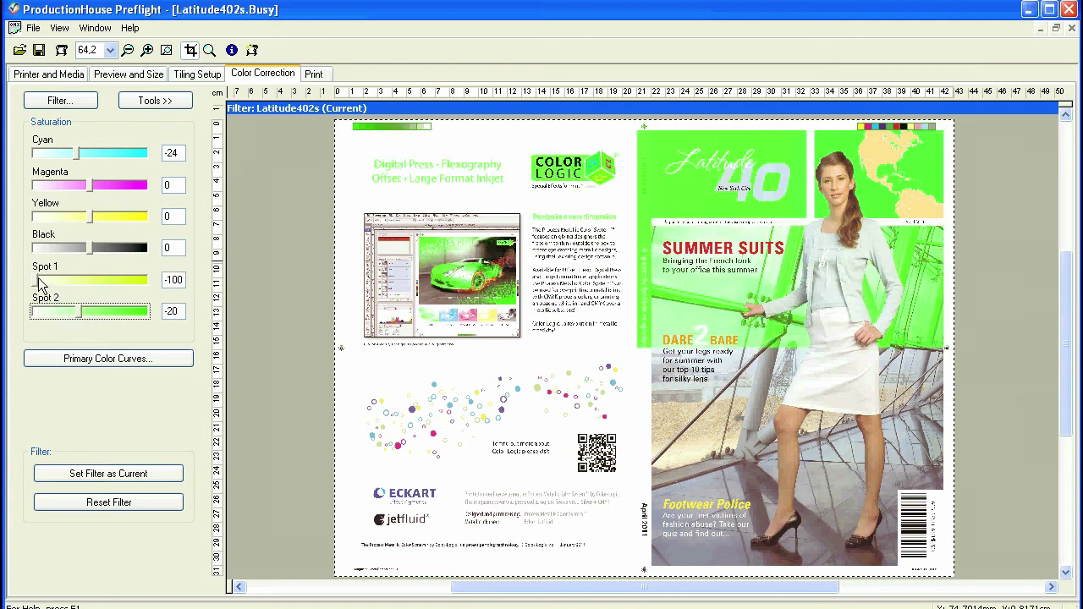
left_click_drag(34, 281, 85, 281)
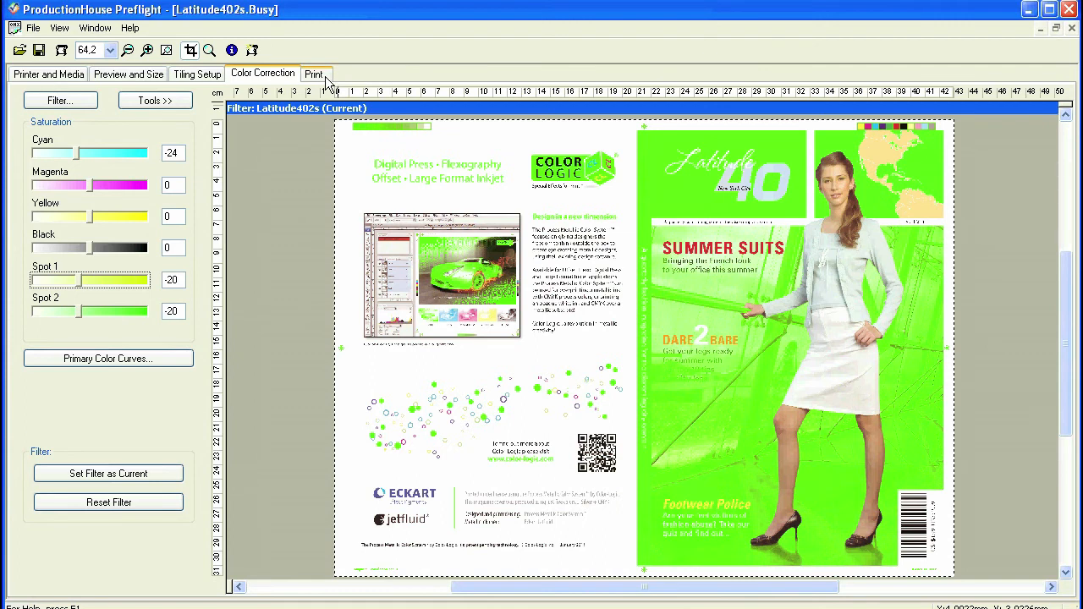
left_click(315, 75)
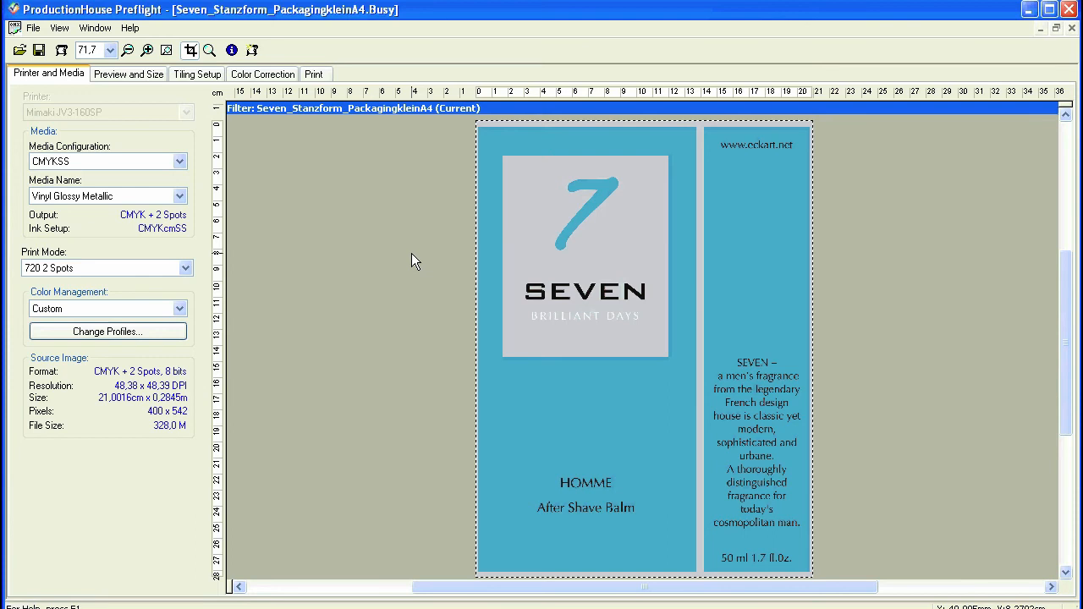
mouse_move(262, 200)
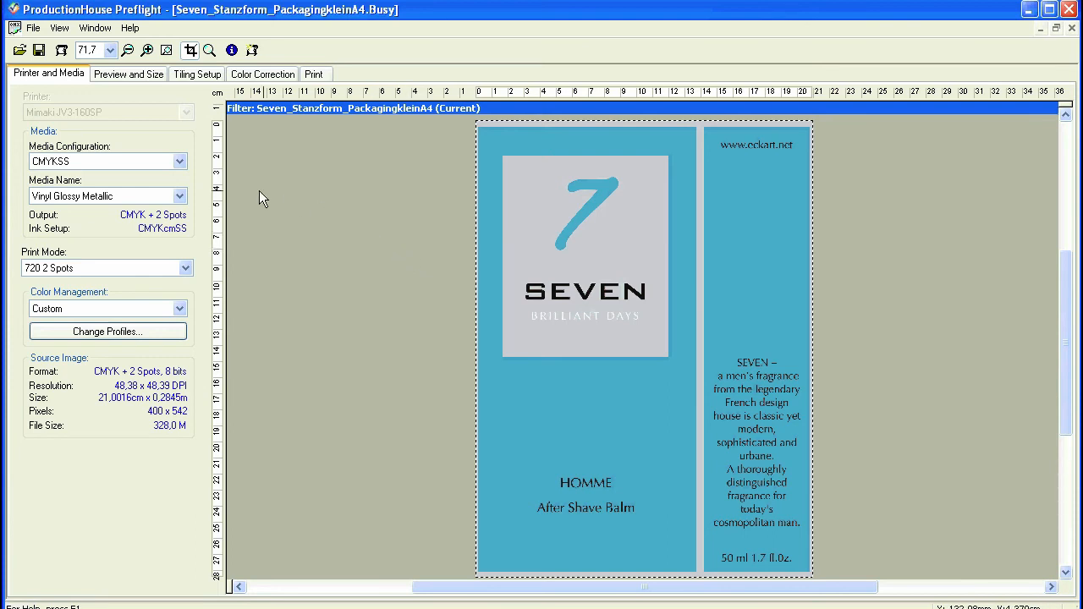
mouse_move(211, 183)
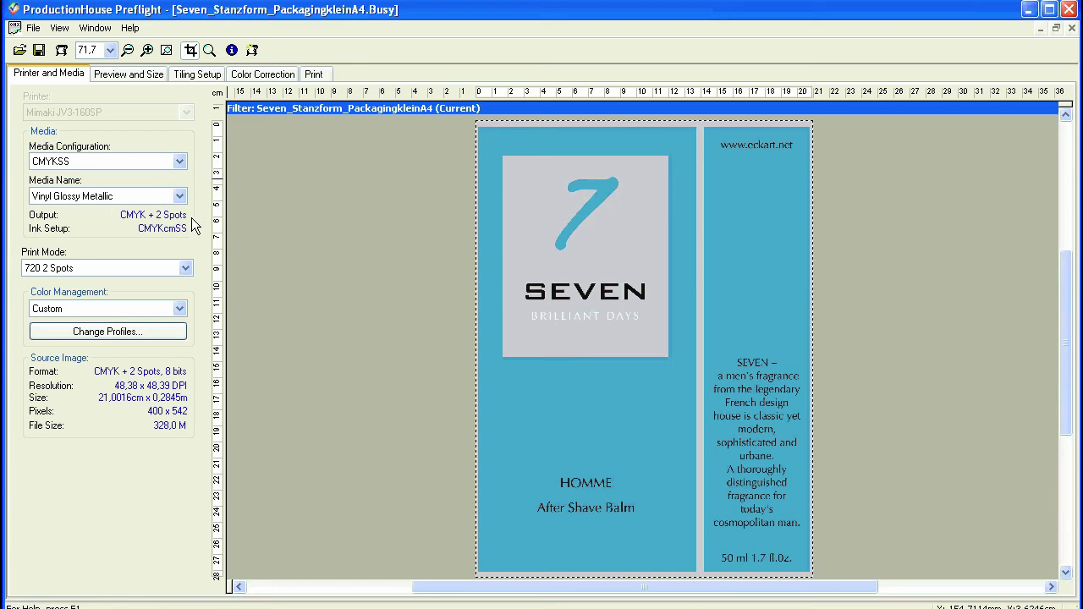
mouse_move(205, 278)
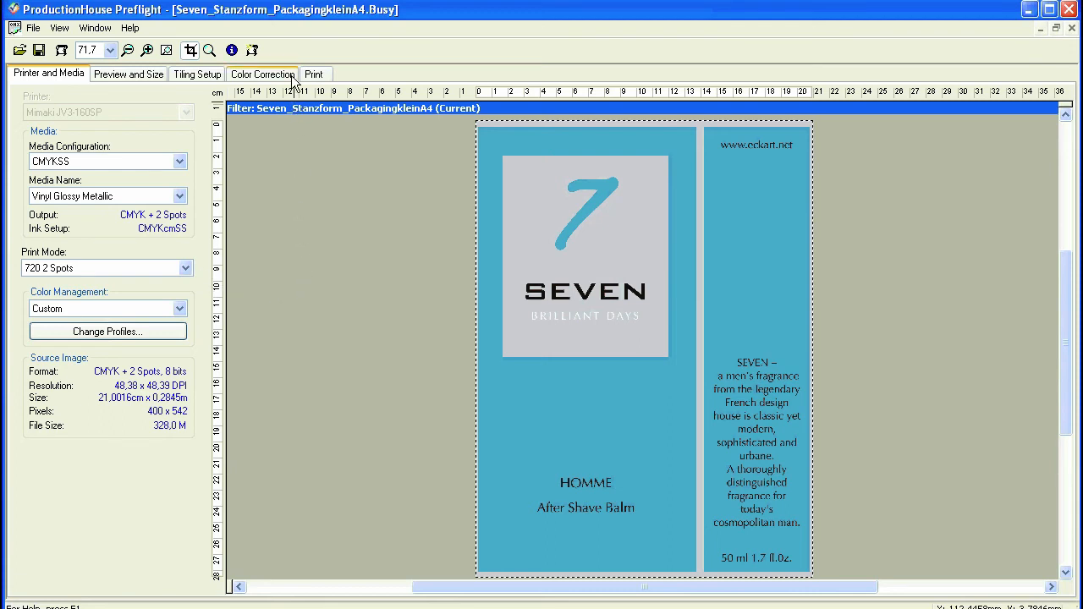
- Choose Color Replacements from the Color Correction tools for the SEVEN packaging
left_click(261, 75)
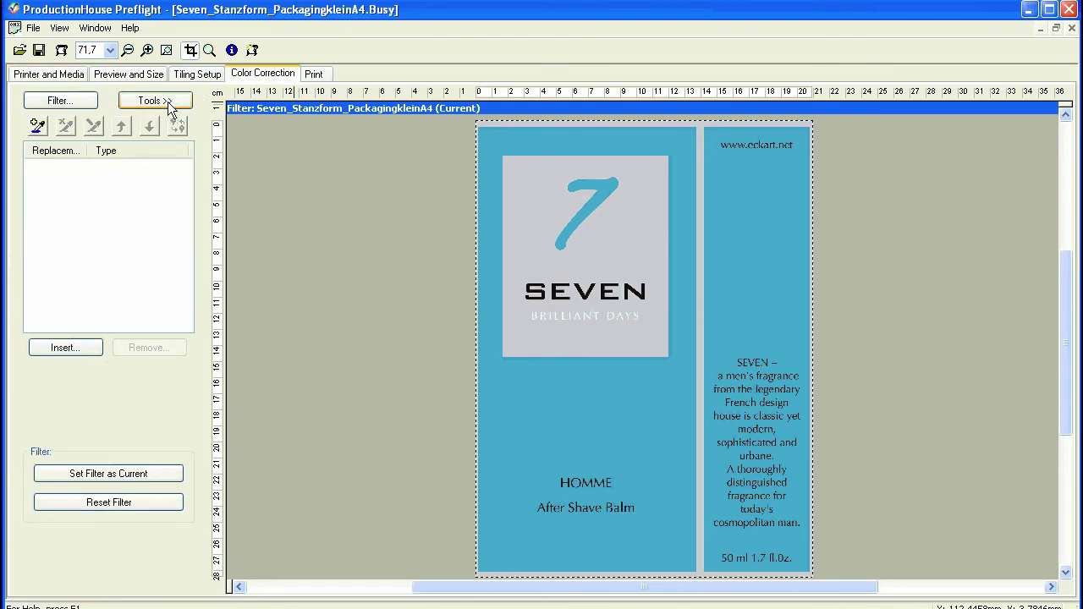
left_click(151, 100)
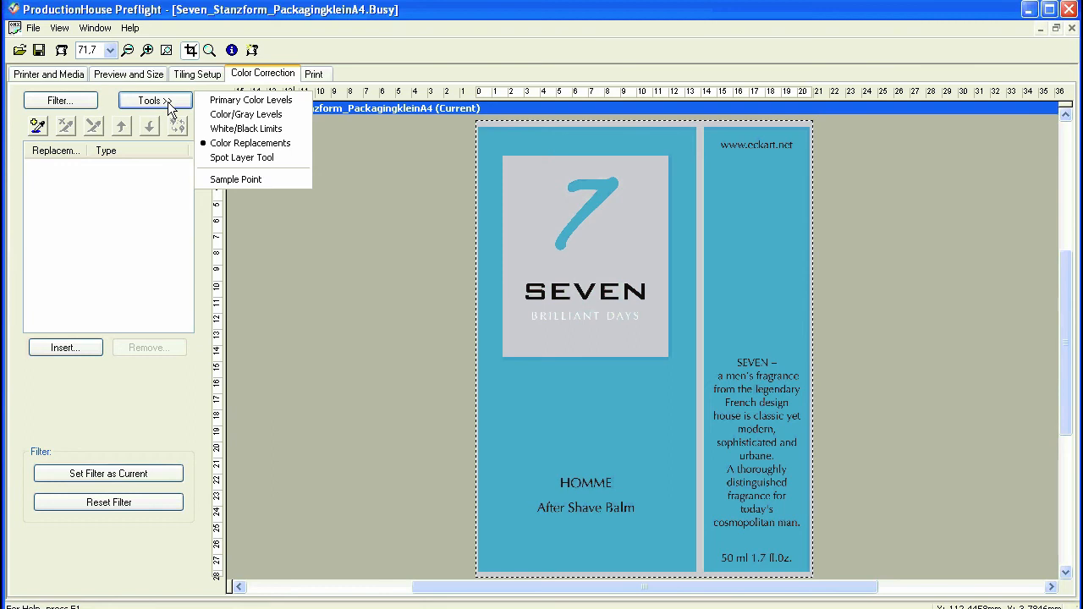
mouse_move(251, 142)
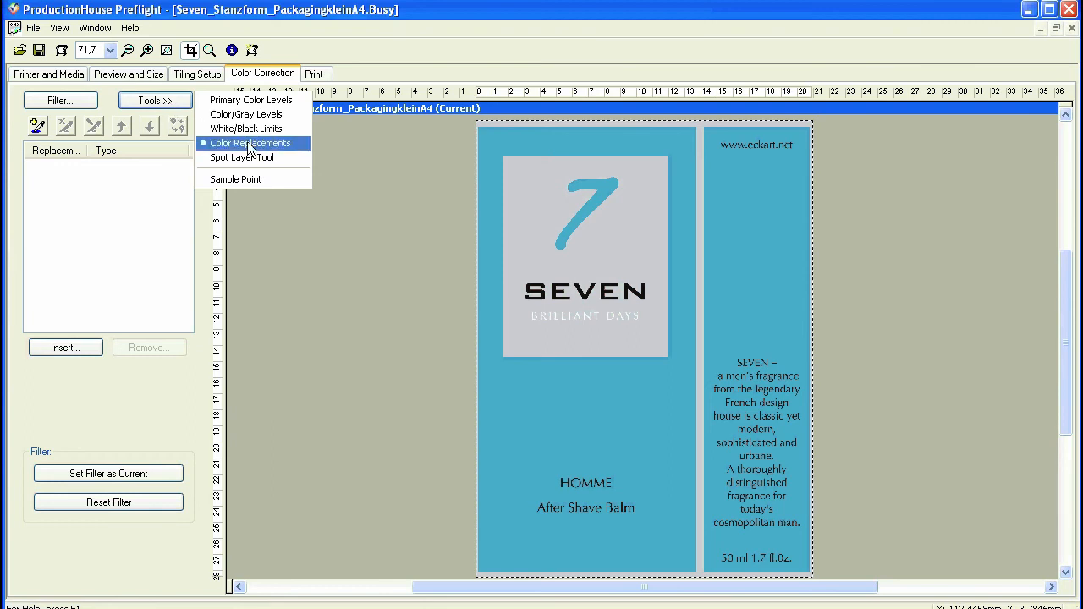
left_click(247, 142)
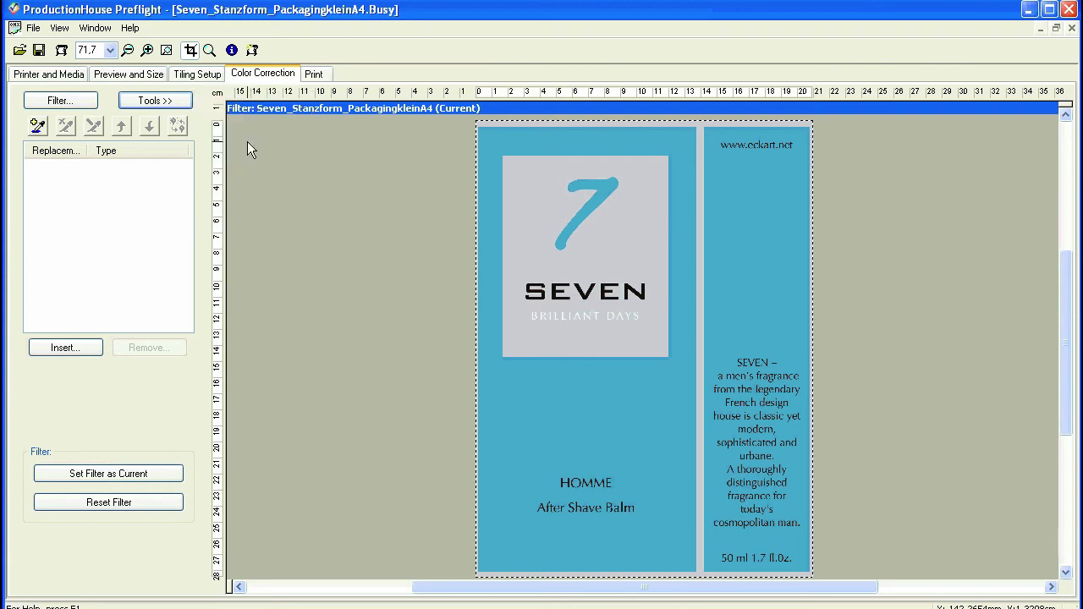
mouse_move(38, 125)
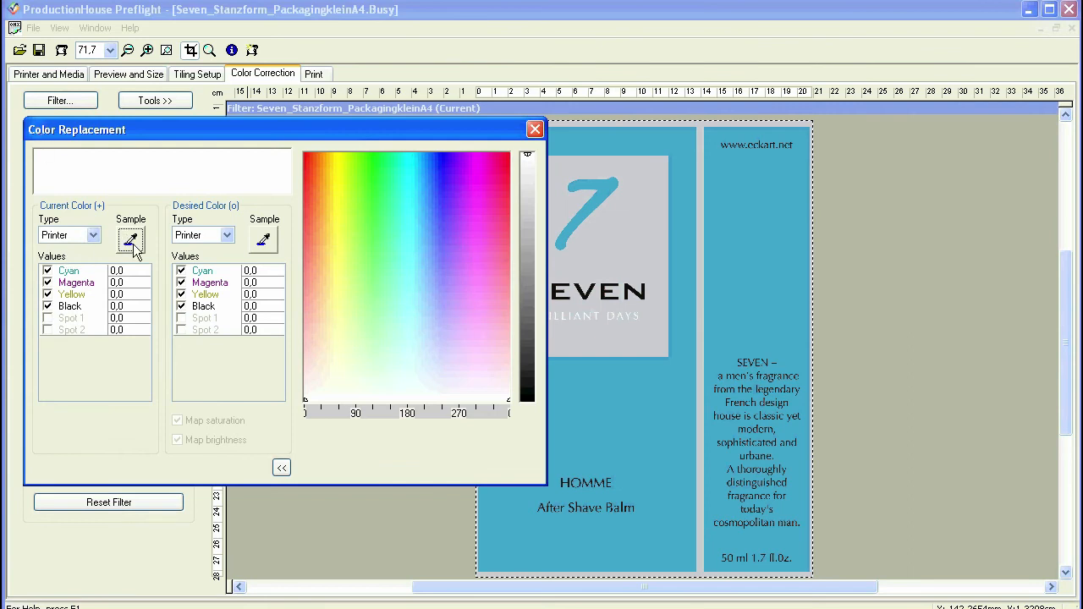
- Replace the sampled gray with desired Spot 1 and Spot 2 at 70 and Yellow at 100
left_click(71, 318)
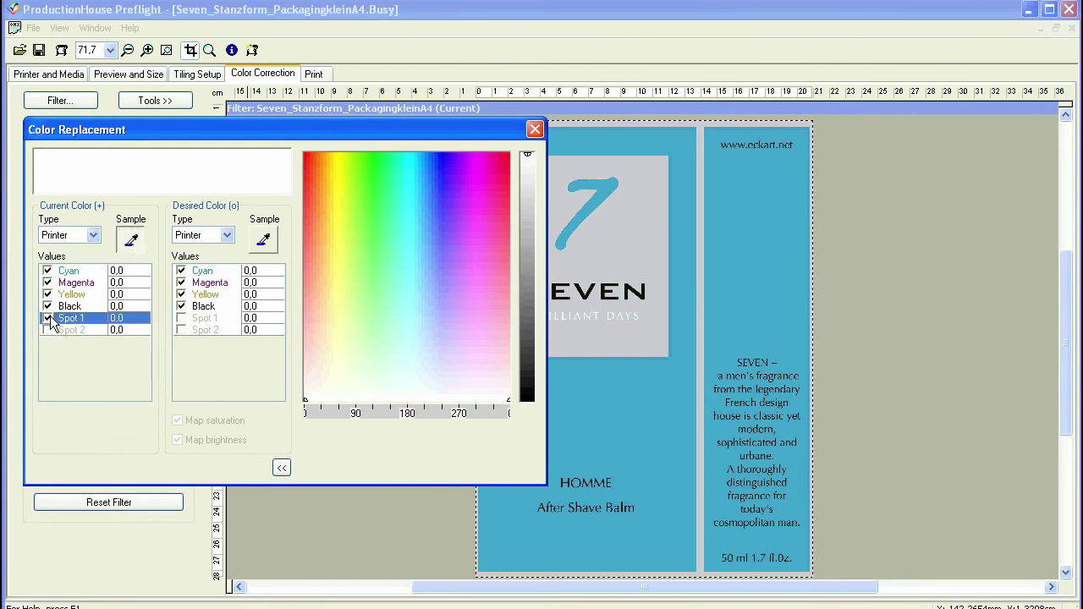
left_click(203, 319)
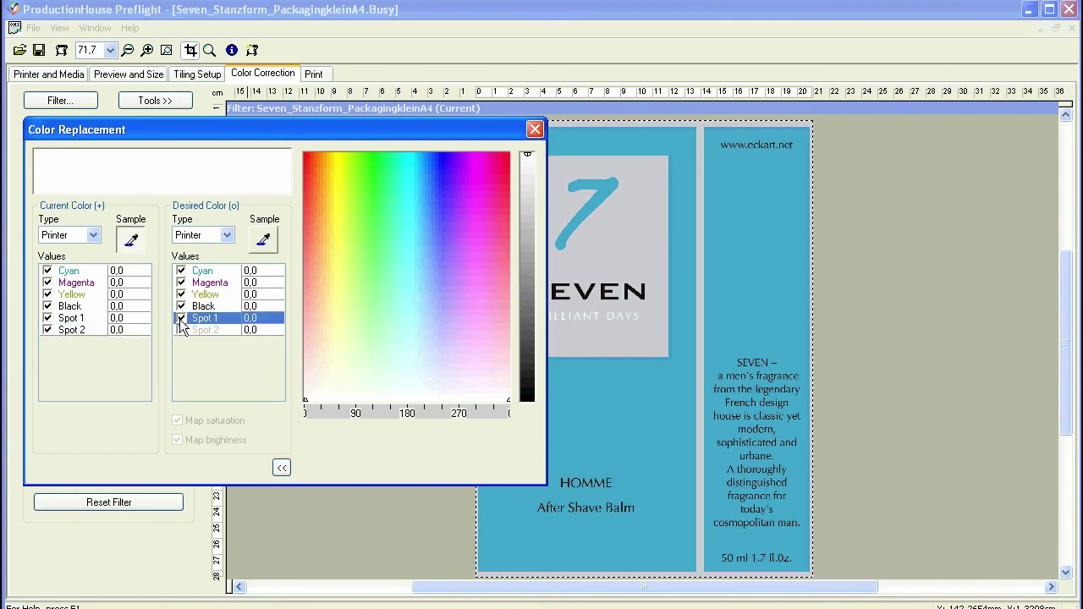
left_click(205, 328)
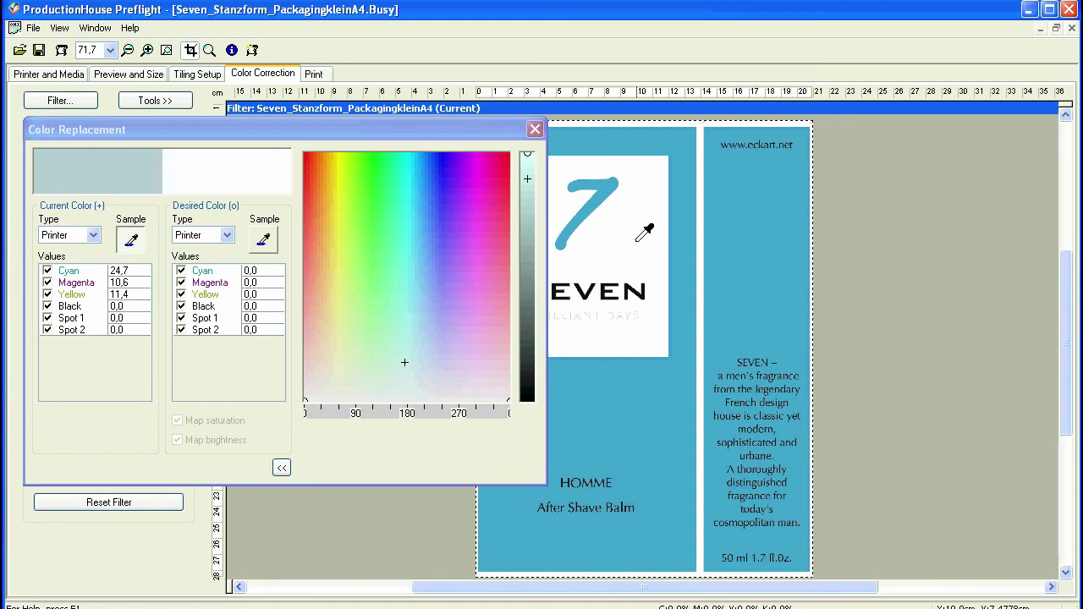
mouse_move(269, 332)
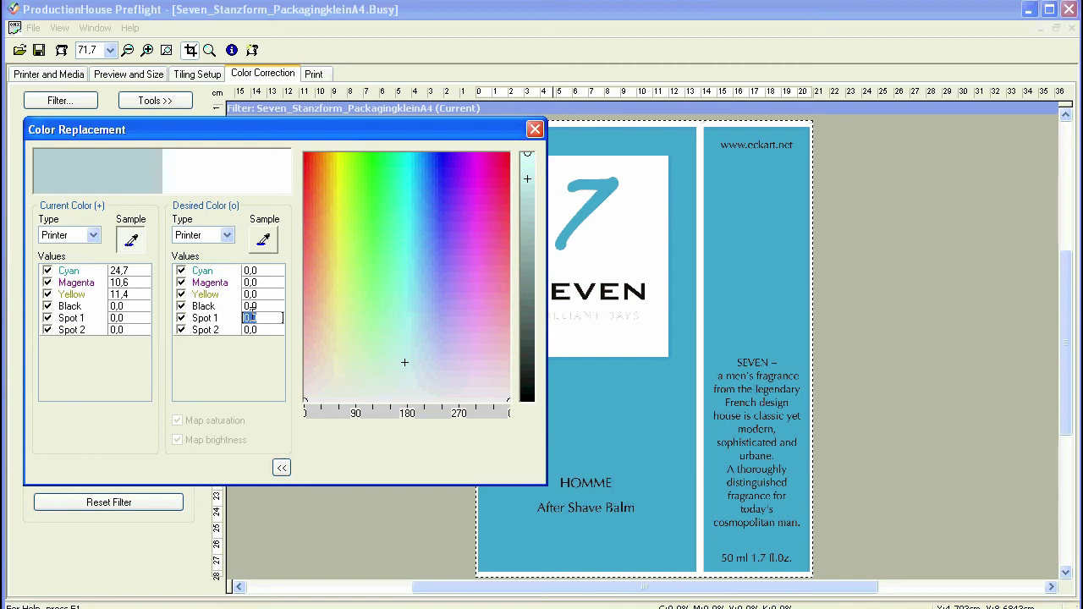
type("70")
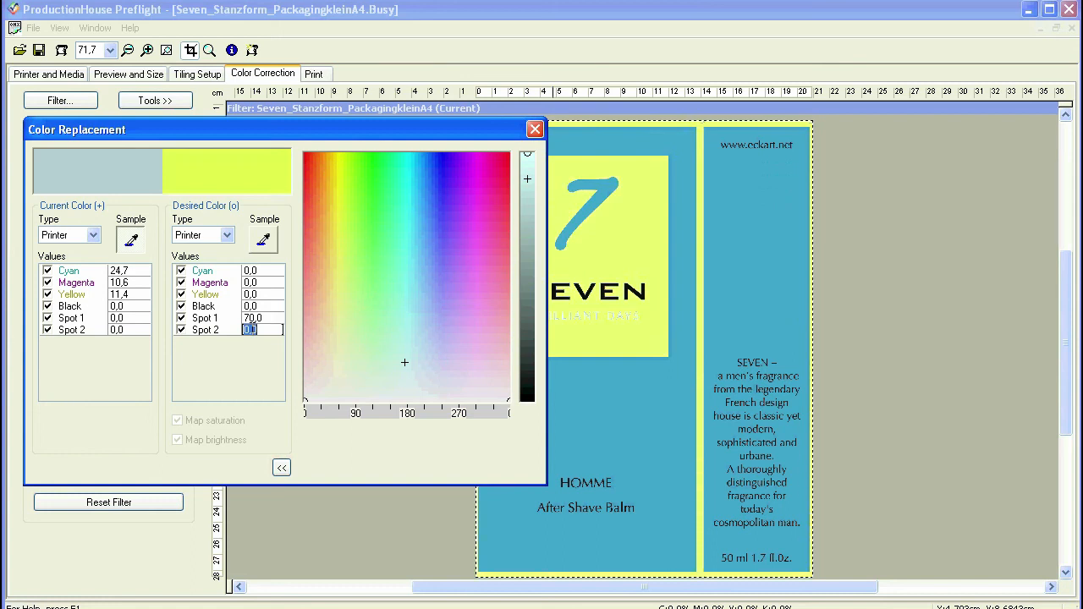
left_click(254, 329)
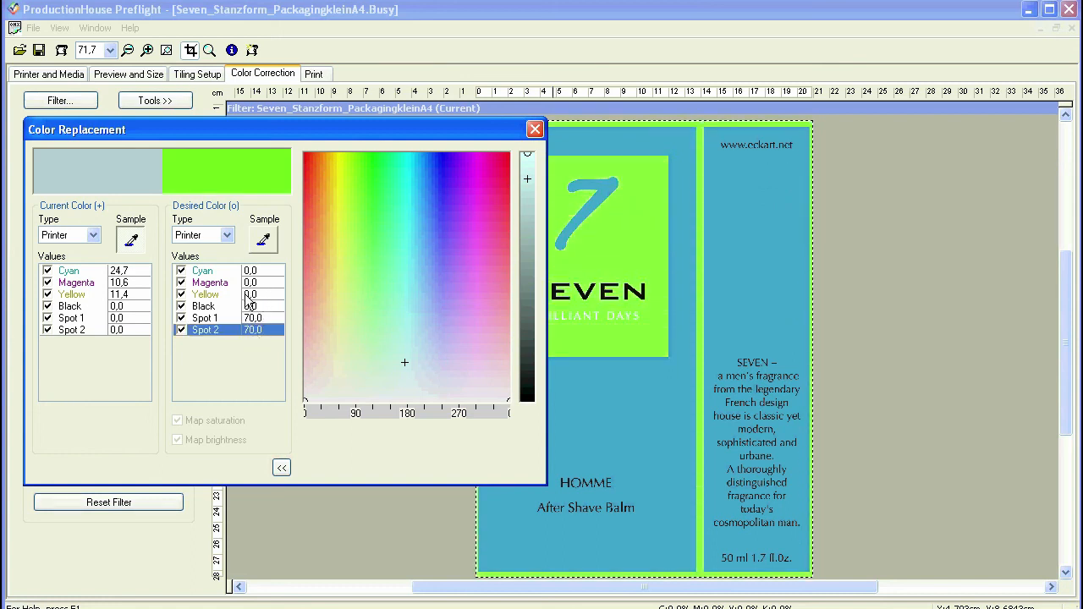
type("100")
left_click(262, 283)
type("35")
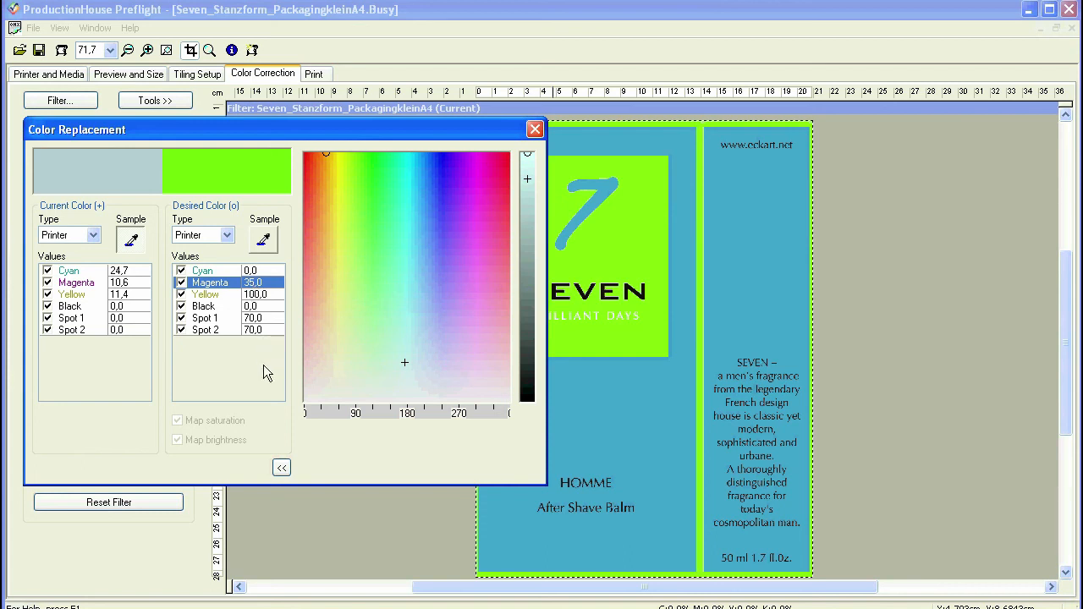
mouse_move(291, 299)
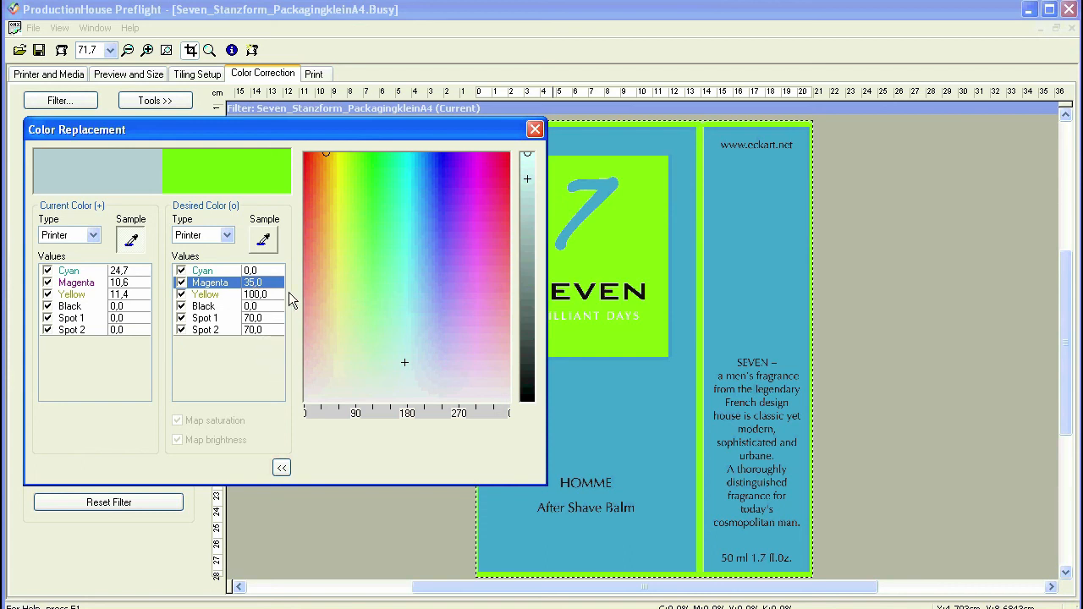
mouse_move(291, 336)
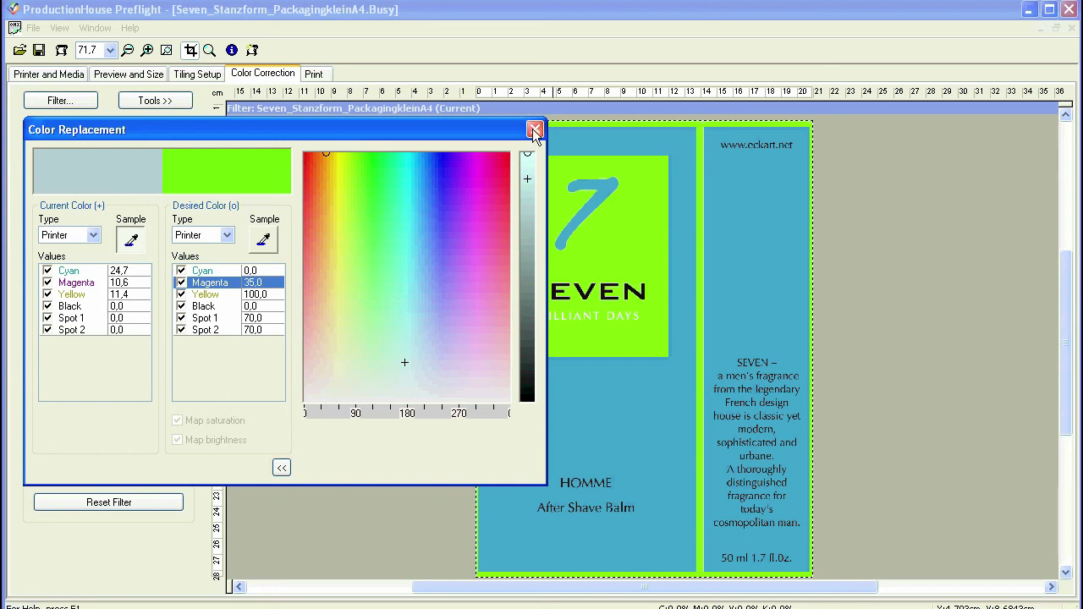
- Close the Color Replacement settings, keeping the gray-to-metallic Printer to Printer replacement listed
left_click(535, 128)
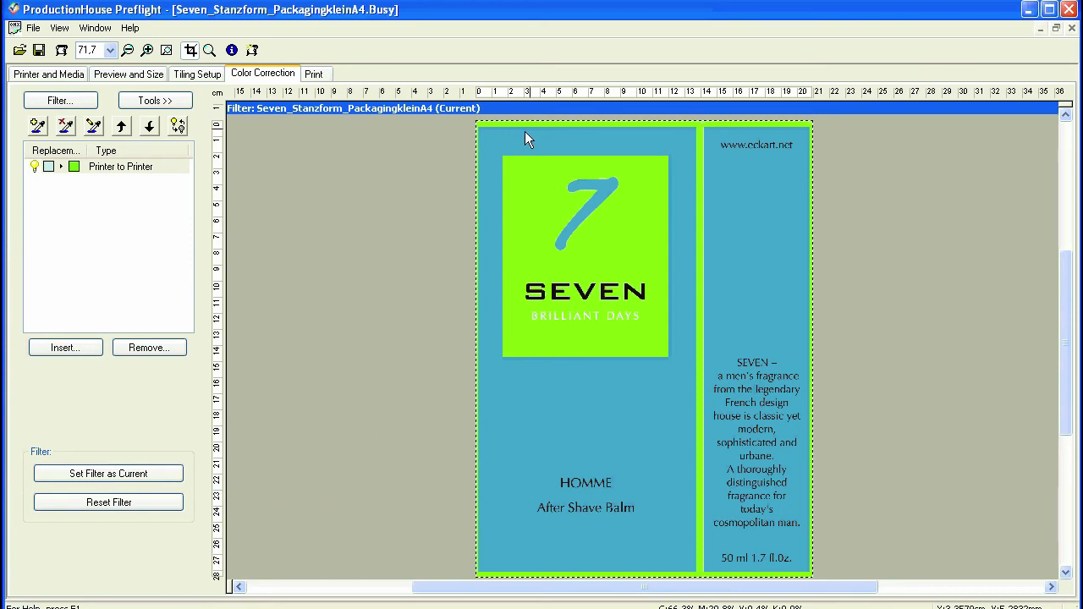
mouse_move(281, 284)
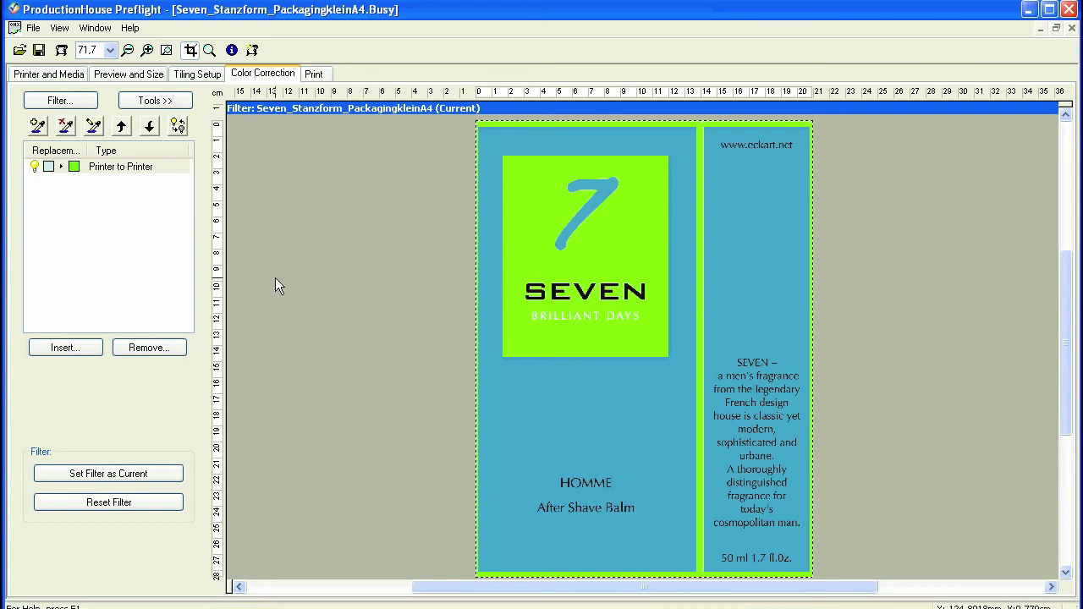